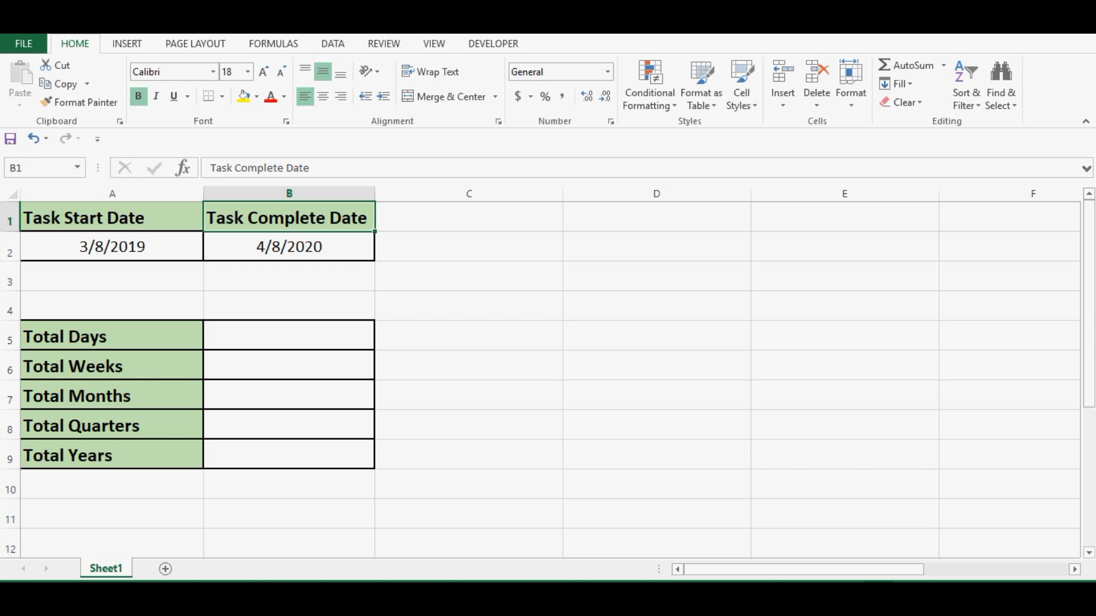
- Point out the Total Weeks, Quarters and Years labels, then show the Developer commands
{"action": "left_click", "coordinate": [72, 366]}
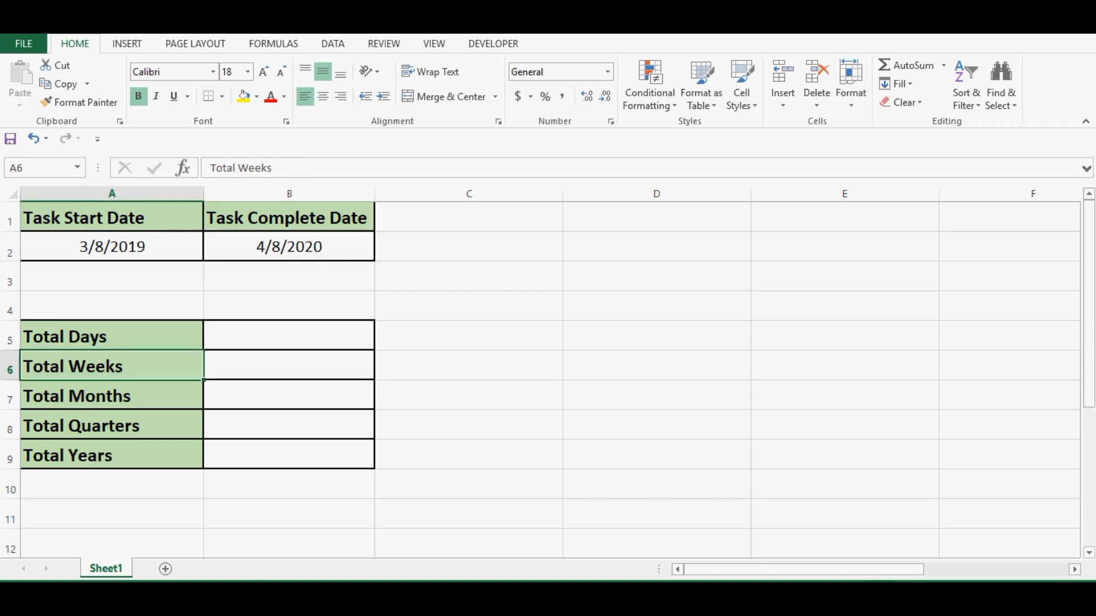
{"action": "left_click", "coordinate": [80, 426]}
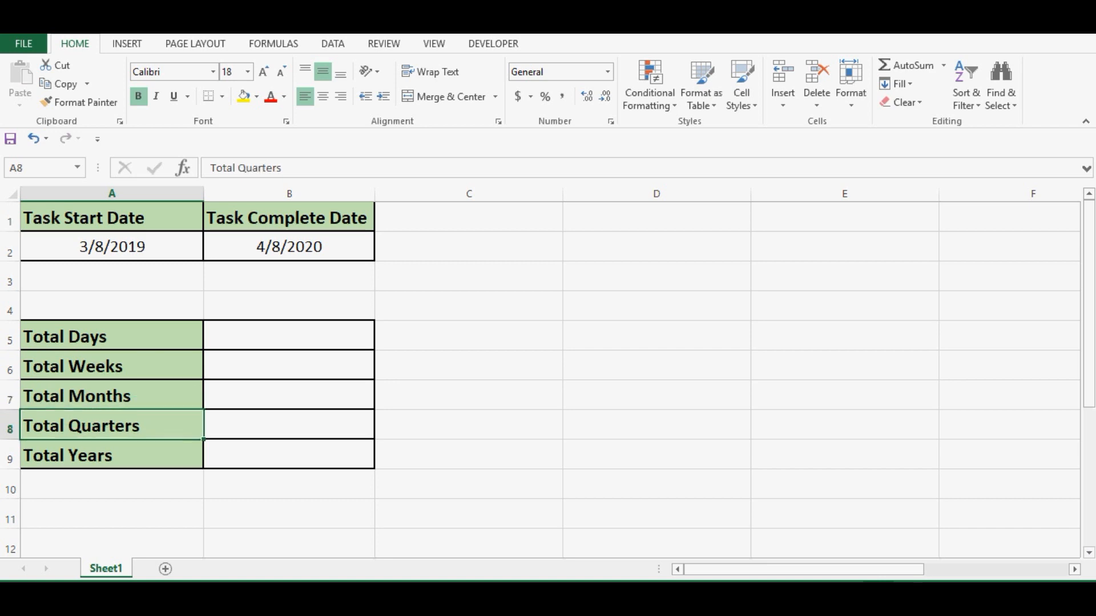
{"action": "left_click", "coordinate": [110, 456]}
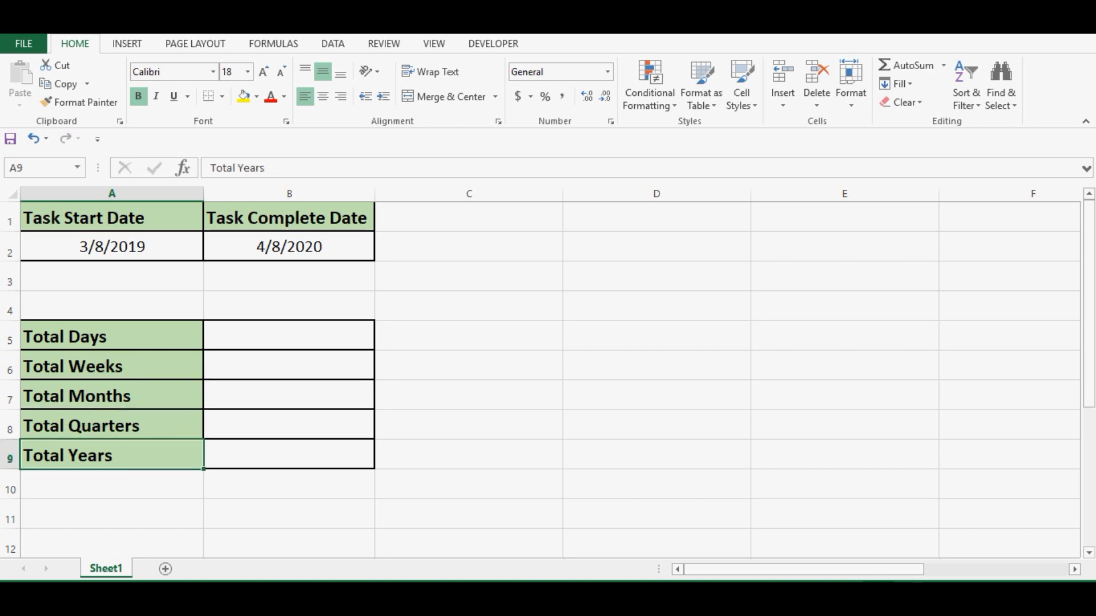
{"action": "left_click", "coordinate": [493, 43]}
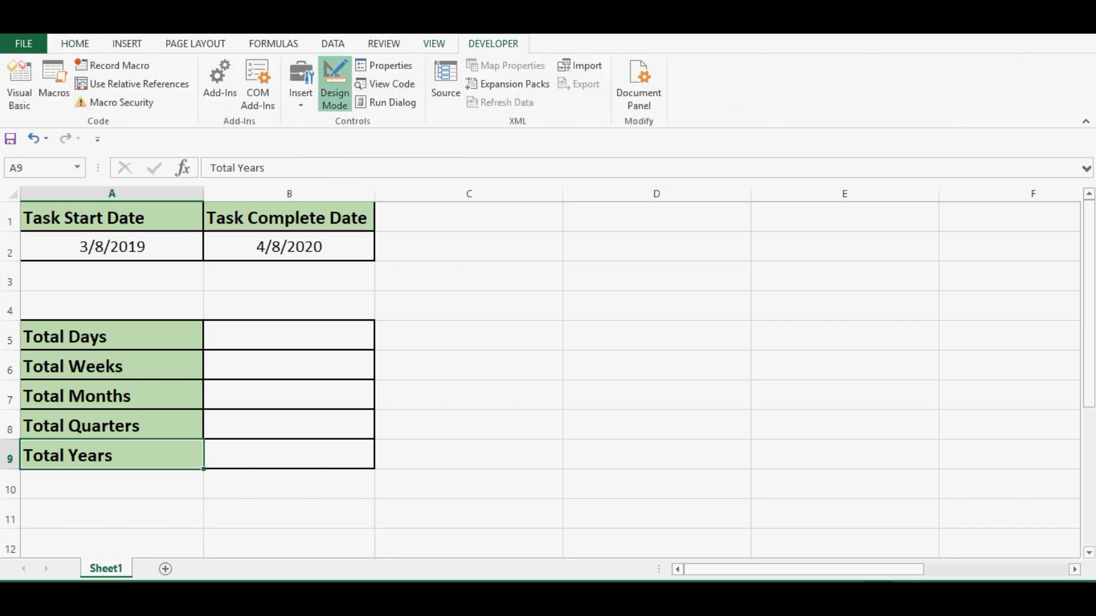
- Show the gallery of insertable form and ActiveX controls
{"action": "left_click", "coordinate": [300, 82]}
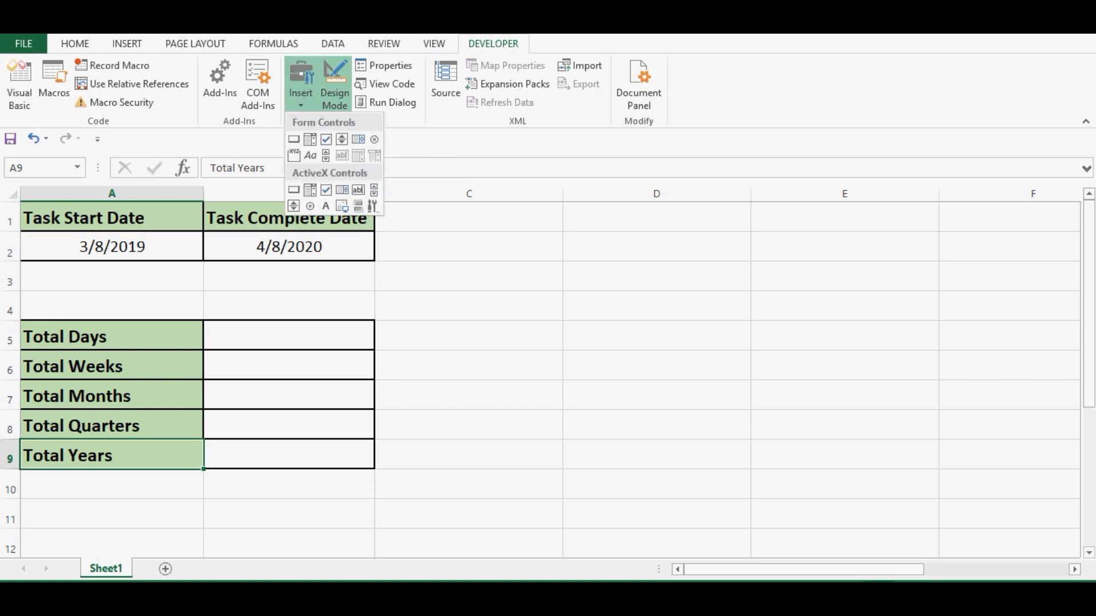
{"action": "mouse_move", "coordinate": [294, 190]}
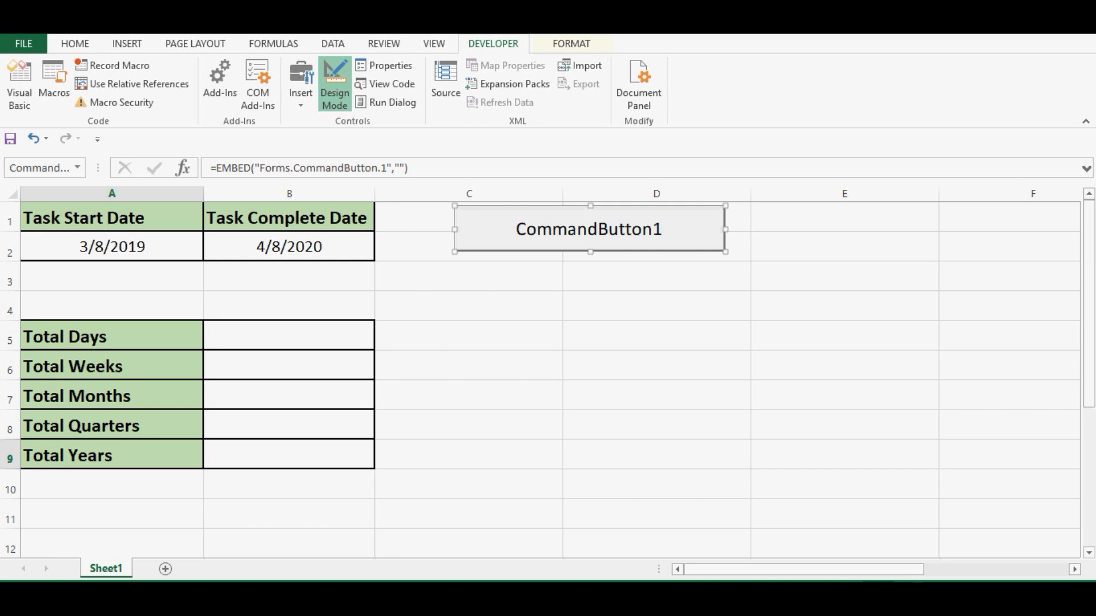
- In CommandButton1's click procedure, declare start_date and end_date As Date
{"action": "double_click", "coordinate": [589, 229]}
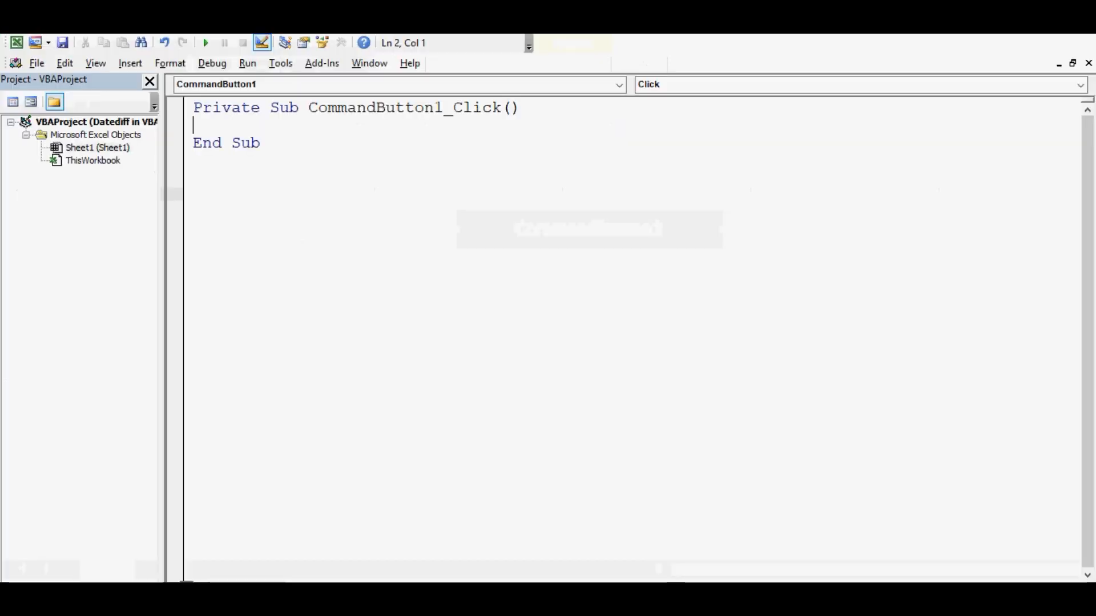
{"action": "key", "text": "Return"}
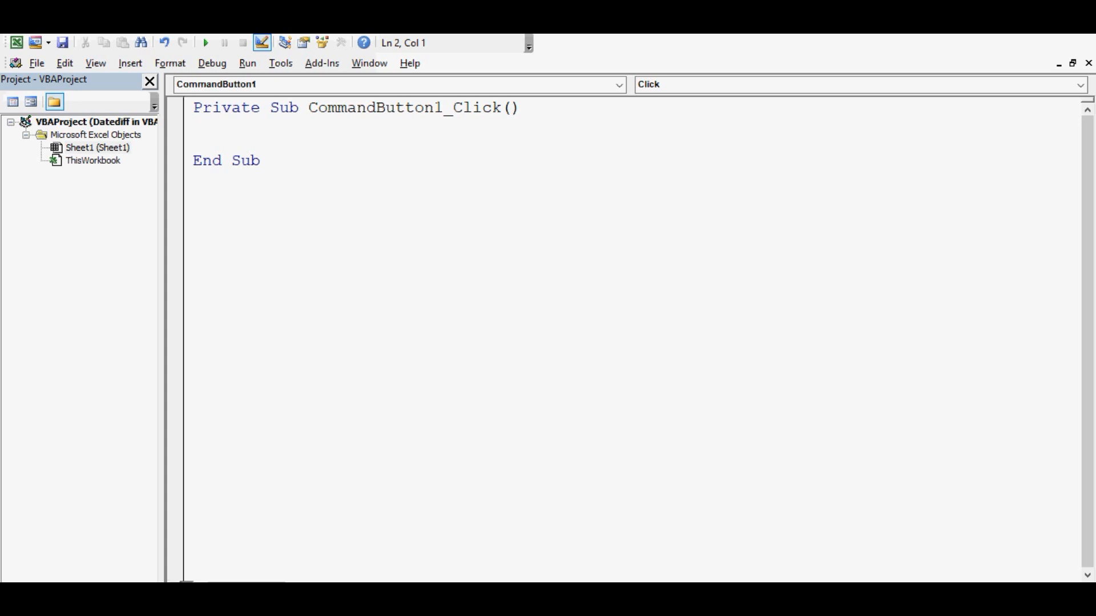
{"action": "left_click", "coordinate": [195, 126]}
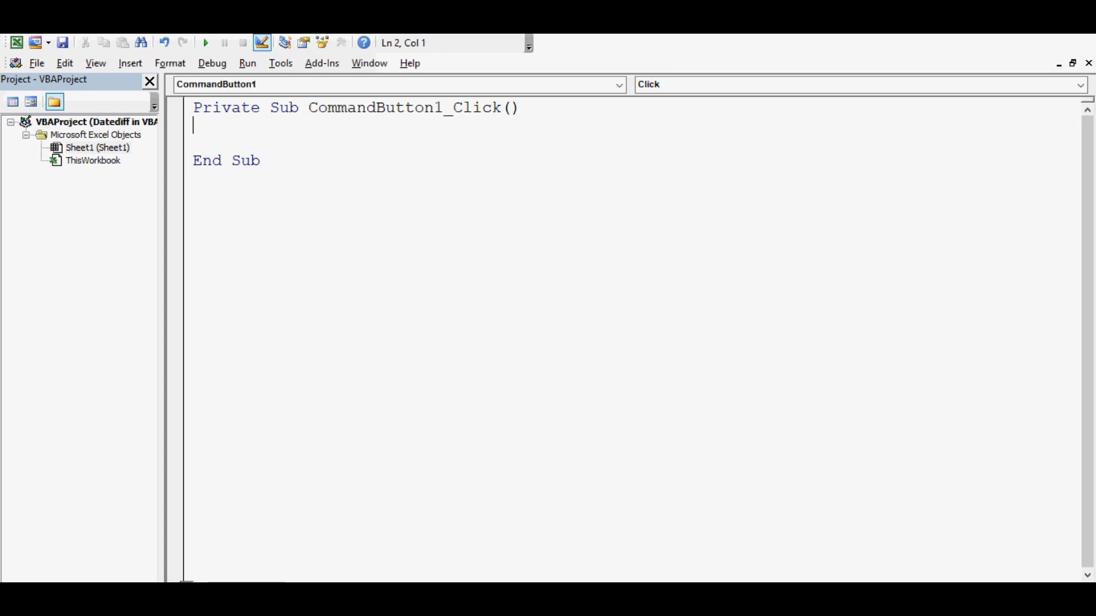
{"action": "type", "text": "dim"}
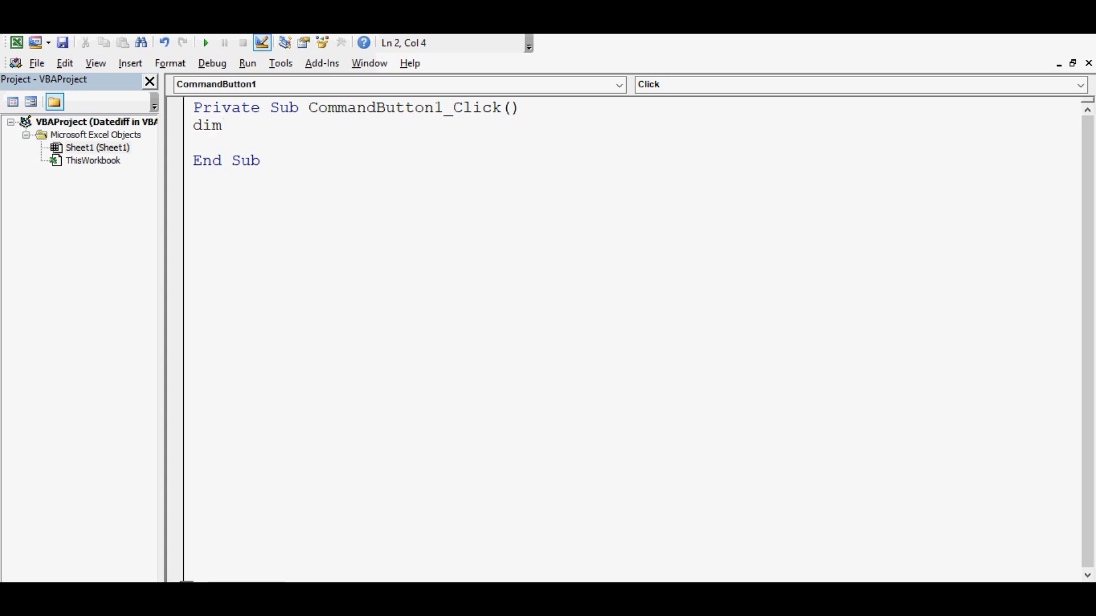
{"action": "type", "text": "start"}
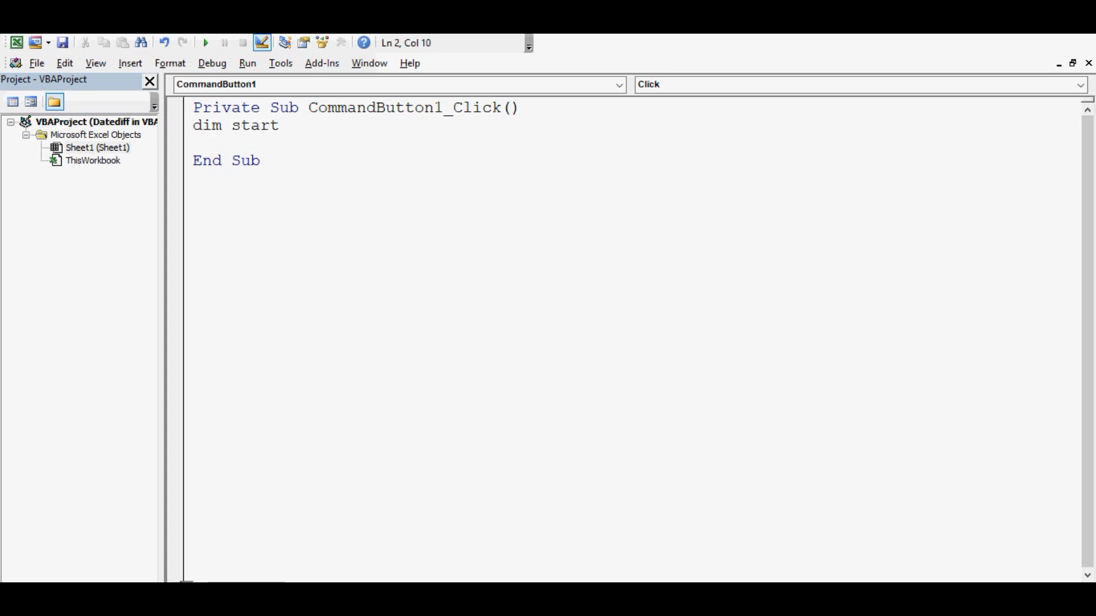
{"action": "type", "text": "_date"}
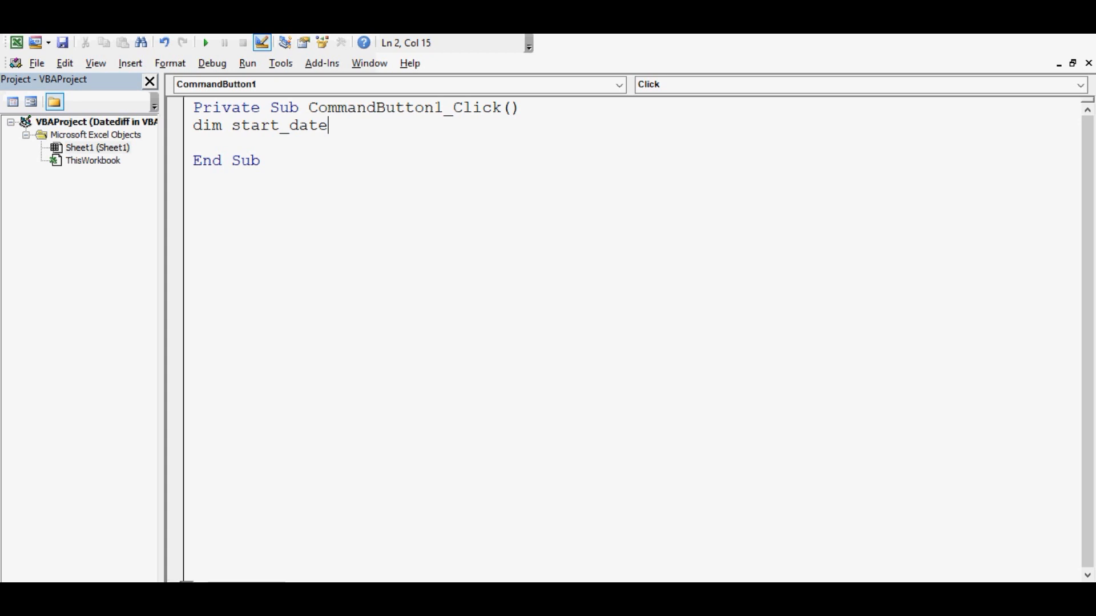
{"action": "type", "text": "as date"}
{"action": "type", "text": "dim"}
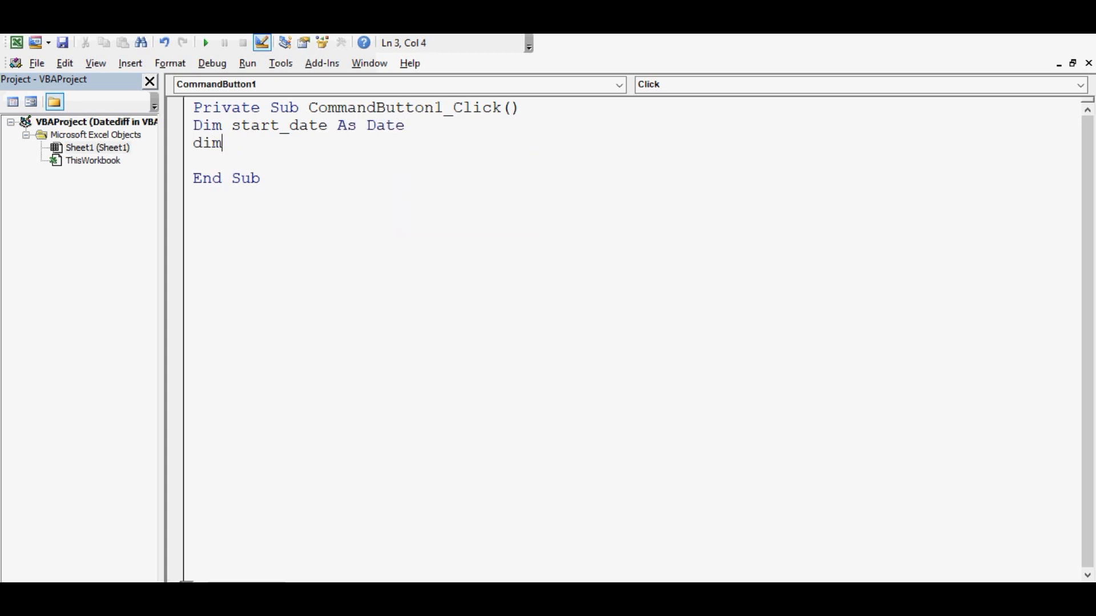
{"action": "type", "text": "end"}
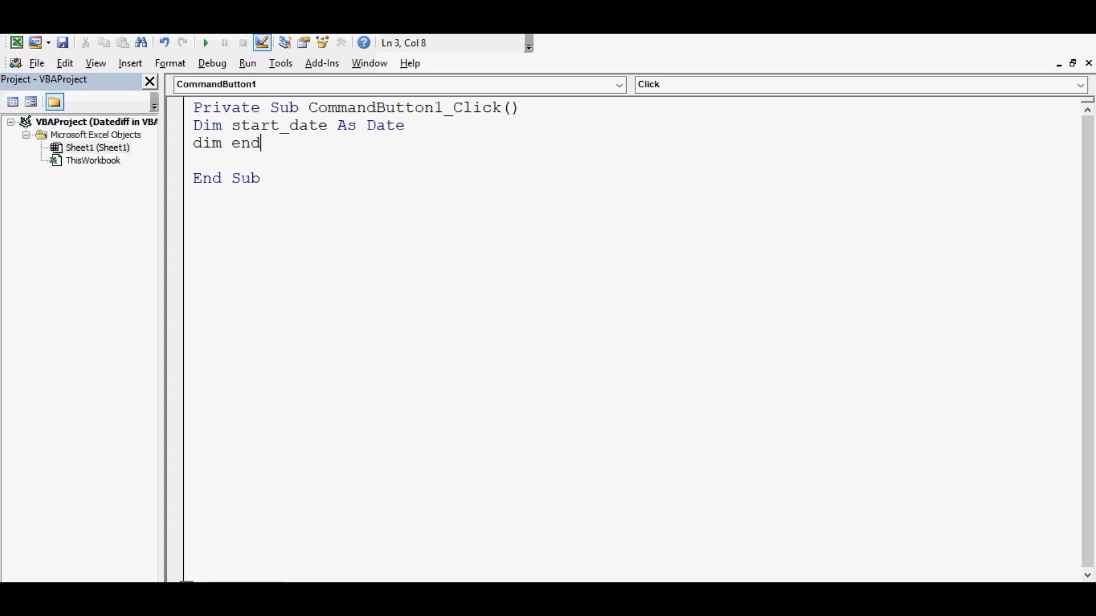
{"action": "type", "text": "_"}
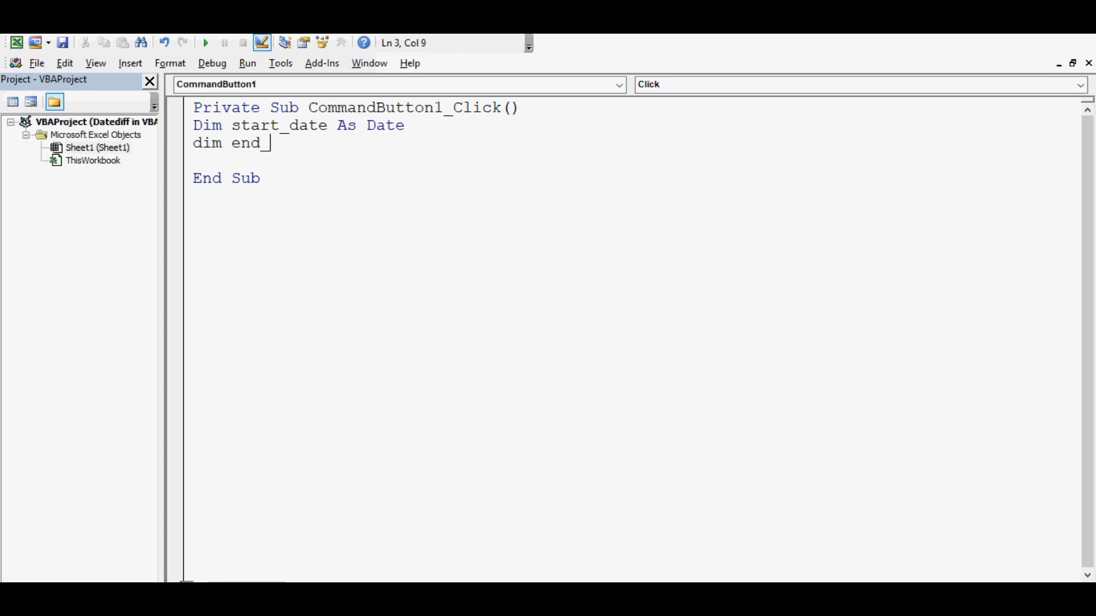
{"action": "type", "text": "date as"}
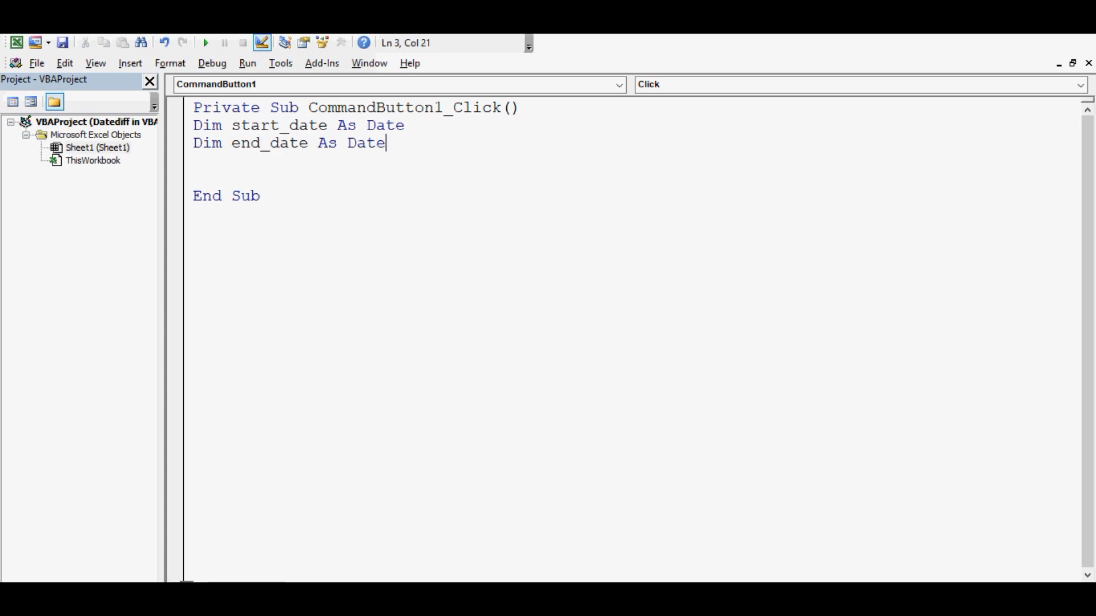
- Declare diff As Integer on the next line
{"action": "key", "text": "Return"}
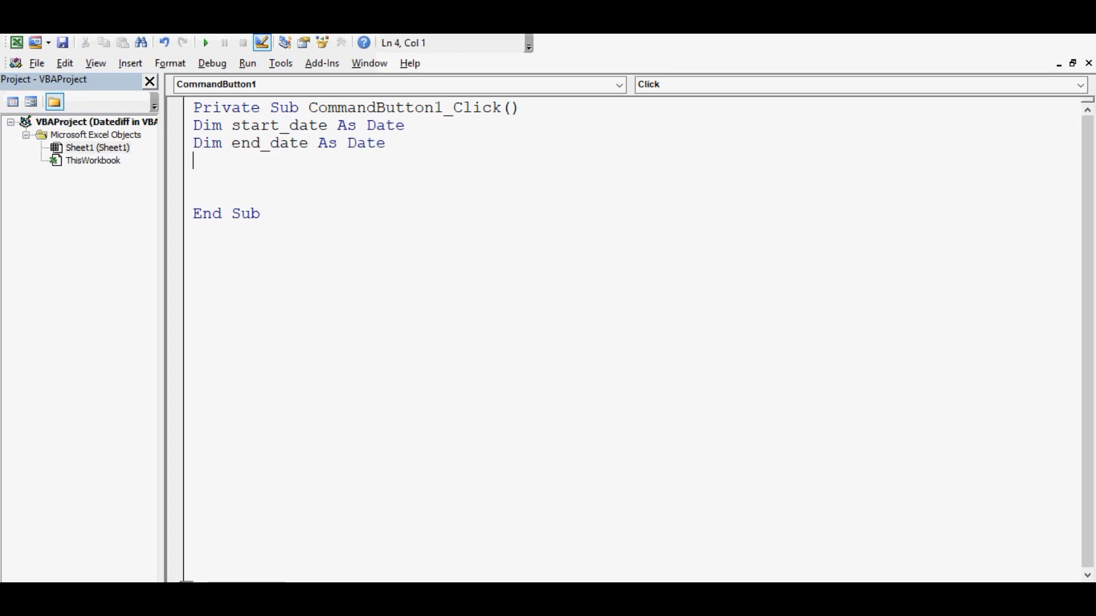
{"action": "type", "text": "d"}
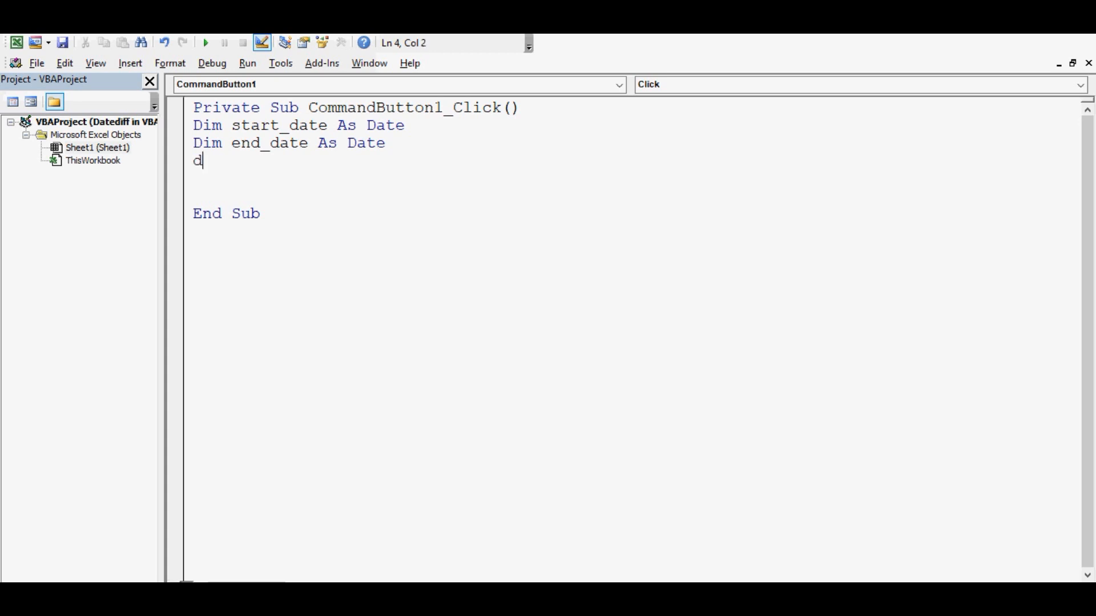
{"action": "type", "text": "im"}
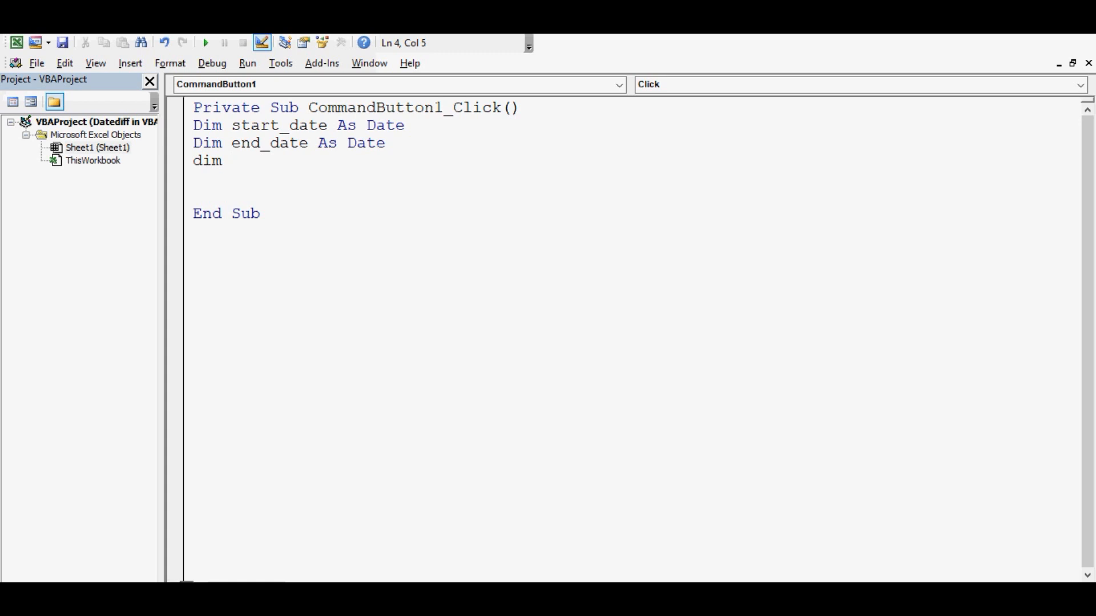
{"action": "type", "text": "diff as i"}
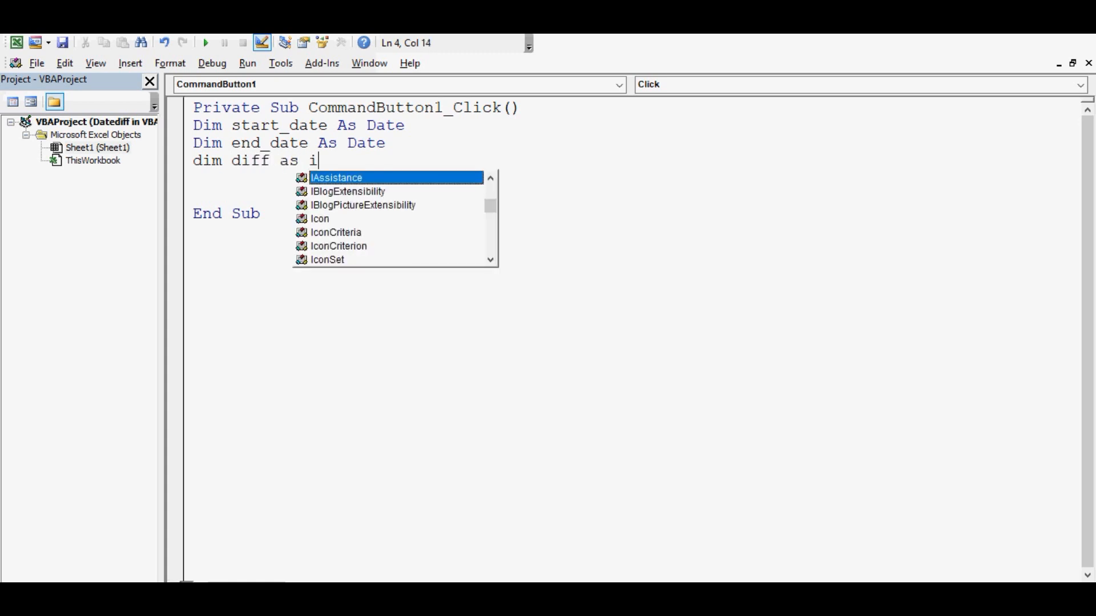
{"action": "type", "text": "nteger"}
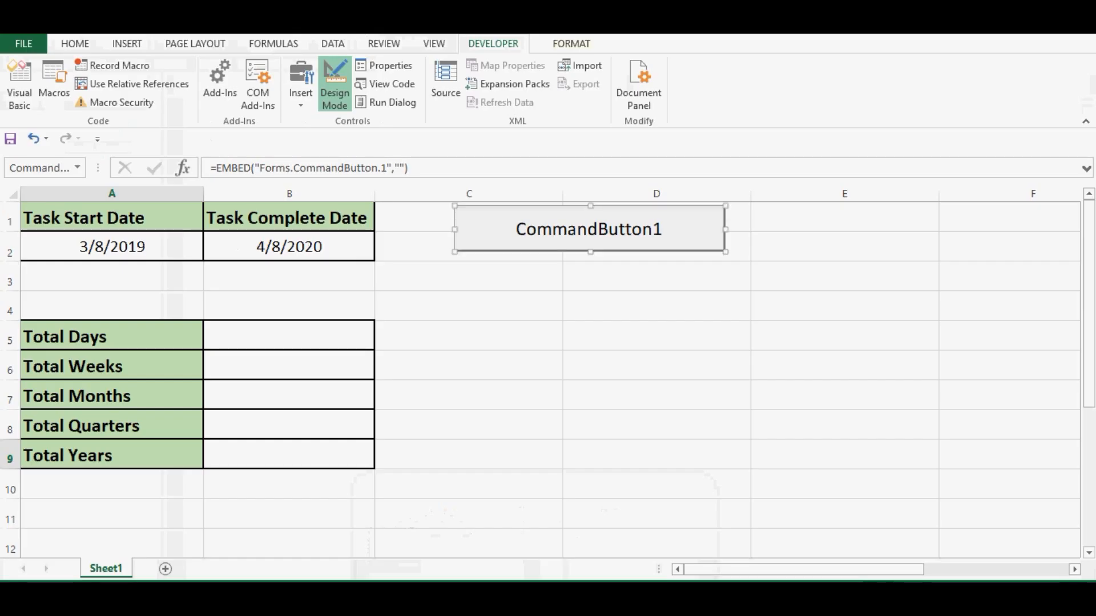
{"action": "left_click", "coordinate": [111, 246]}
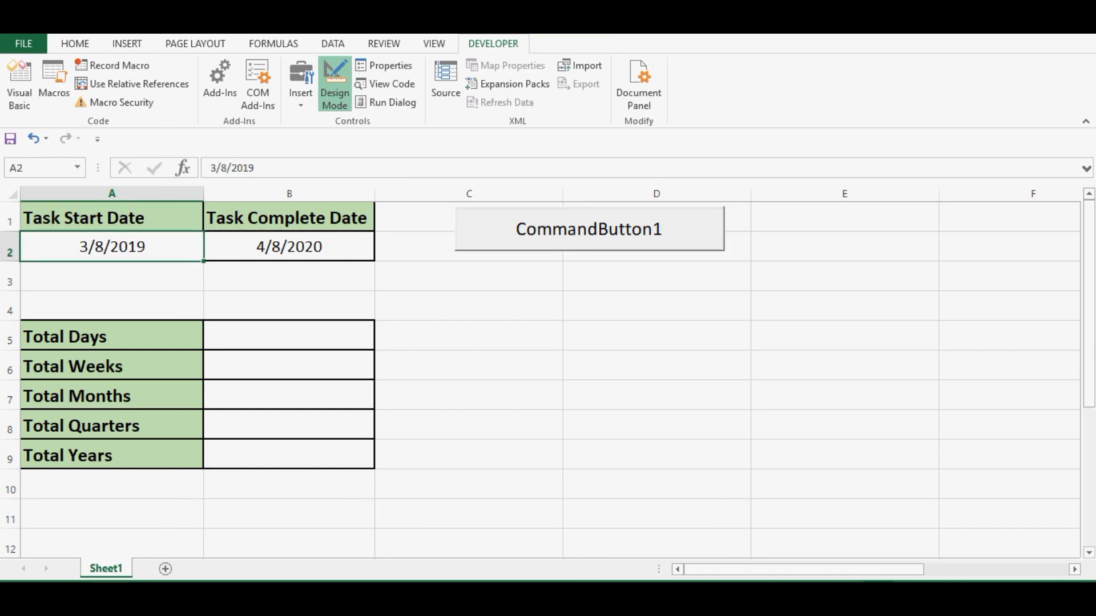
{"action": "left_click", "coordinate": [287, 247]}
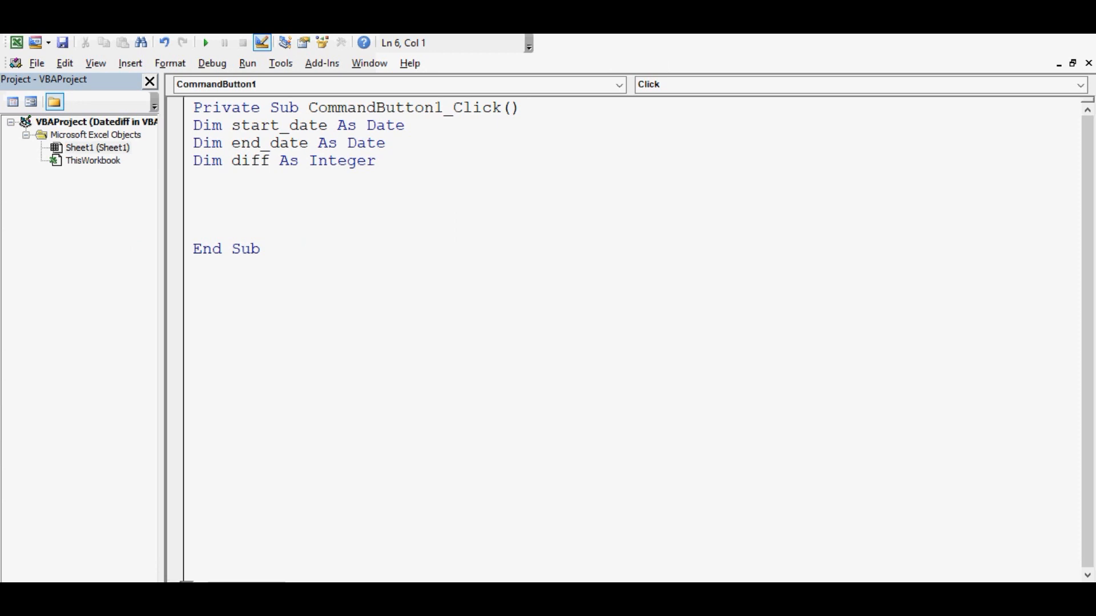
- Assign start_date = Cells(2, 1).Value to read the start date from A2
{"action": "type", "text": "start"}
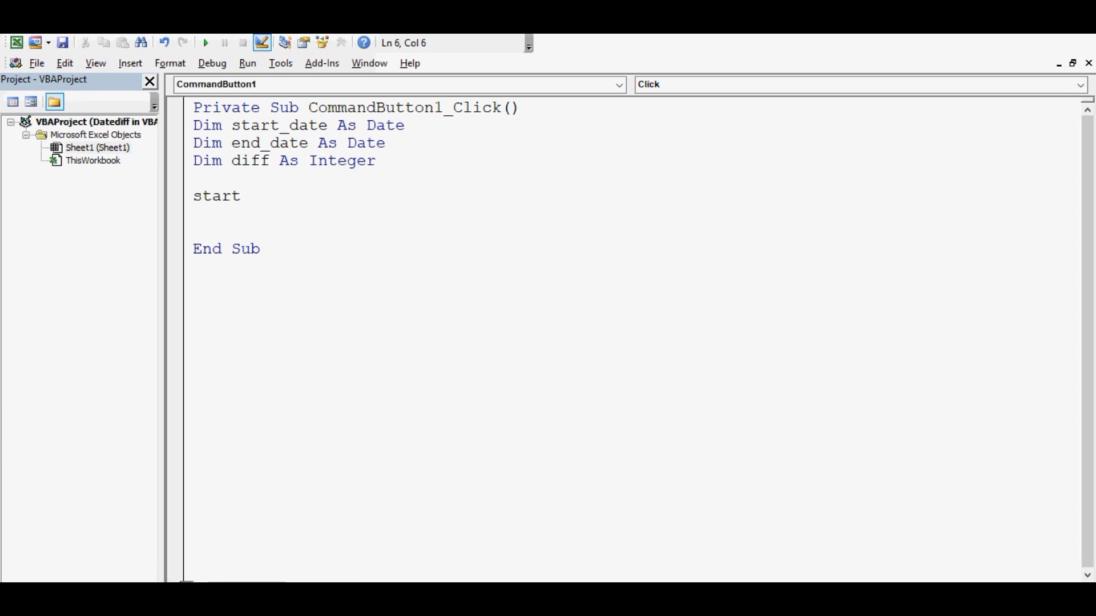
{"action": "type", "text": "_date"}
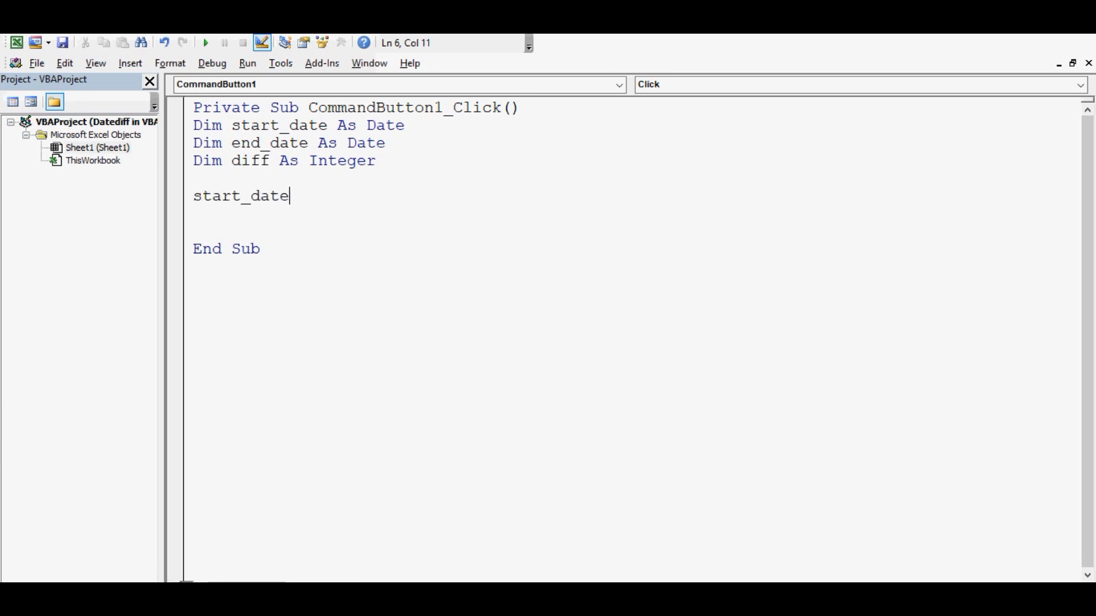
{"action": "type", "text": "=cells"}
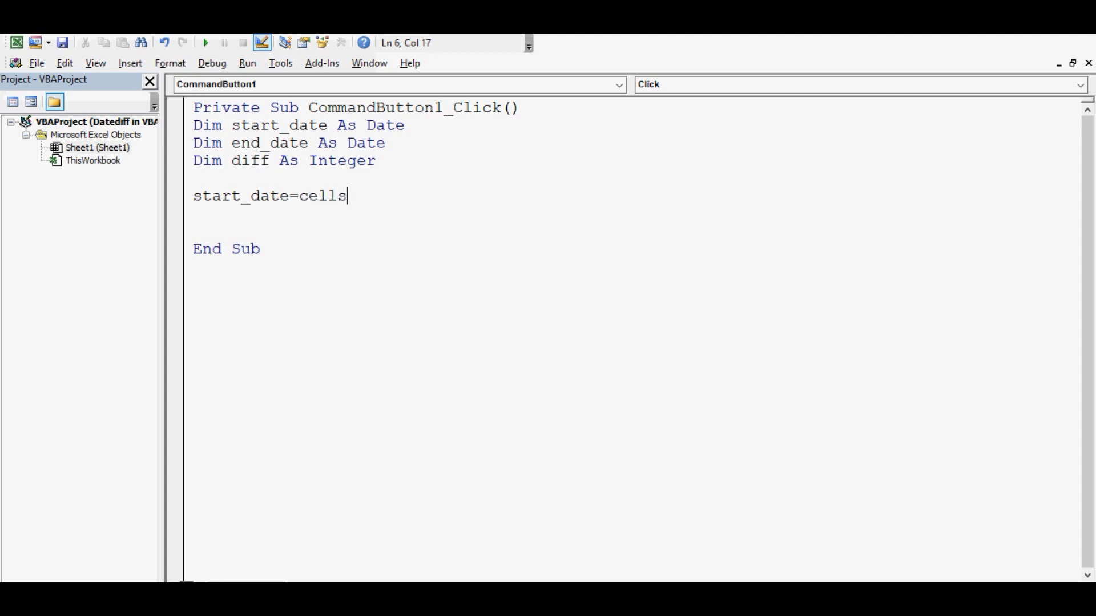
{"action": "type", "text": "("}
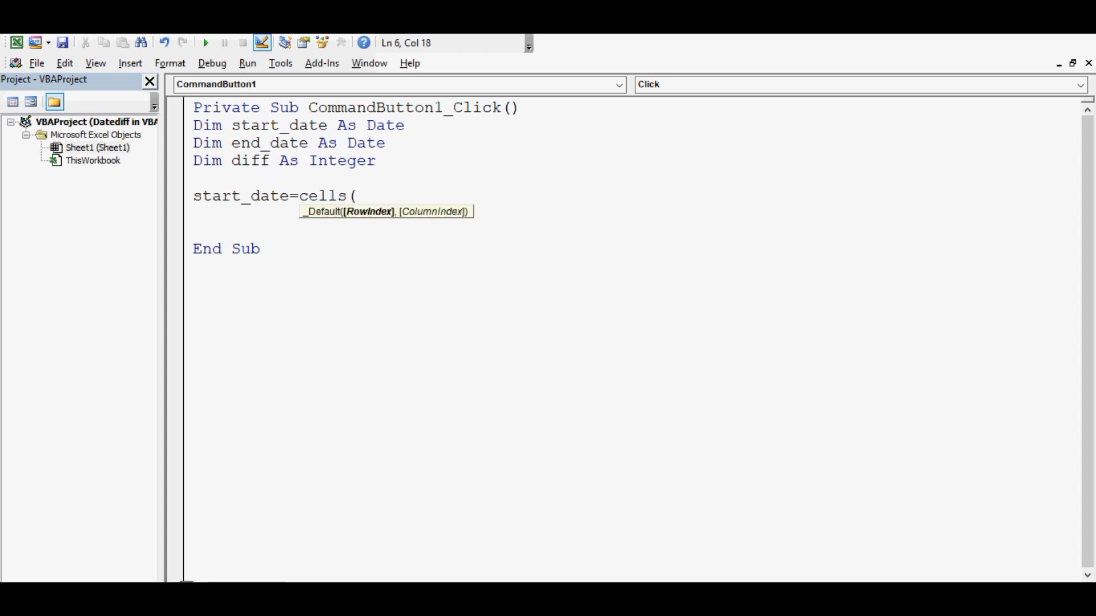
{"action": "type", "text": "2"}
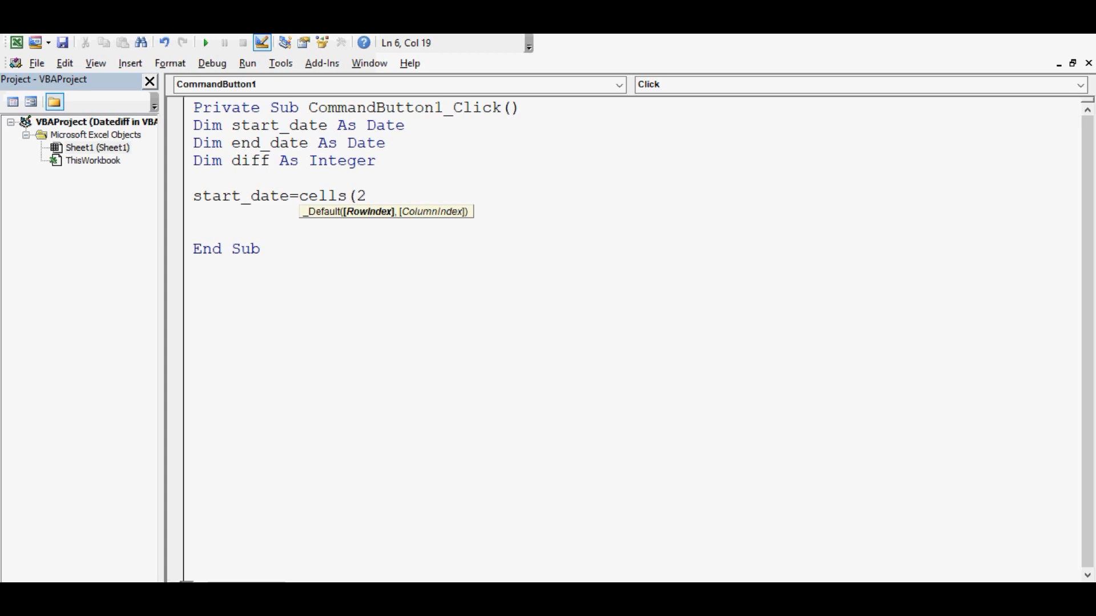
{"action": "type", "text": ", 1)"}
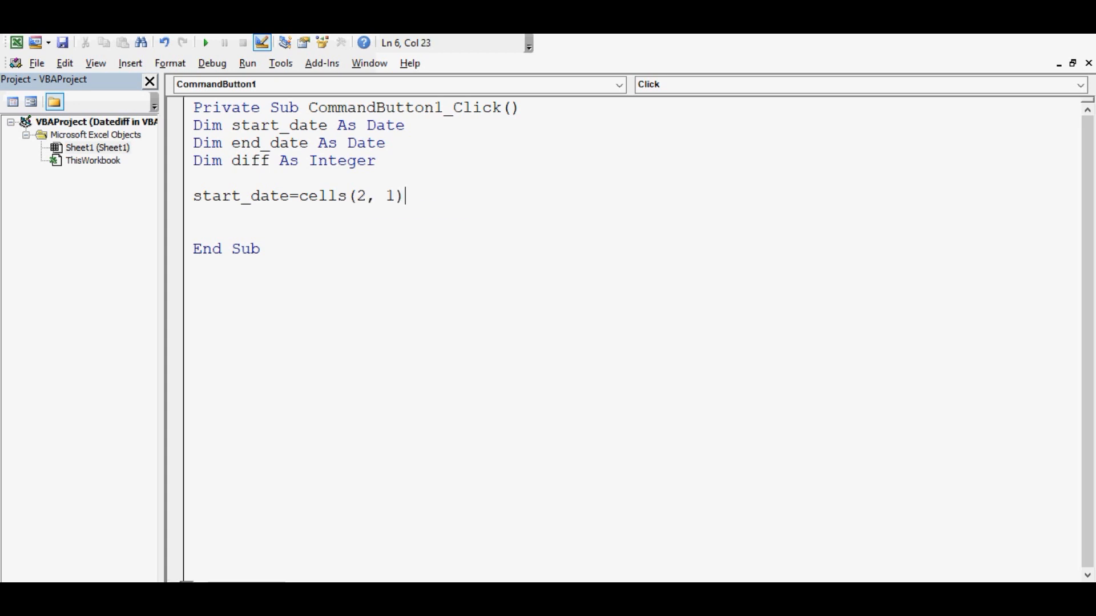
{"action": "type", "text": ".value"}
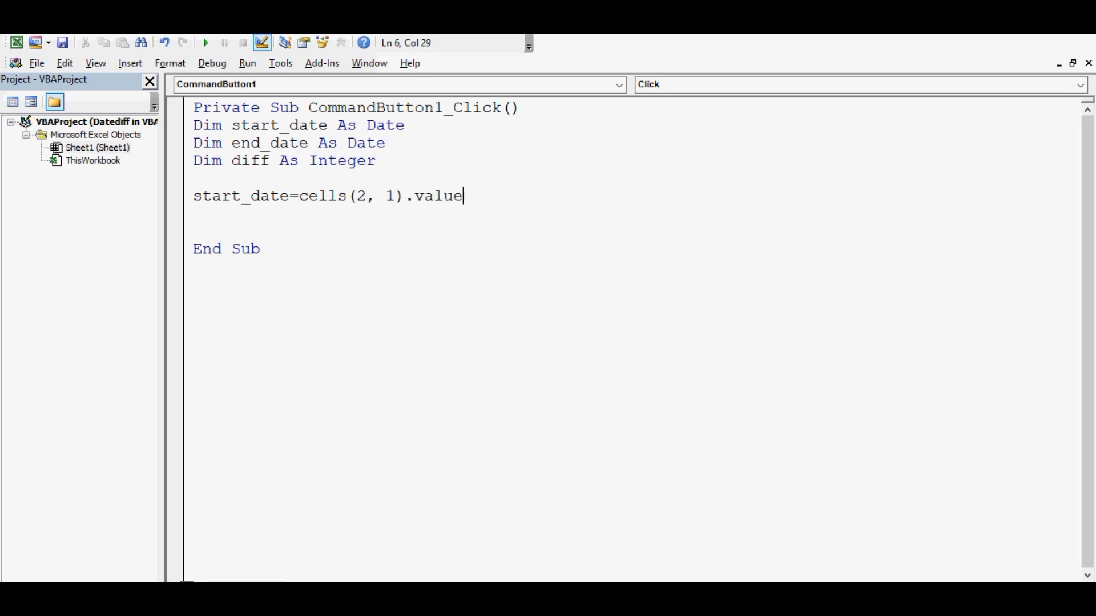
{"action": "key", "text": "Return"}
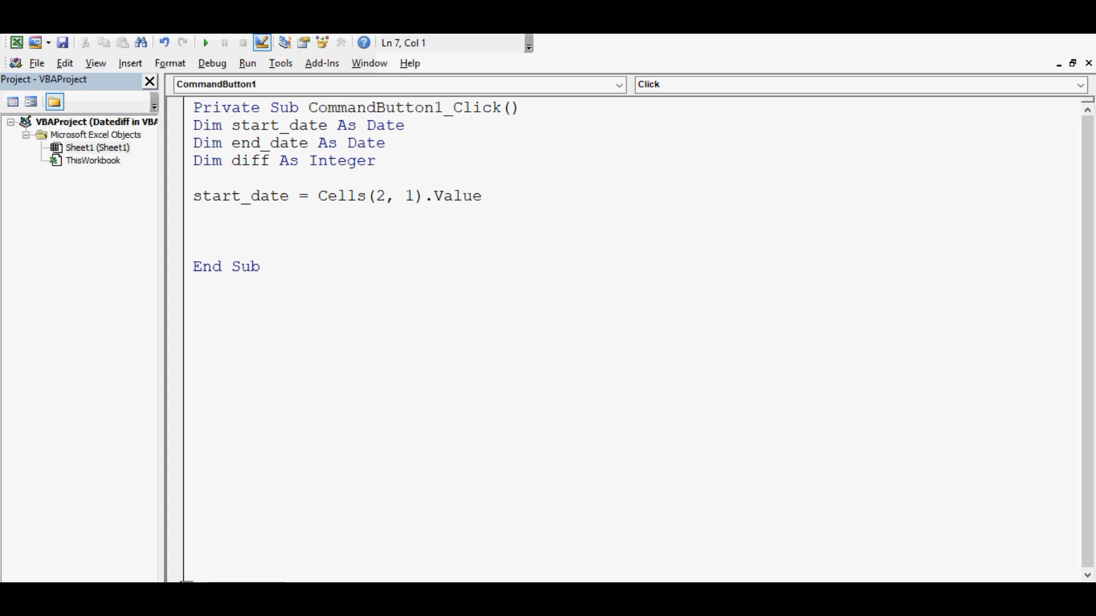
- Assign end_date = Cells(2, 2).Value to read the complete date from B2
{"action": "type", "text": "end_"}
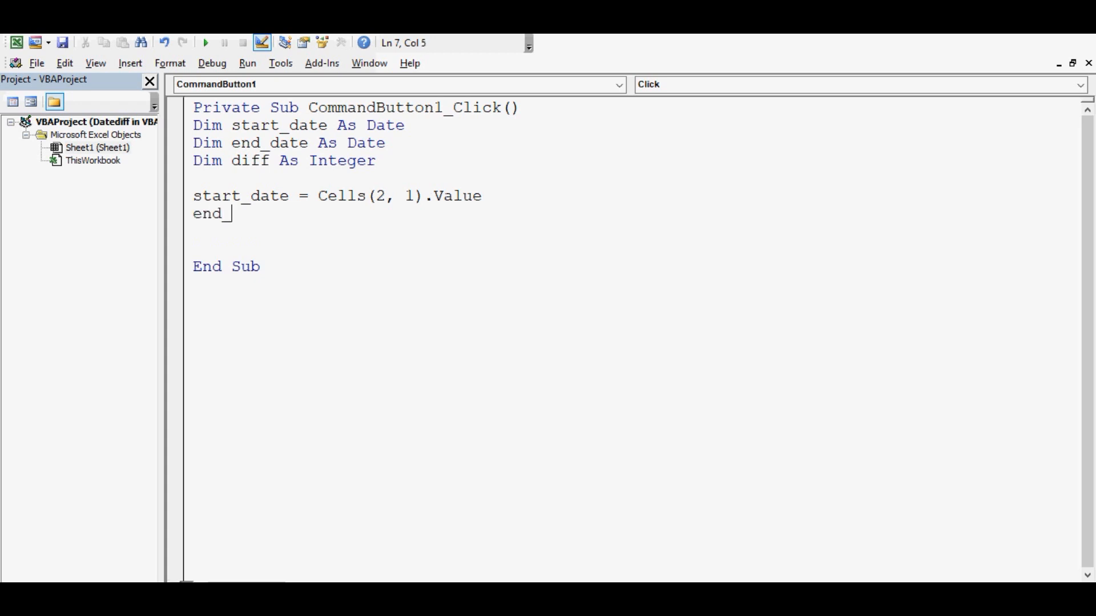
{"action": "type", "text": "date="}
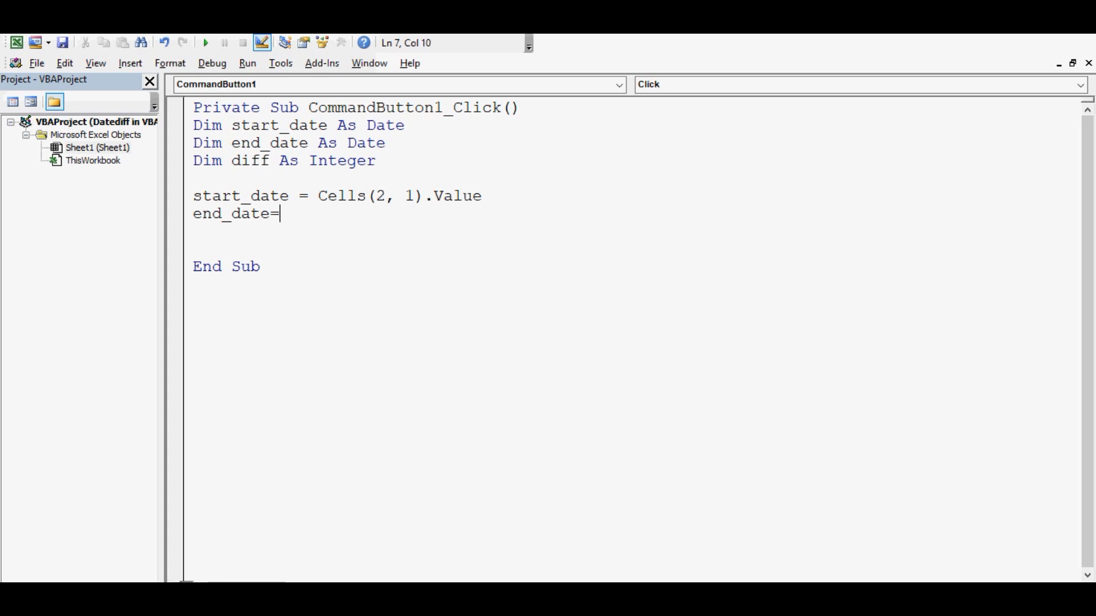
{"action": "type", "text": "cells"}
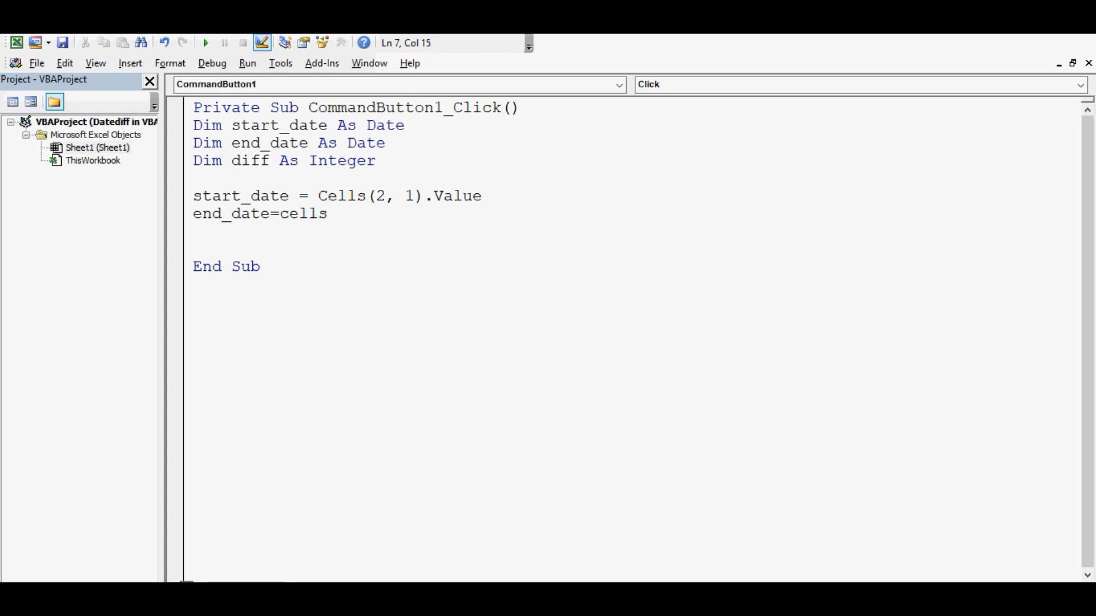
{"action": "type", "text": "("}
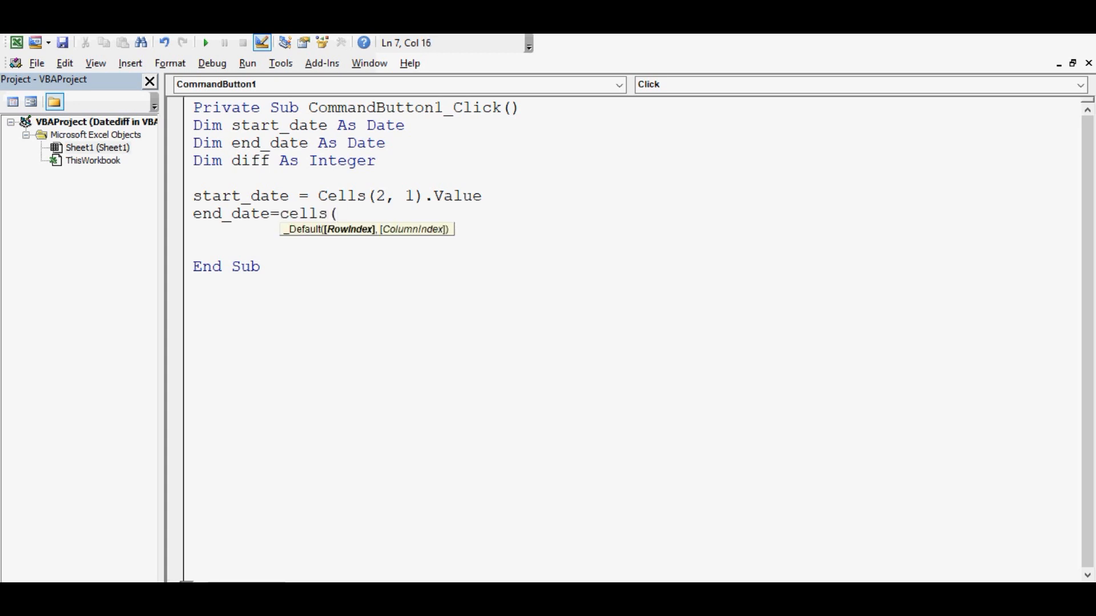
{"action": "type", "text": "2"}
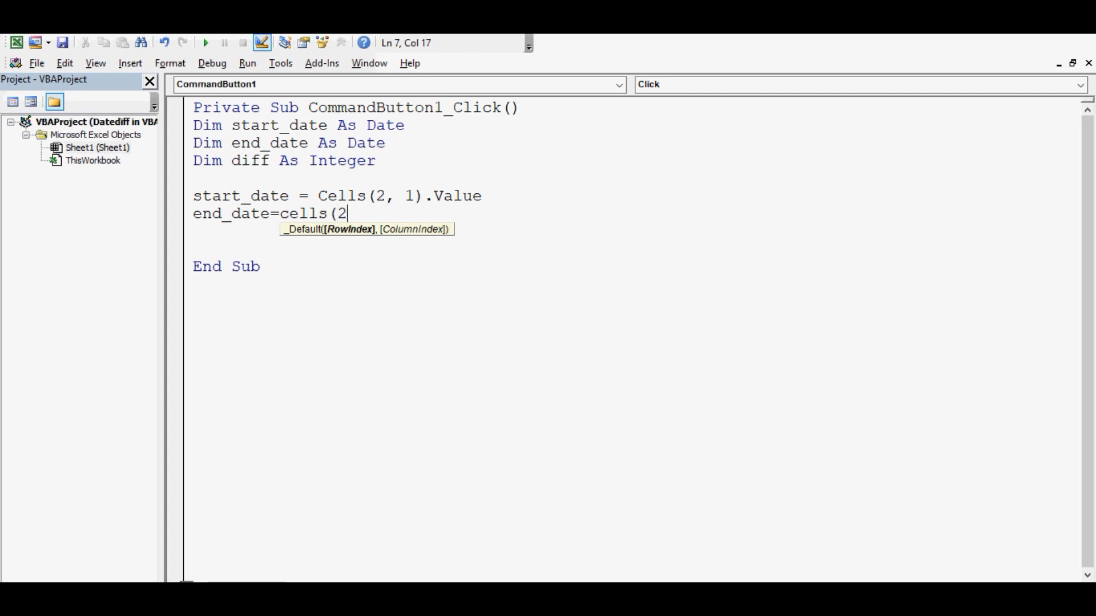
{"action": "type", "text": ", 2)"}
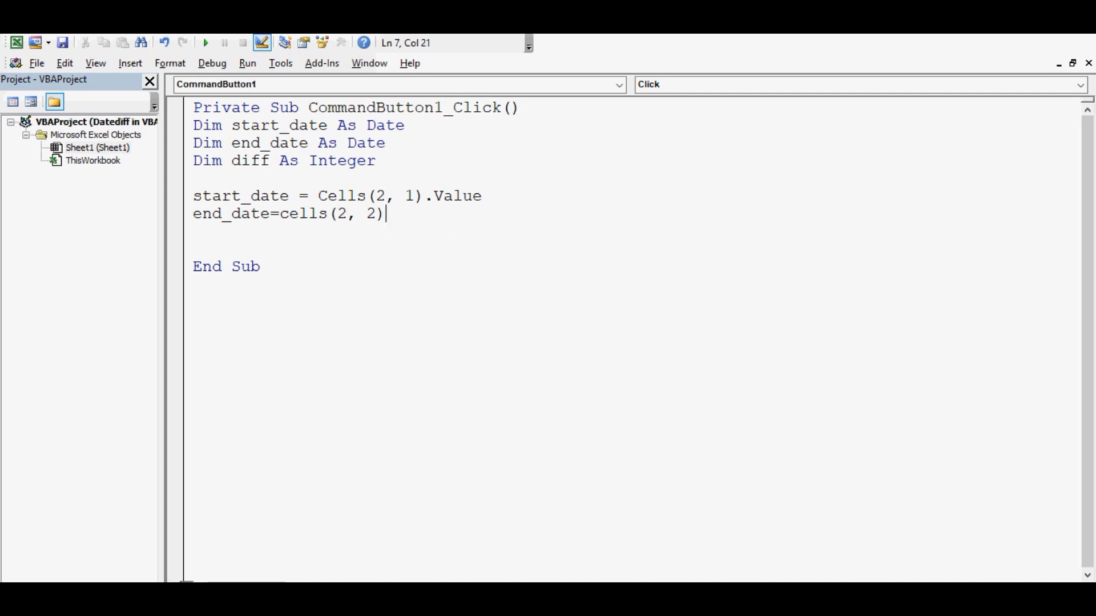
{"action": "type", "text": ".value"}
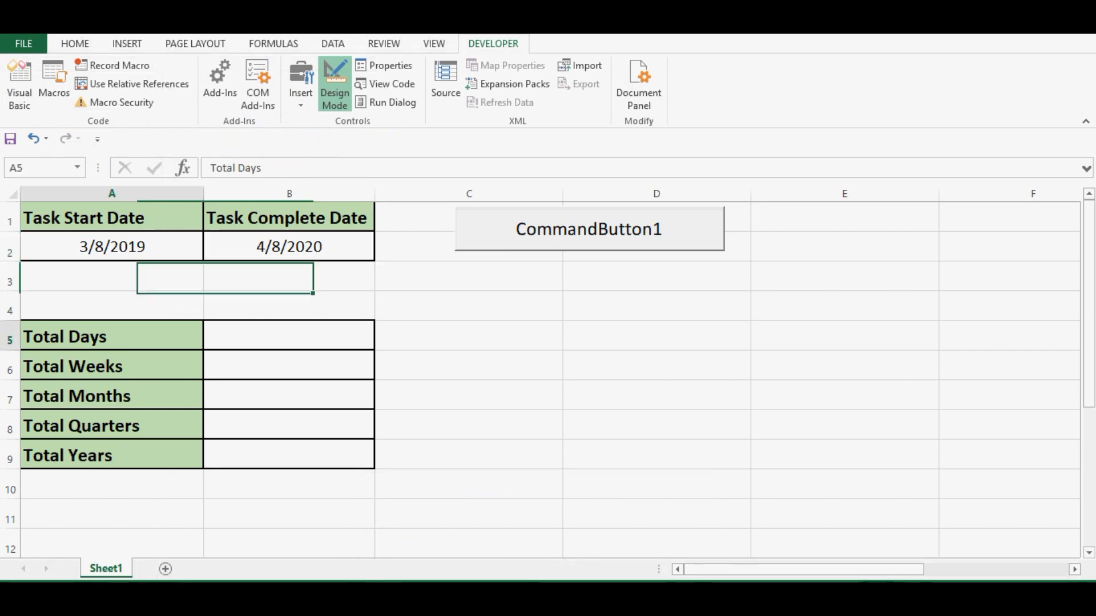
- Select the empty Total Days cell B5, then switch back to the macro code
{"action": "left_click", "coordinate": [289, 336]}
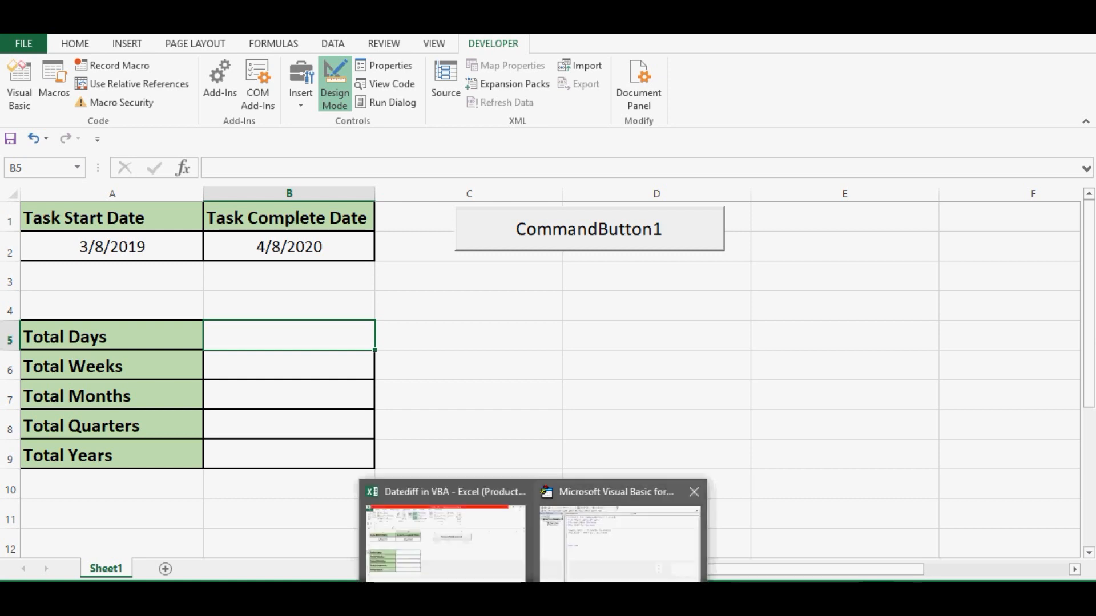
{"action": "left_click", "coordinate": [617, 538]}
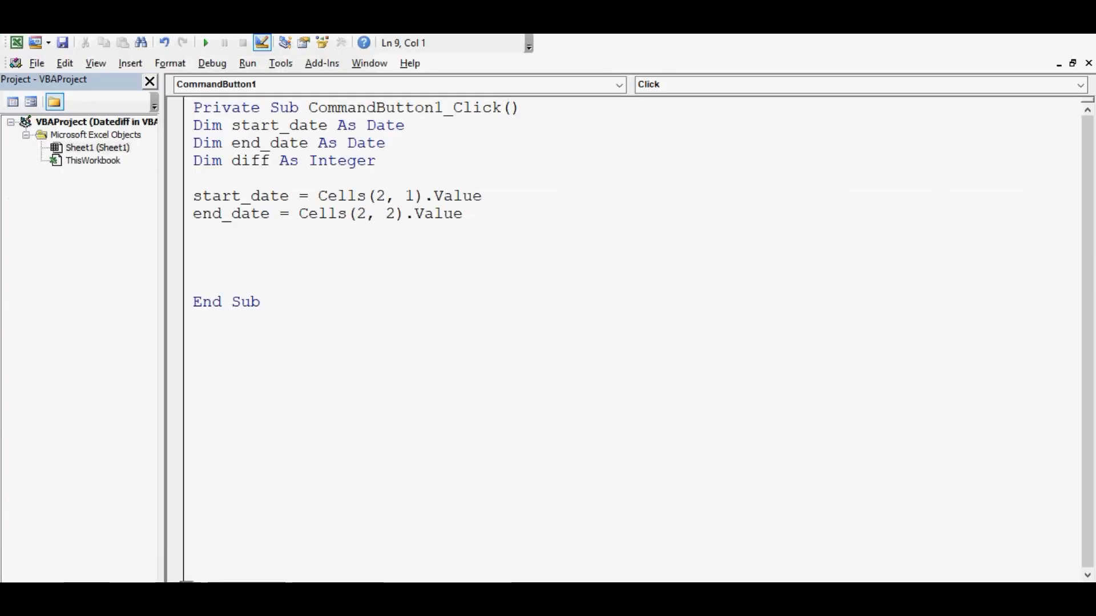
- Write diff = DateDiff("D", start_date, end_date) to compute the day difference
{"action": "type", "text": "diff"}
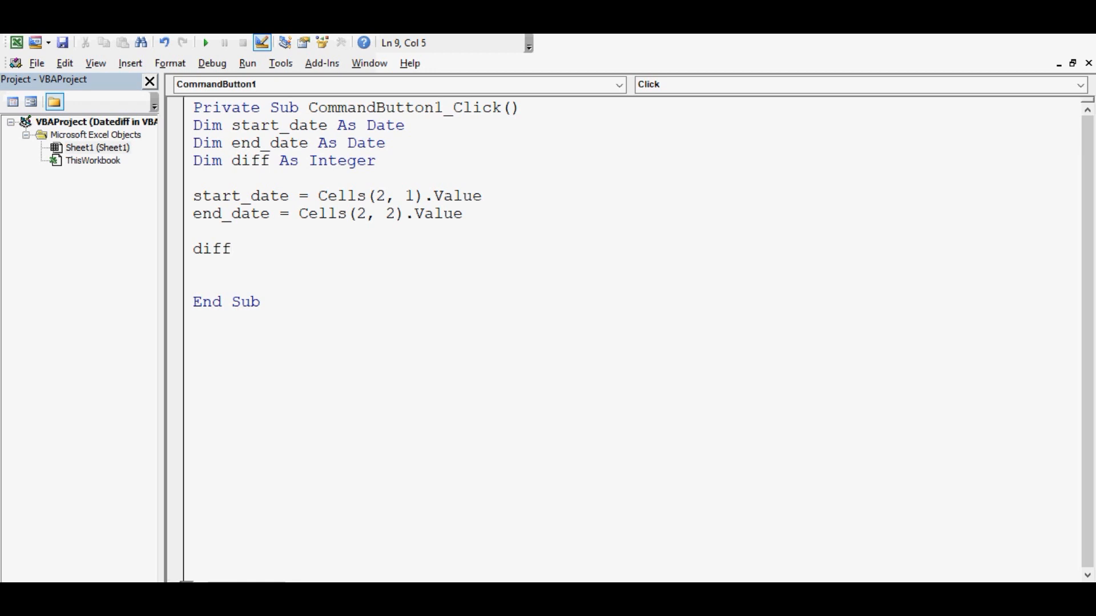
{"action": "left_click", "coordinate": [230, 248]}
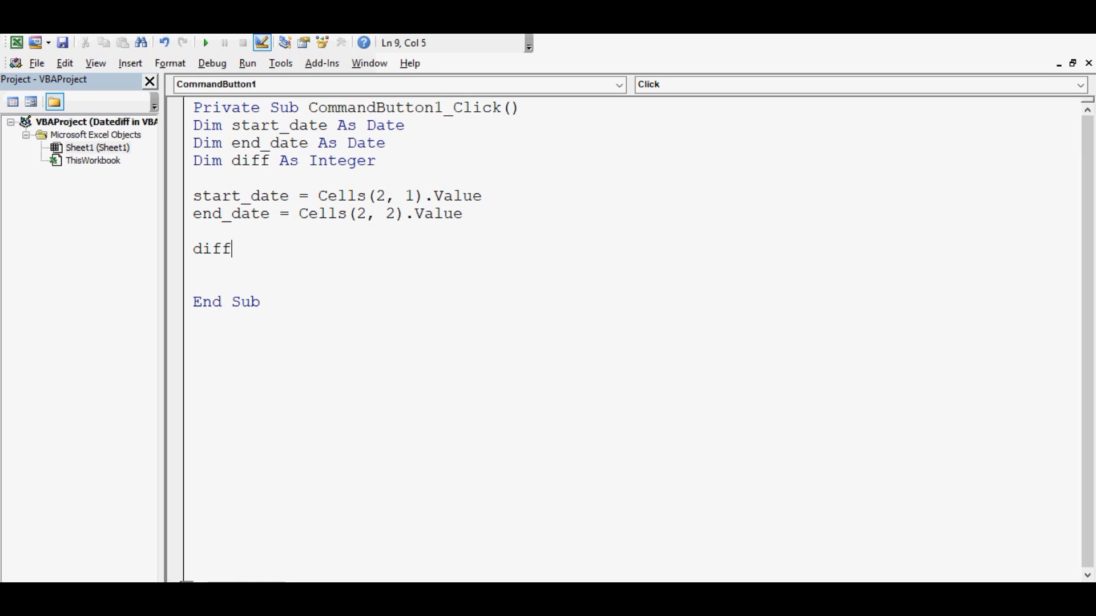
{"action": "type", "text": "="}
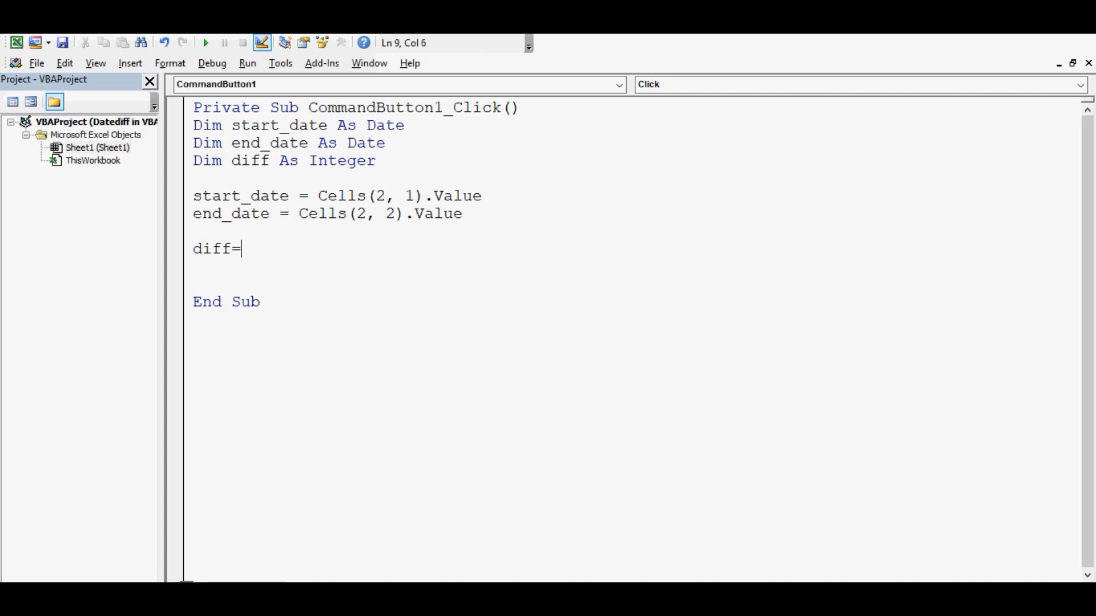
{"action": "type", "text": "Dated"}
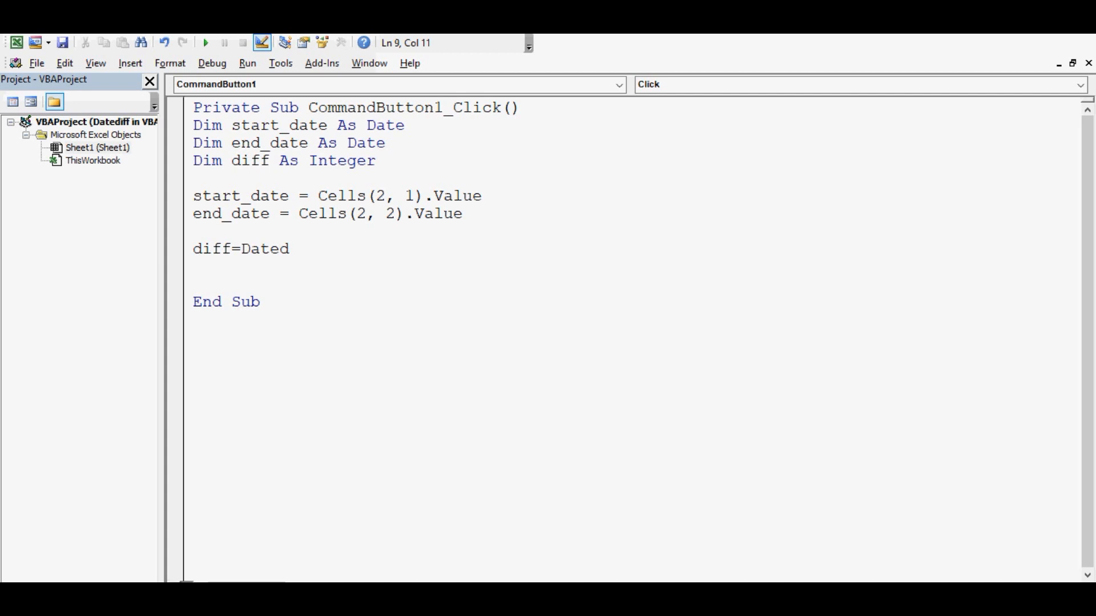
{"action": "type", "text": "i"}
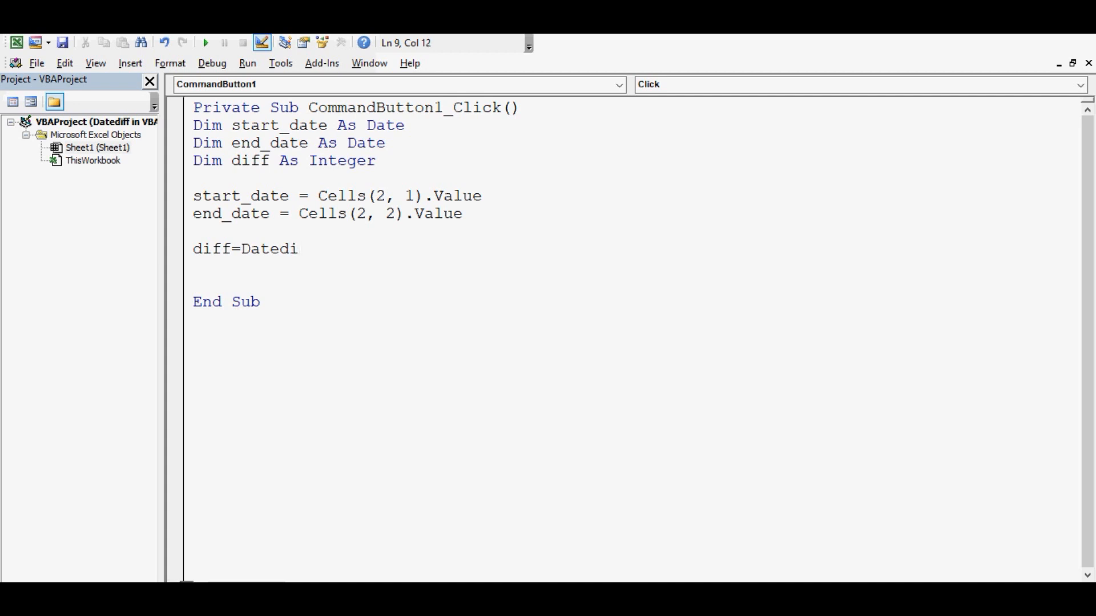
{"action": "type", "text": "ff"}
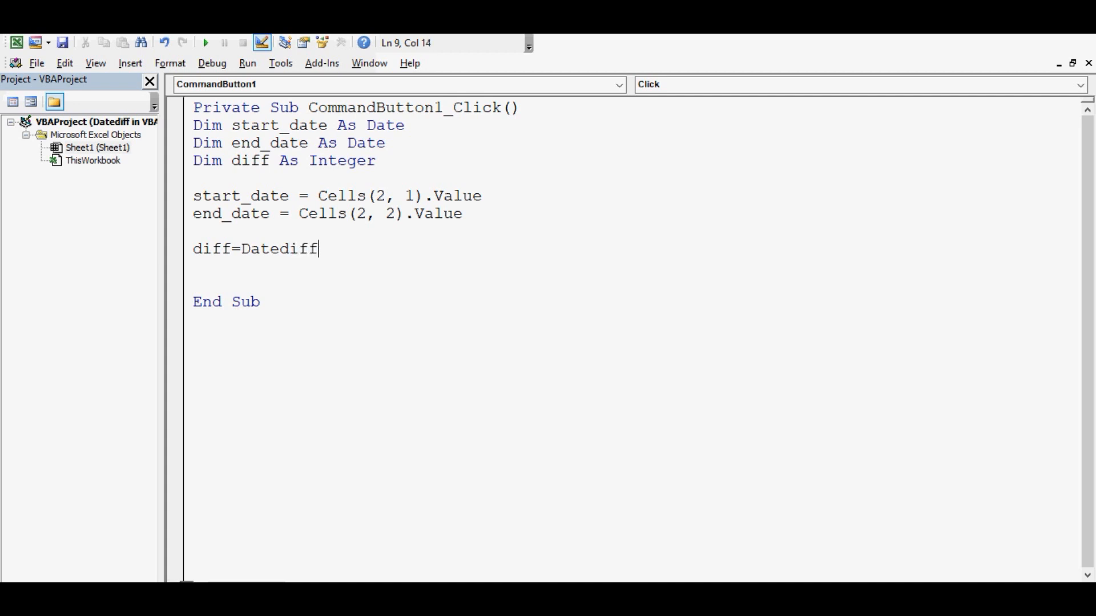
{"action": "type", "text": "("}
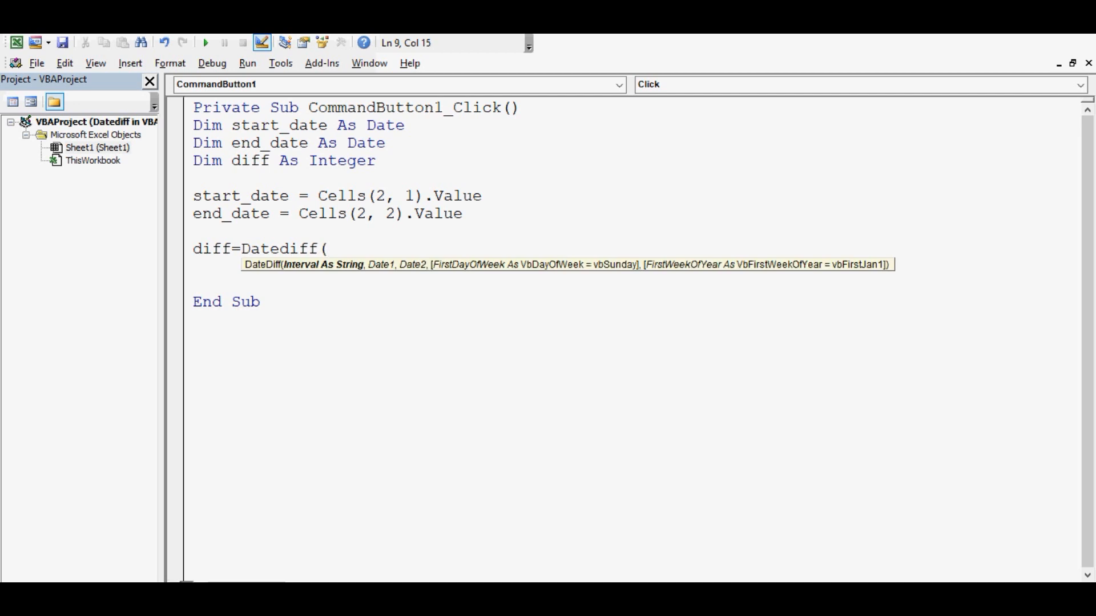
{"action": "type", "text": "\""}
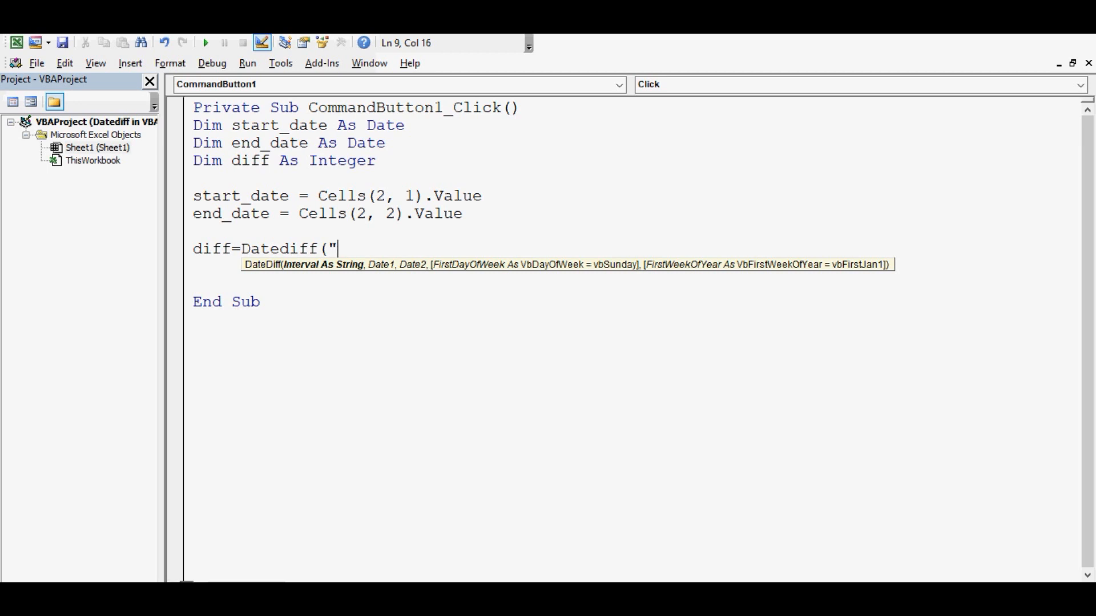
{"action": "type", "text": "D"}
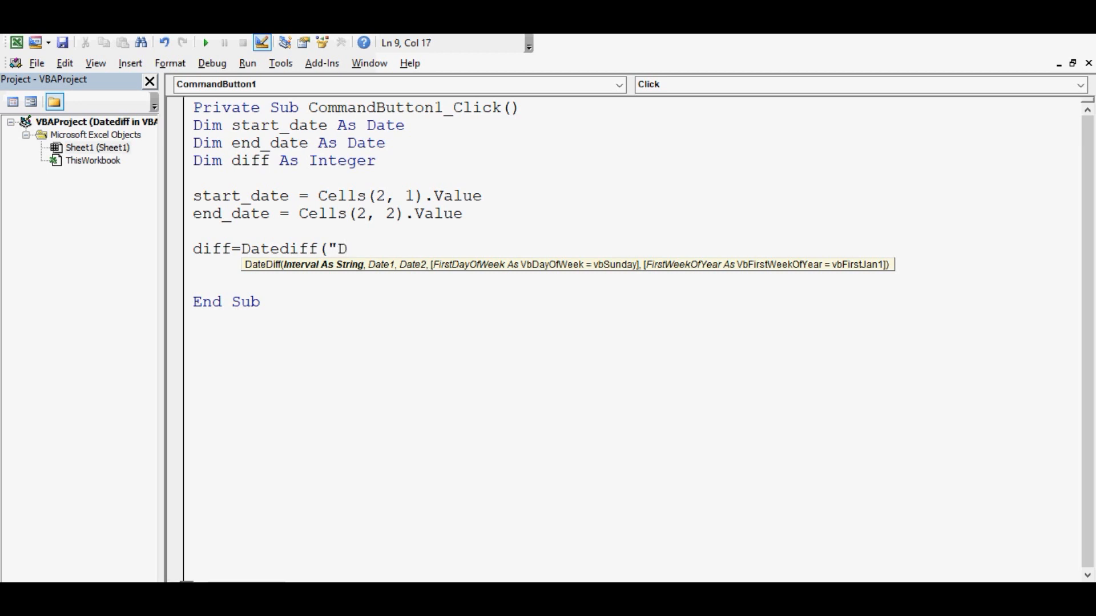
{"action": "type", "text": "\","}
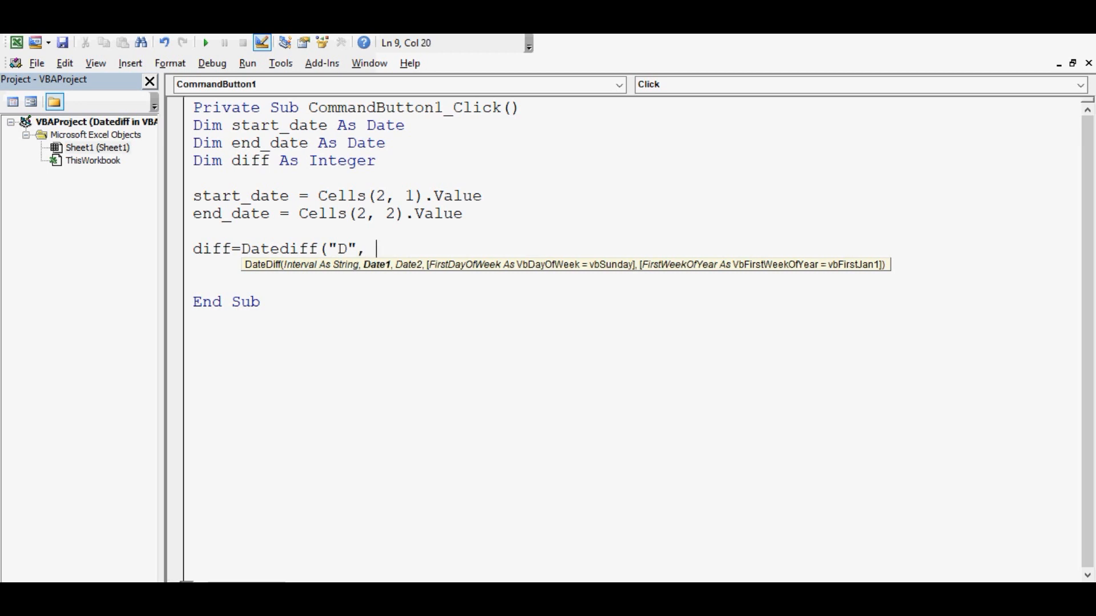
{"action": "type", "text": "start"}
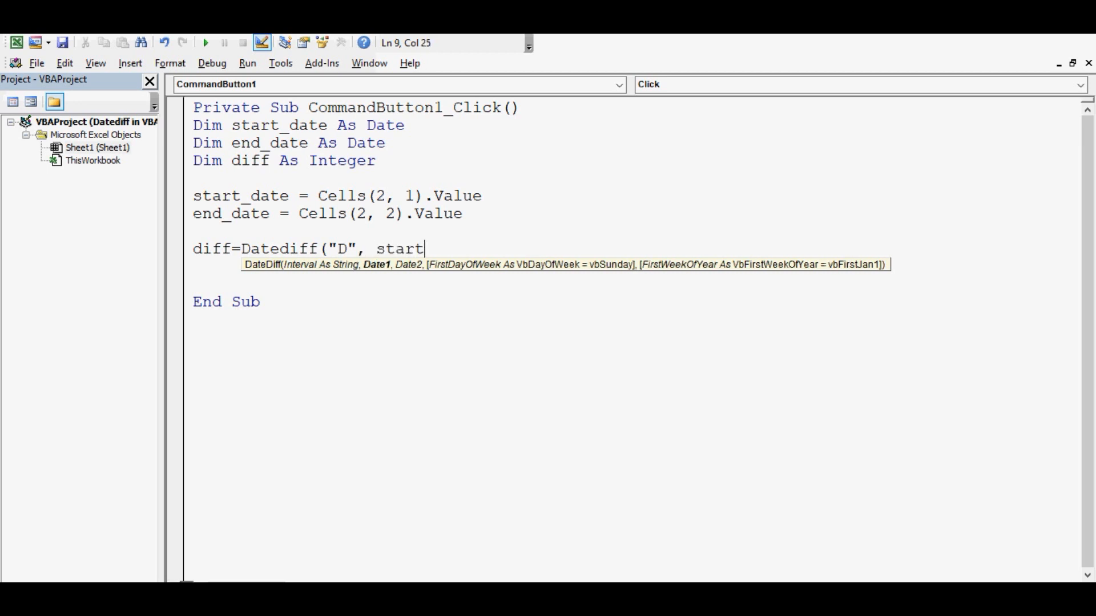
{"action": "type", "text": "_date"}
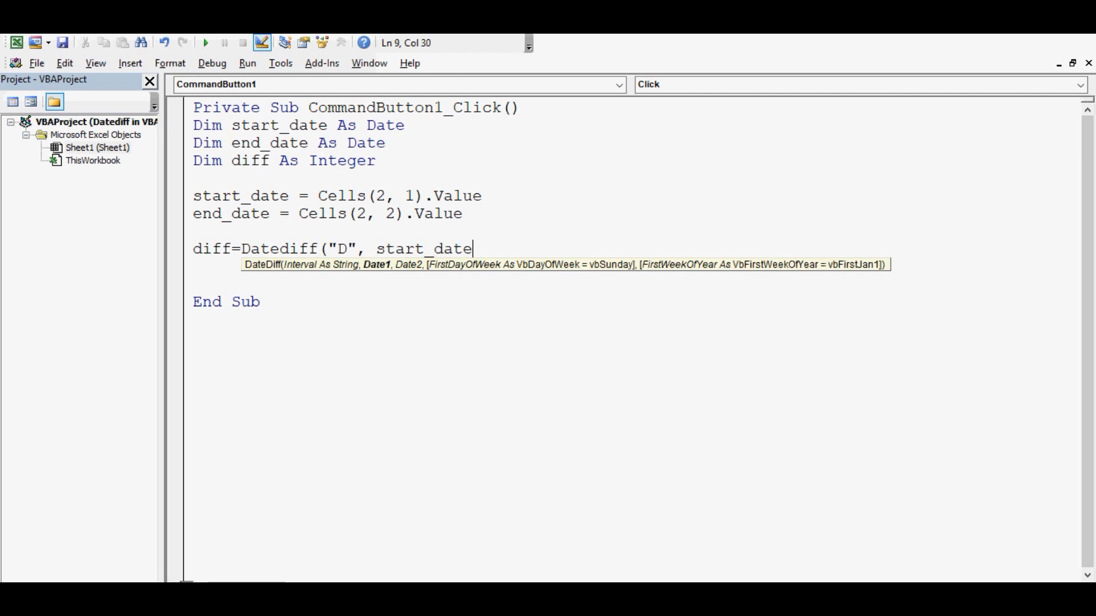
{"action": "type", "text": ","}
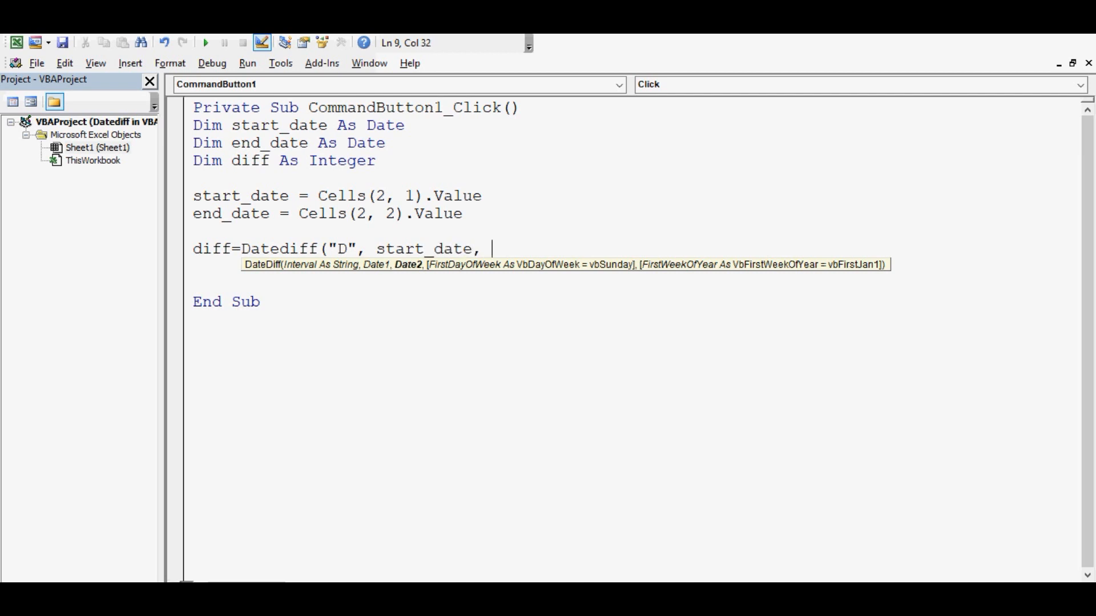
{"action": "type", "text": "end_"}
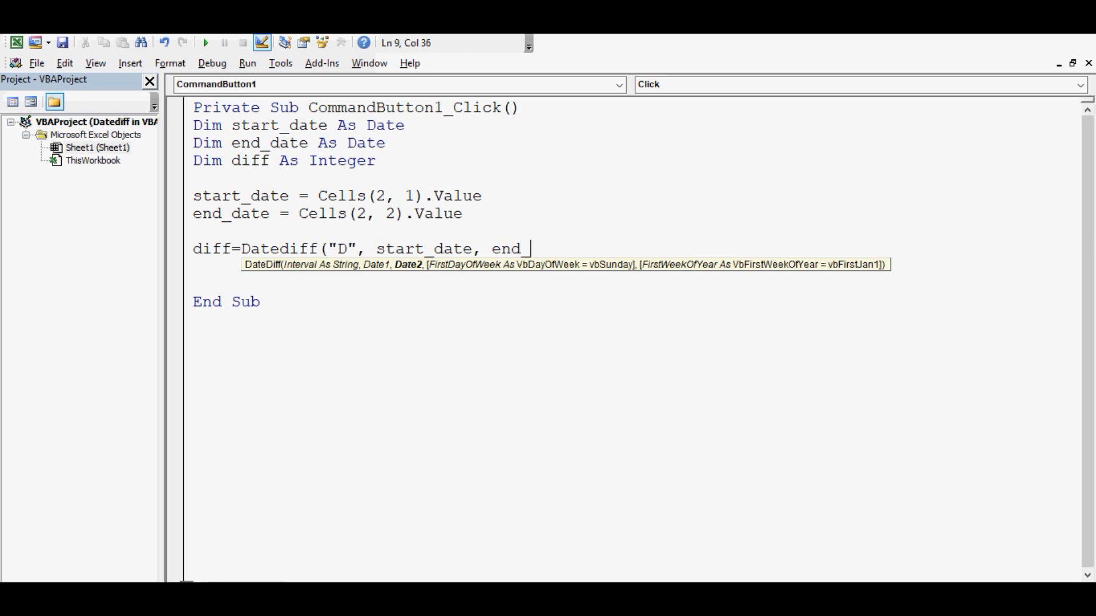
{"action": "type", "text": "date)"}
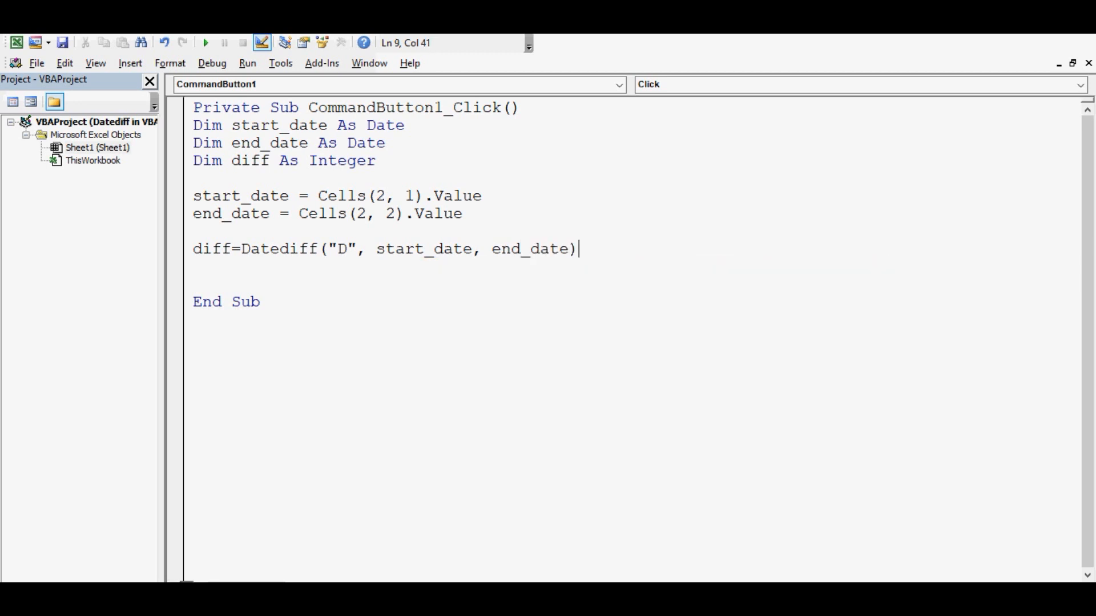
- Highlight the start_date and end_date arguments of the DateDiff call
{"action": "double_click", "coordinate": [422, 249]}
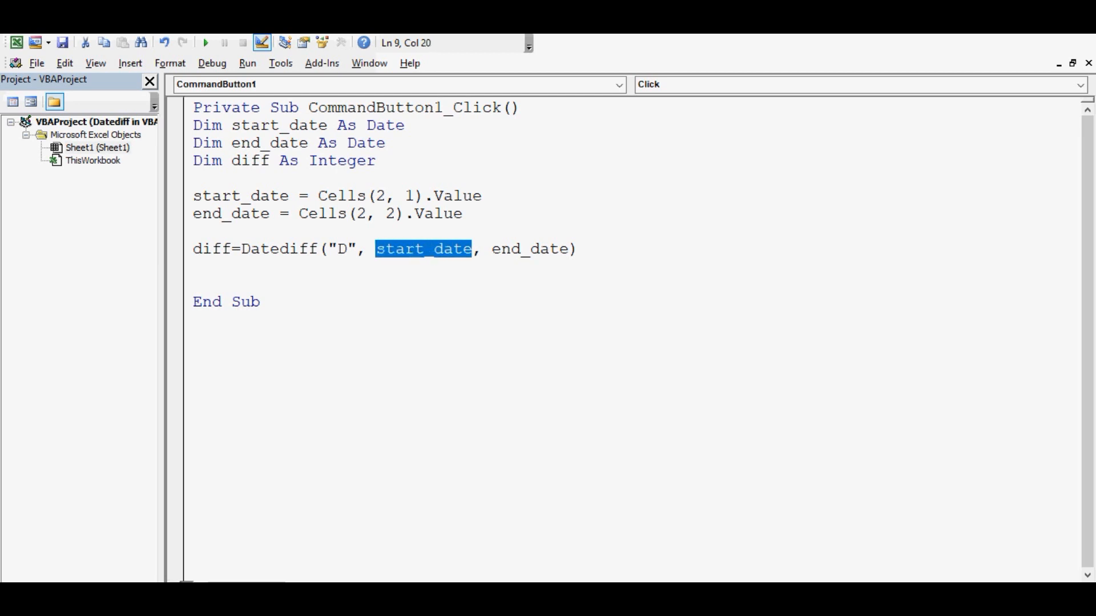
{"action": "double_click", "coordinate": [545, 249]}
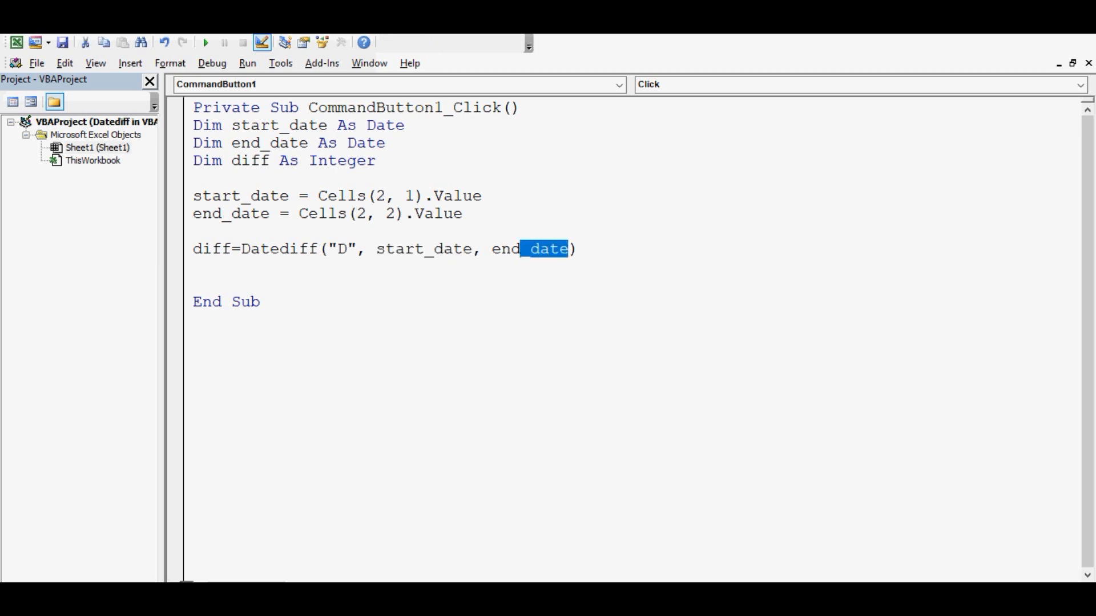
{"action": "double_click", "coordinate": [510, 249]}
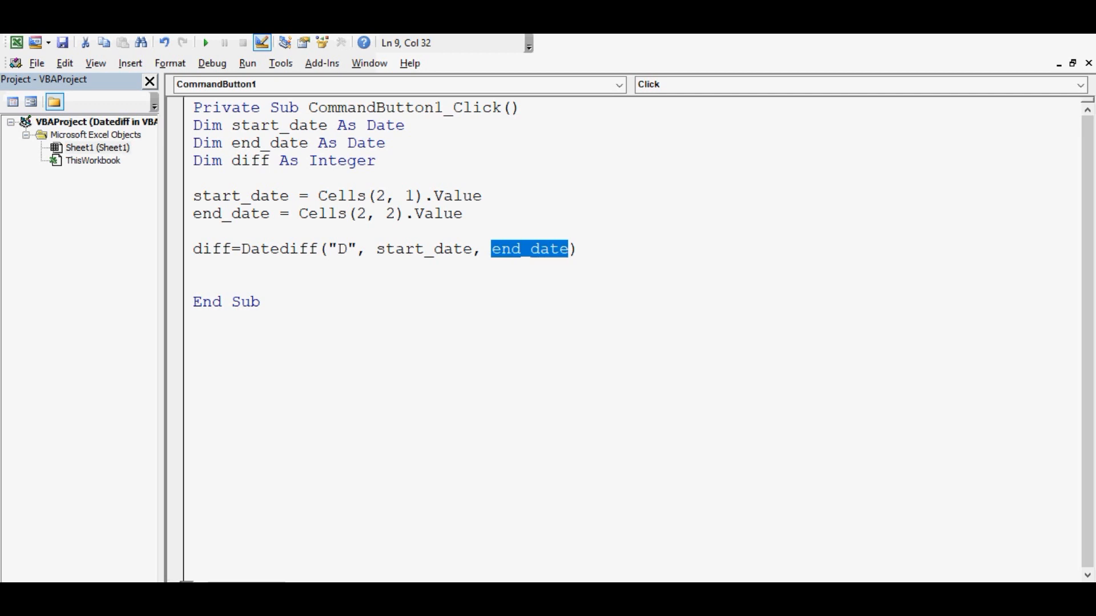
{"action": "double_click", "coordinate": [267, 248]}
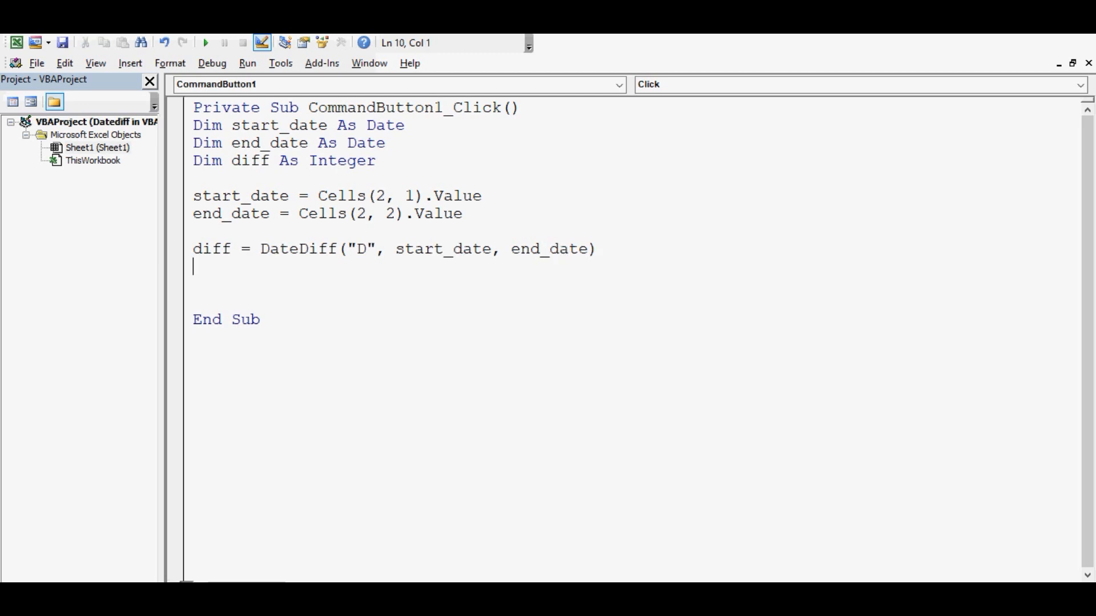
- Write Cells(5, 2).Value = to output diff to cell B5
{"action": "type", "text": "cells"}
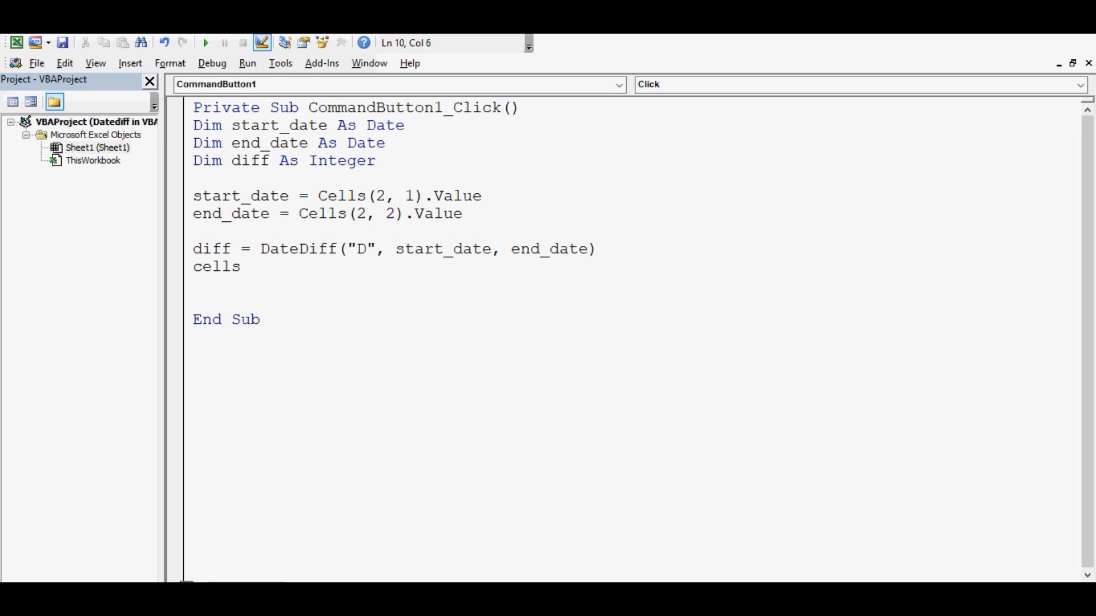
{"action": "type", "text": "("}
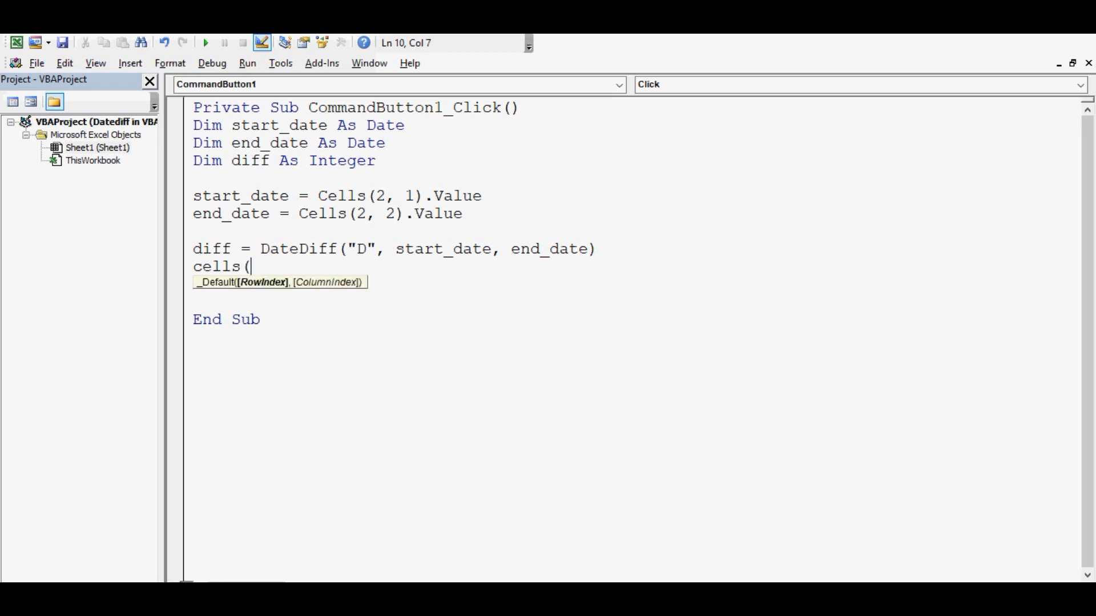
{"action": "type", "text": "5,"}
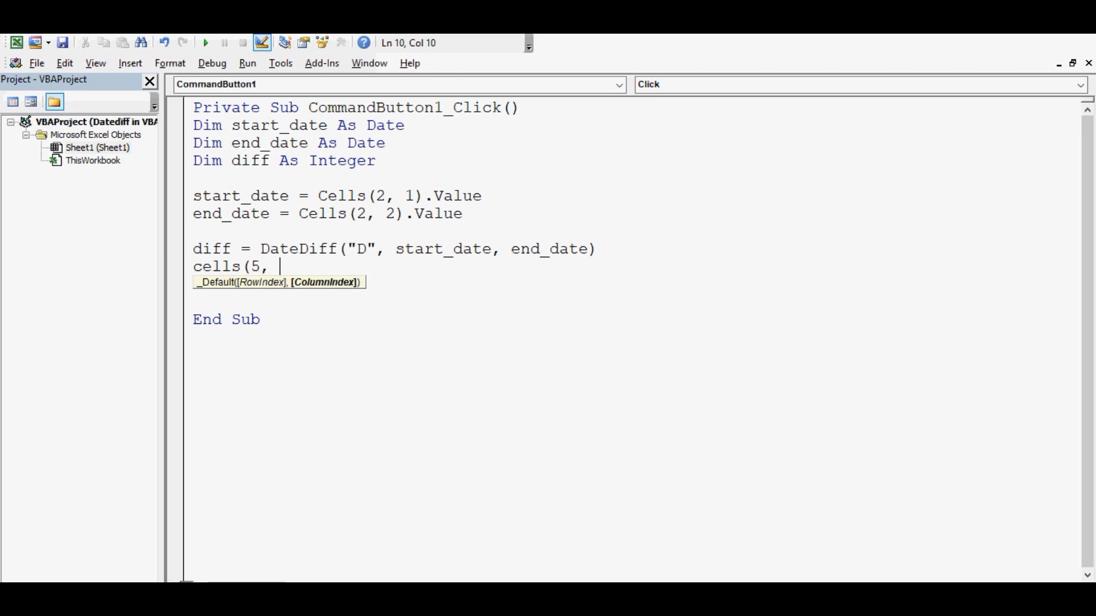
{"action": "type", "text": "2)"}
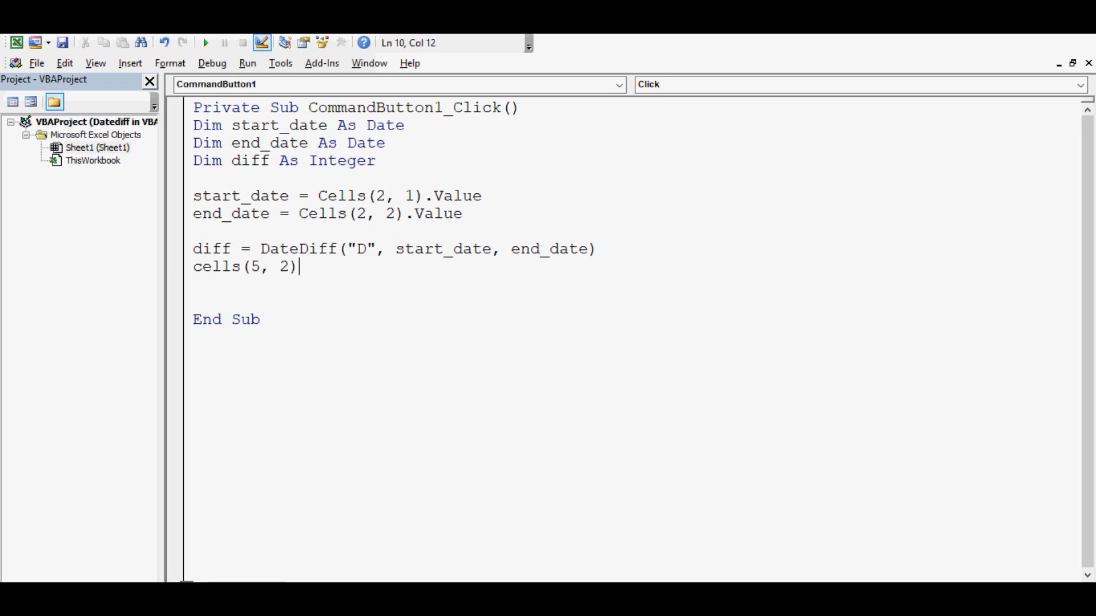
{"action": "type", "text": ".valu"}
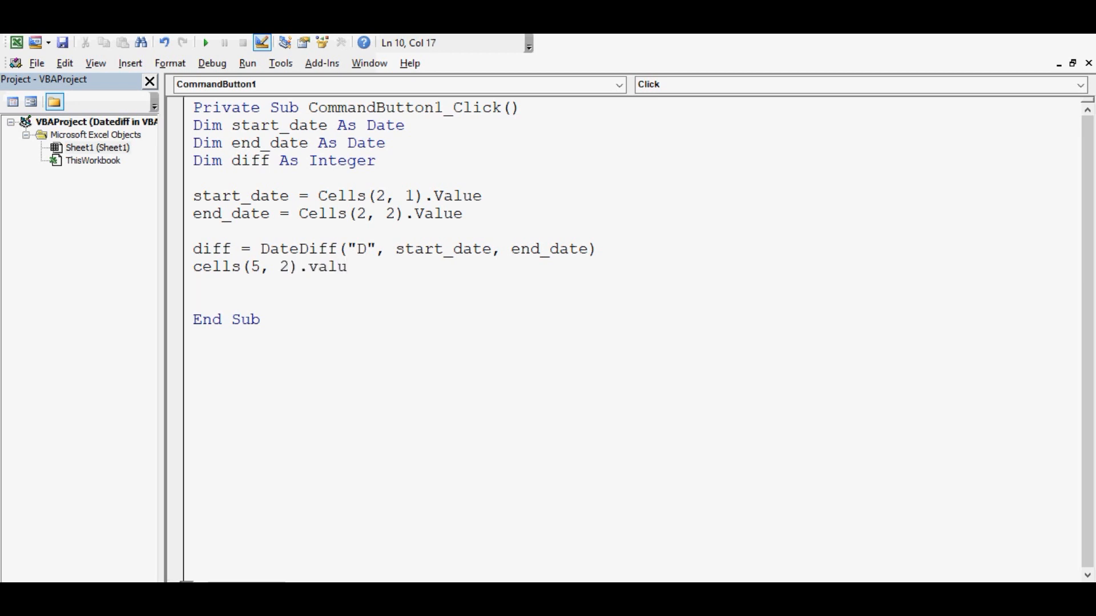
{"action": "type", "text": "e="}
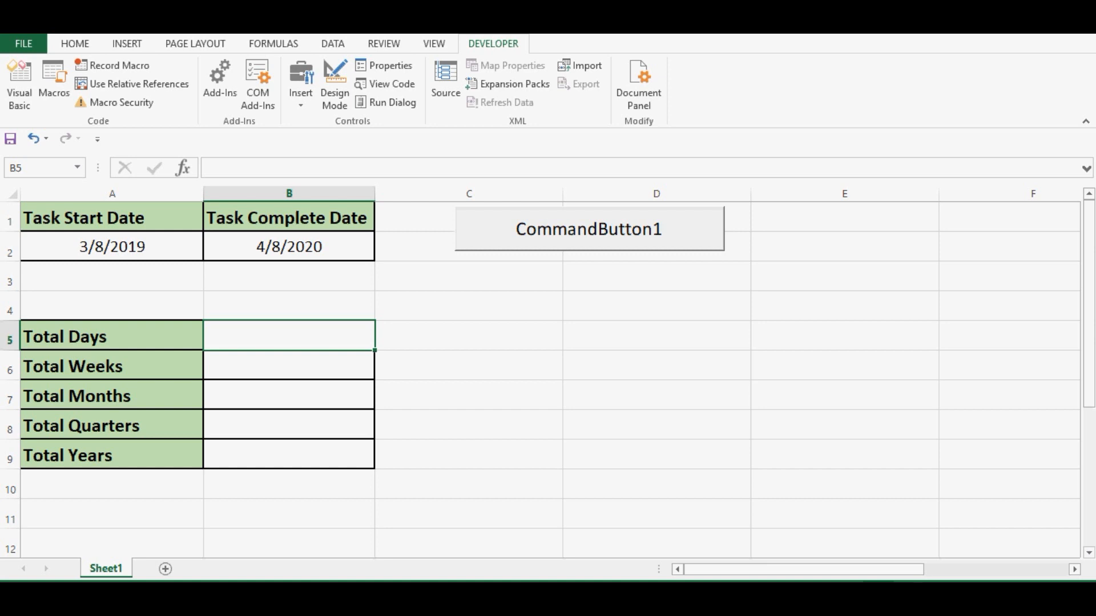
- Run CommandButton1 so B5 shows 397, check dates 4/8/2020 and 3/8/2019, then return to the code
{"action": "left_click", "coordinate": [589, 228]}
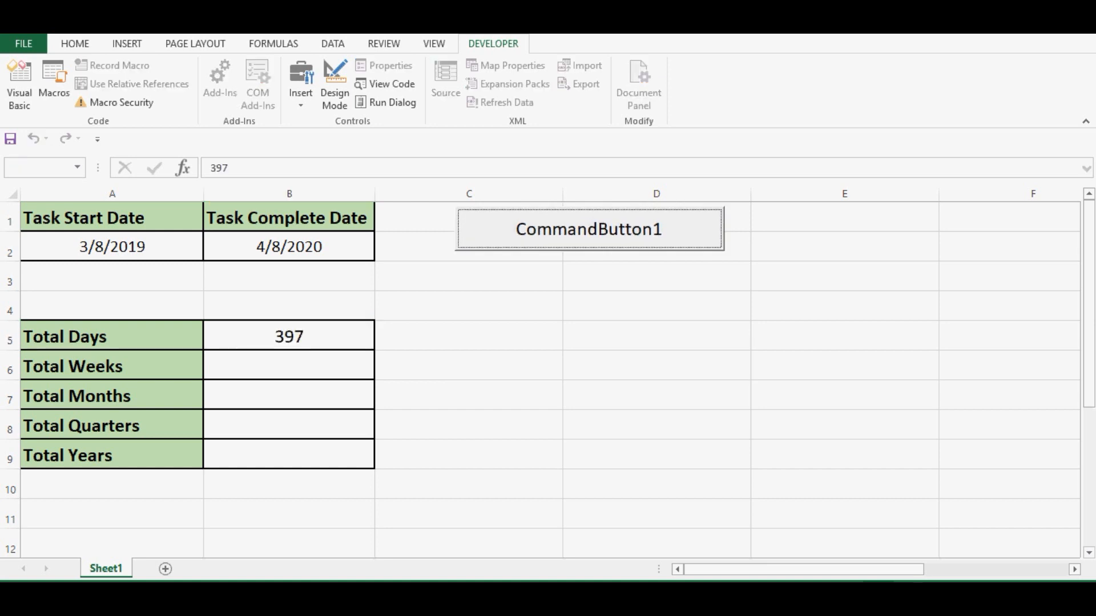
{"action": "left_click", "coordinate": [289, 335]}
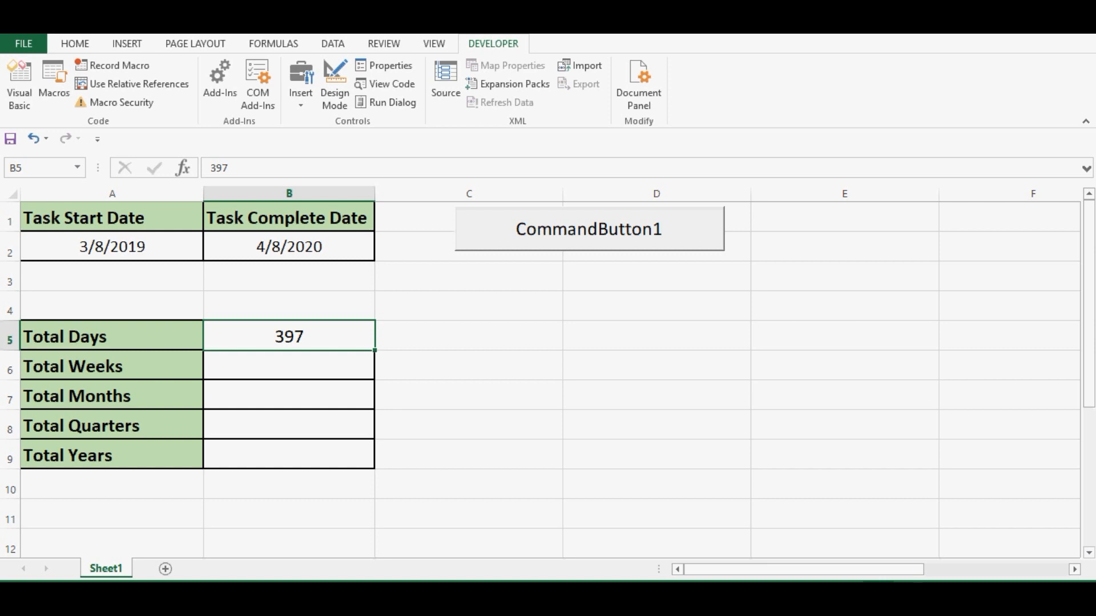
{"action": "left_click", "coordinate": [288, 247]}
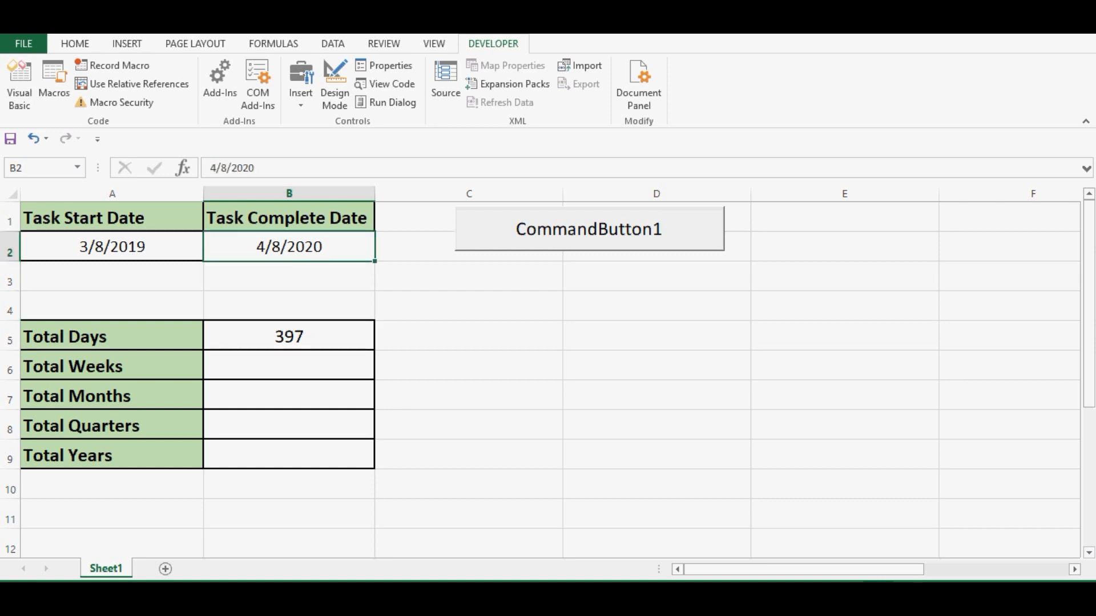
{"action": "left_click", "coordinate": [111, 247]}
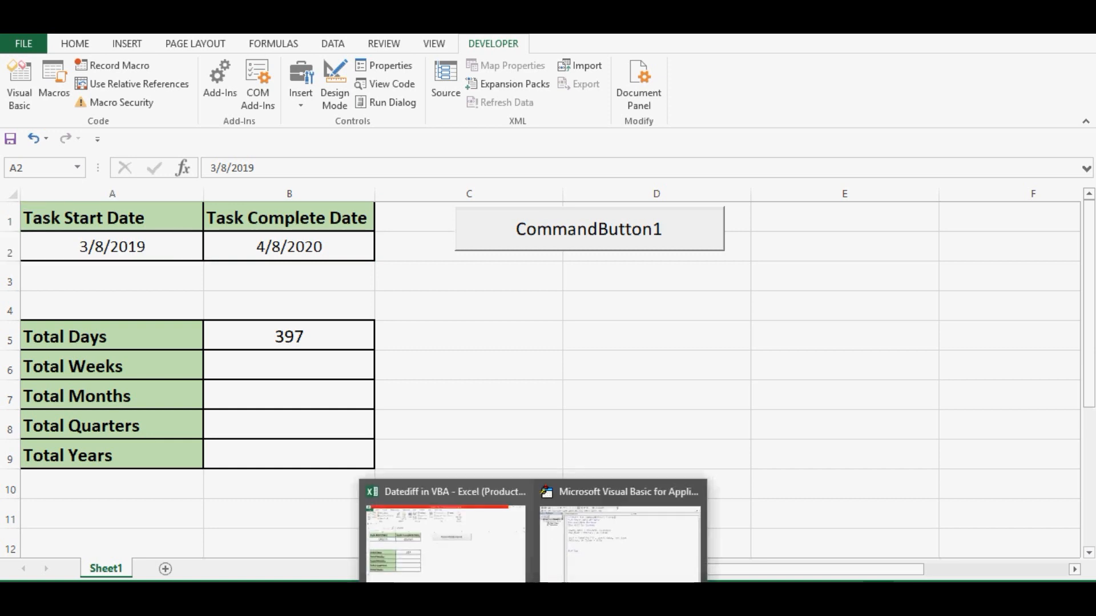
{"action": "left_click", "coordinate": [621, 538]}
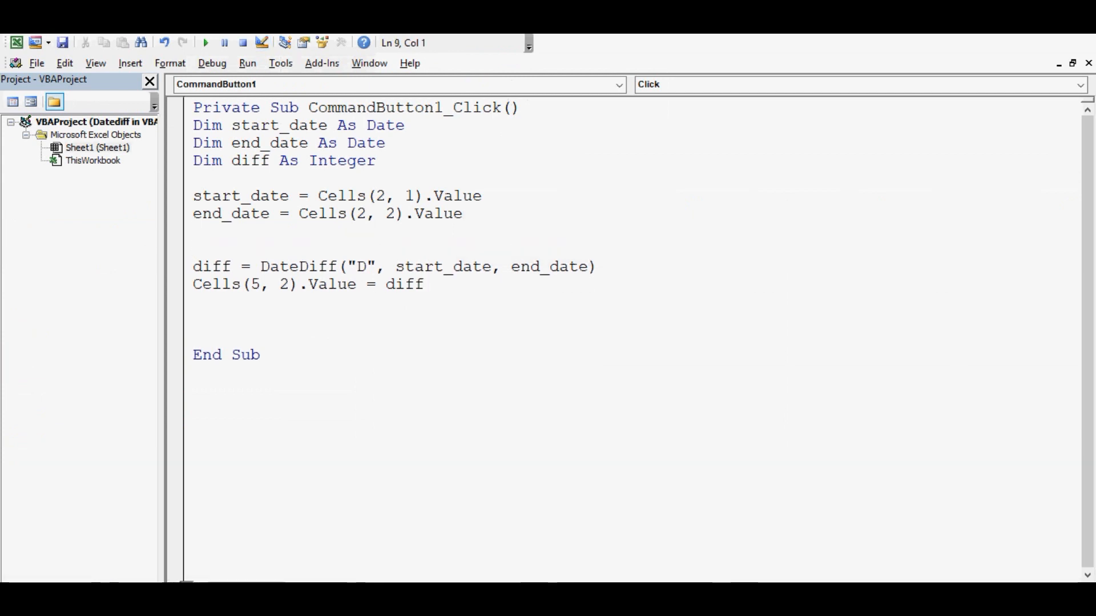
- Add the comment 'to calculate total days above the DateDiff line
{"action": "type", "text": "'to cal"}
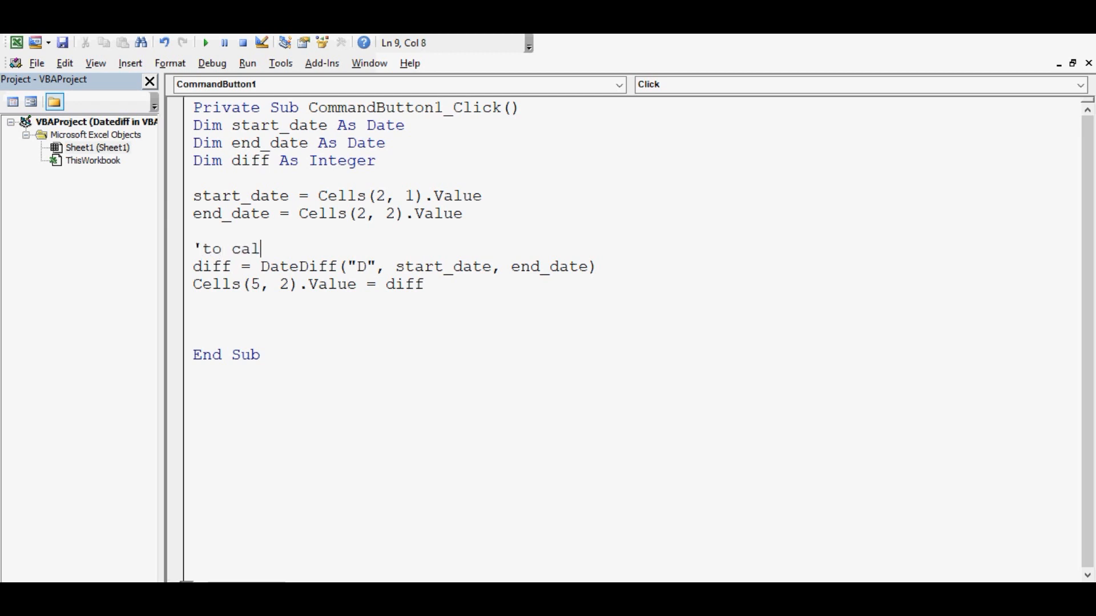
{"action": "type", "text": "culate to"}
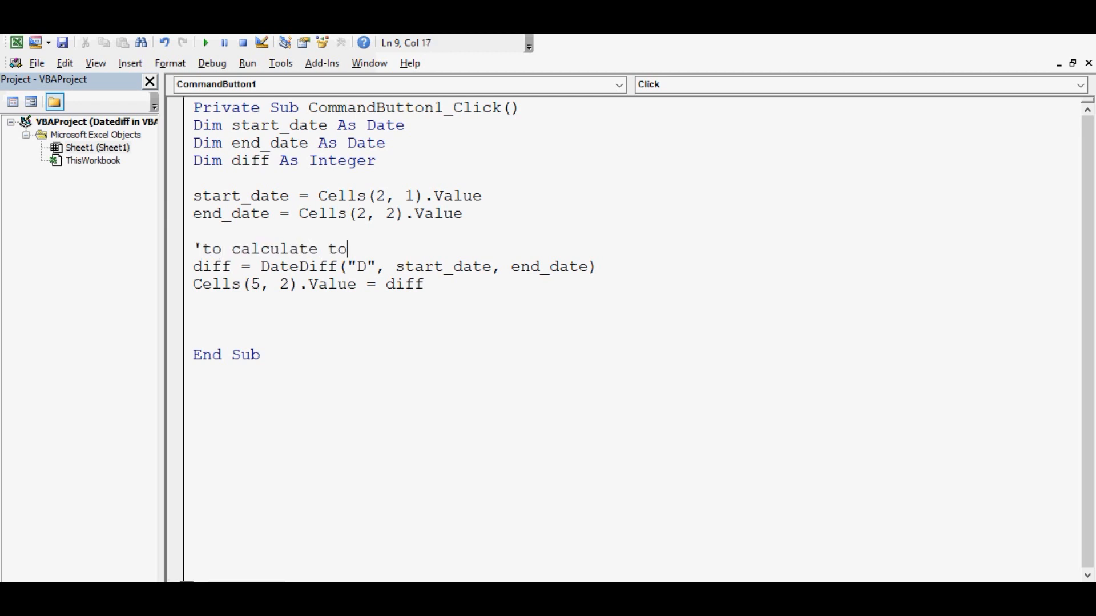
{"action": "type", "text": "tal days"}
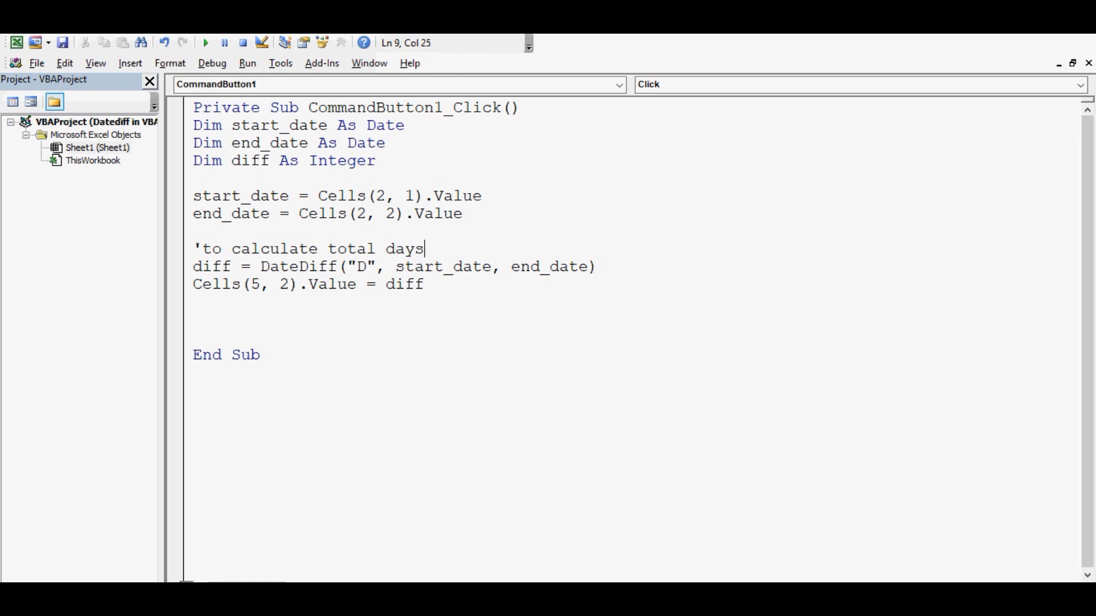
{"action": "key", "text": "Return"}
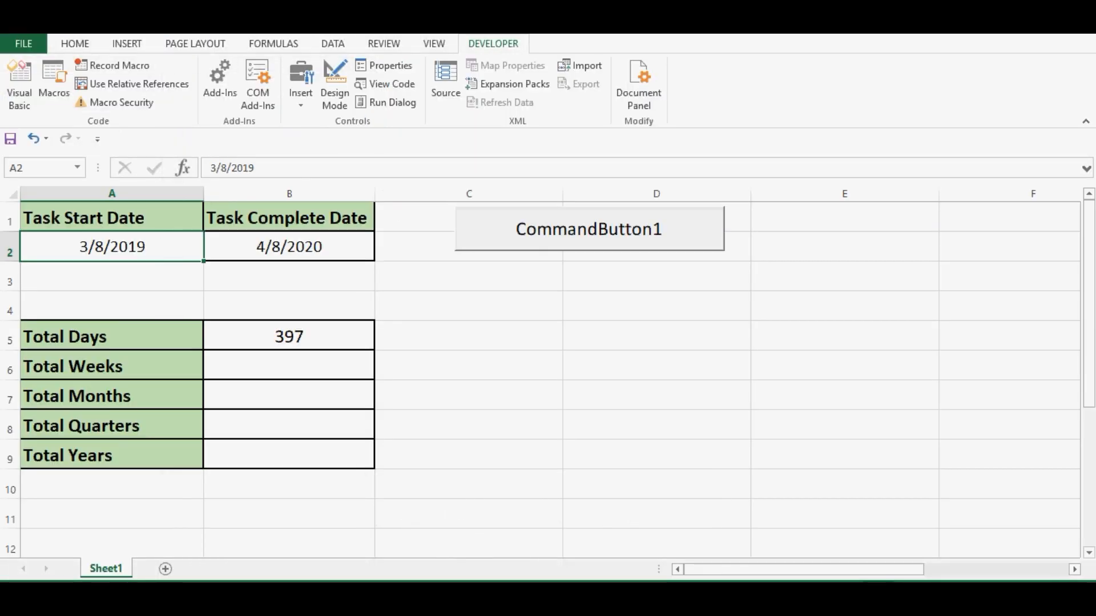
{"action": "left_click", "coordinate": [76, 396]}
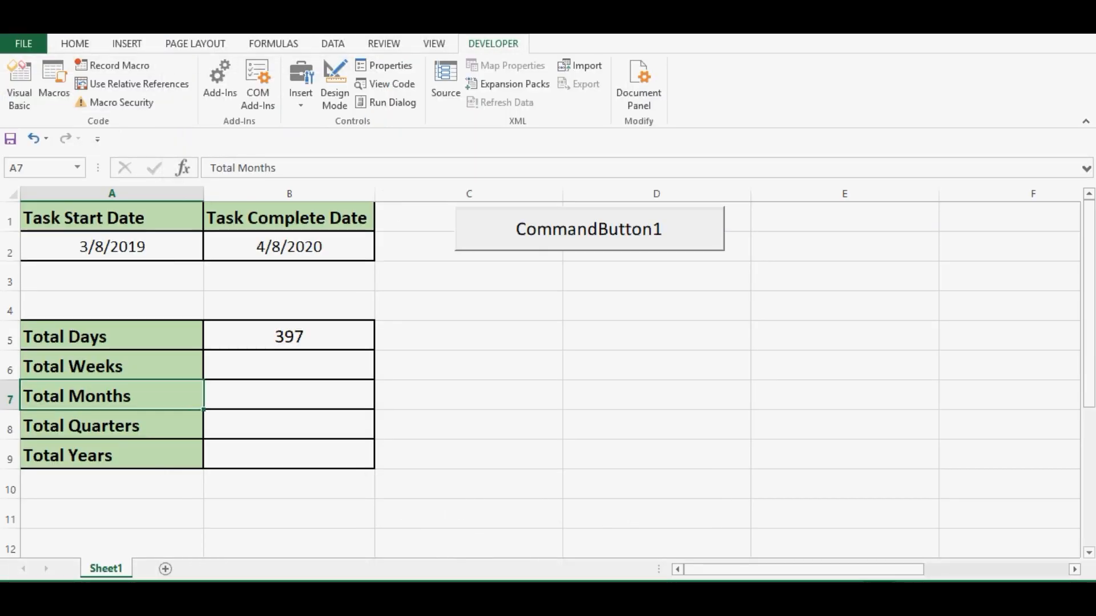
{"action": "left_click", "coordinate": [76, 426]}
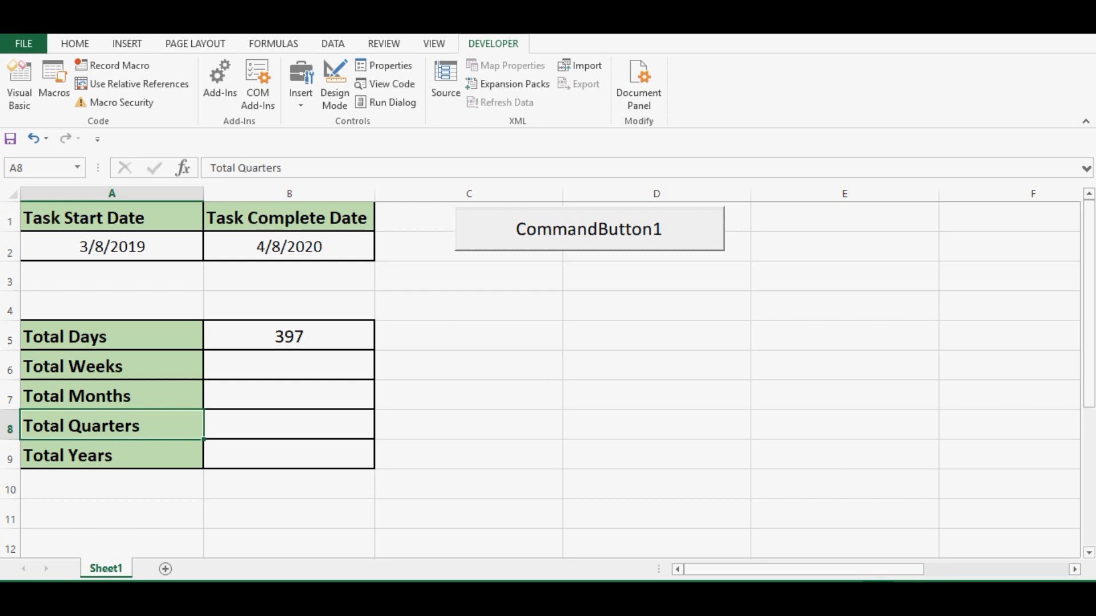
{"action": "left_click", "coordinate": [111, 456]}
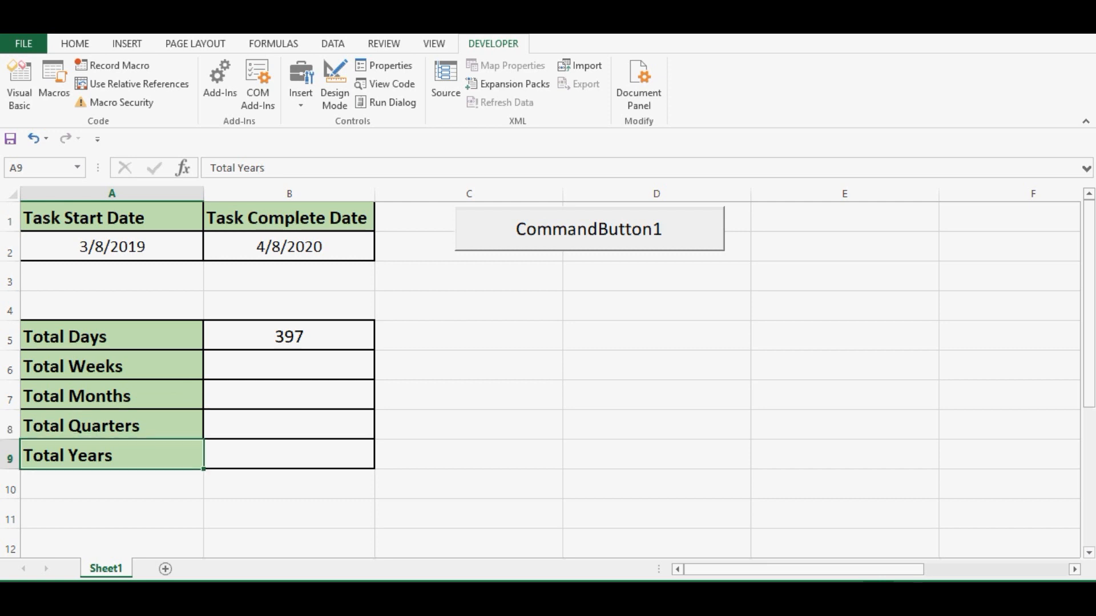
{"action": "left_click", "coordinate": [288, 365]}
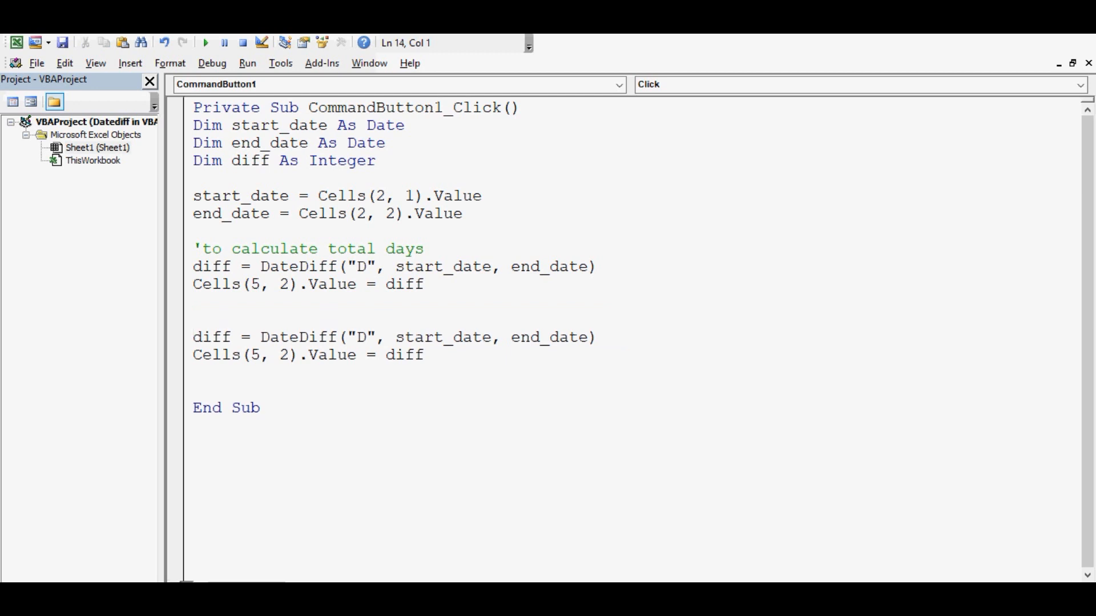
- Add the comment 'to calculate total weeks above the copied block
{"action": "type", "text": "'"}
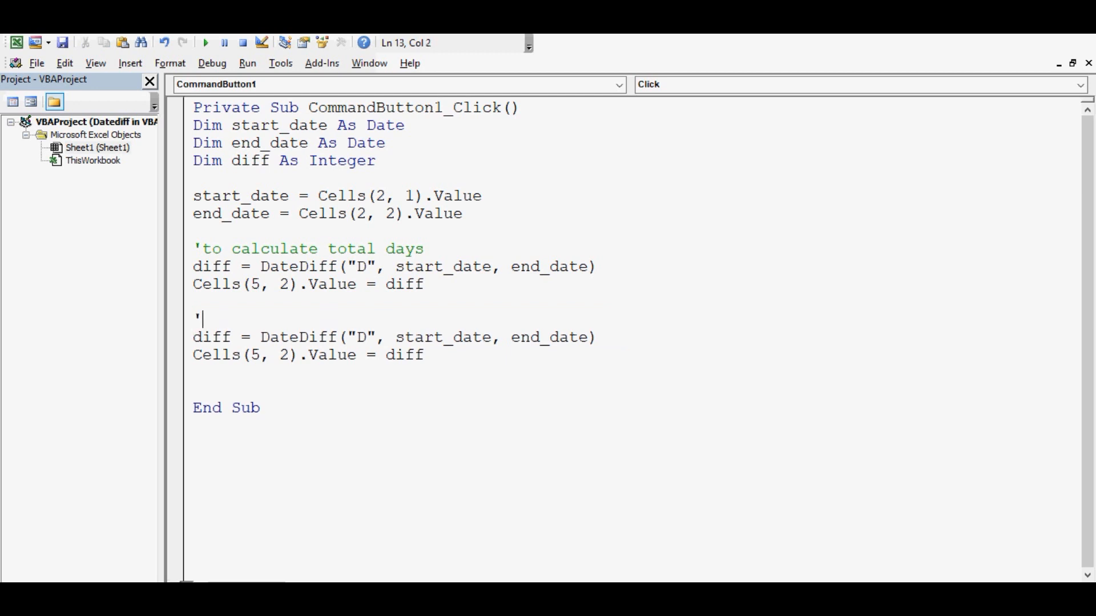
{"action": "type", "text": "to calcula"}
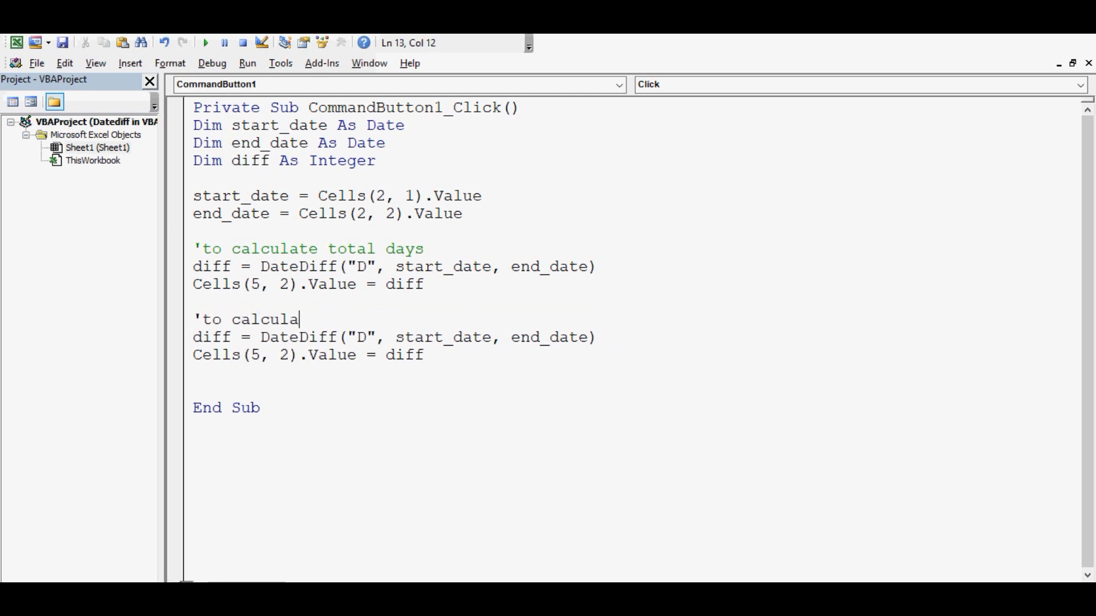
{"action": "type", "text": "te total"}
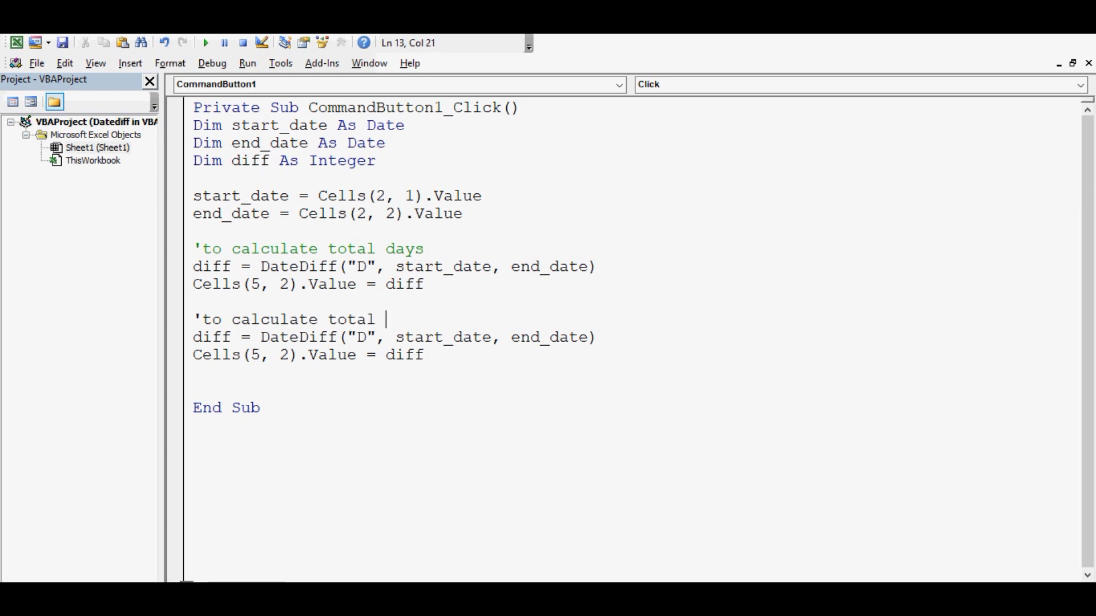
{"action": "type", "text": "weeks"}
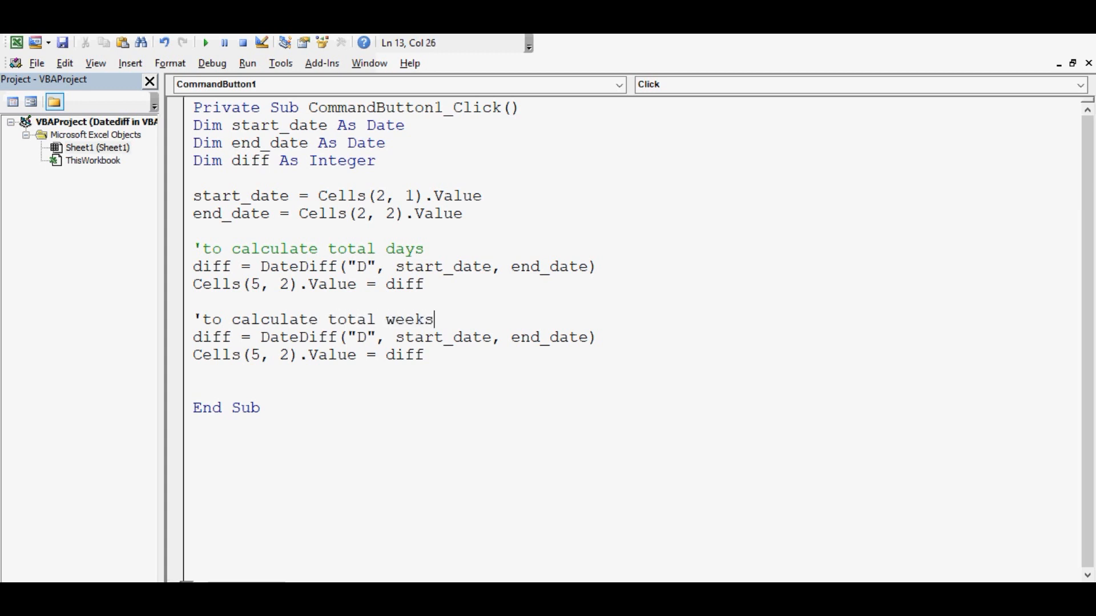
{"action": "key", "text": "Enter"}
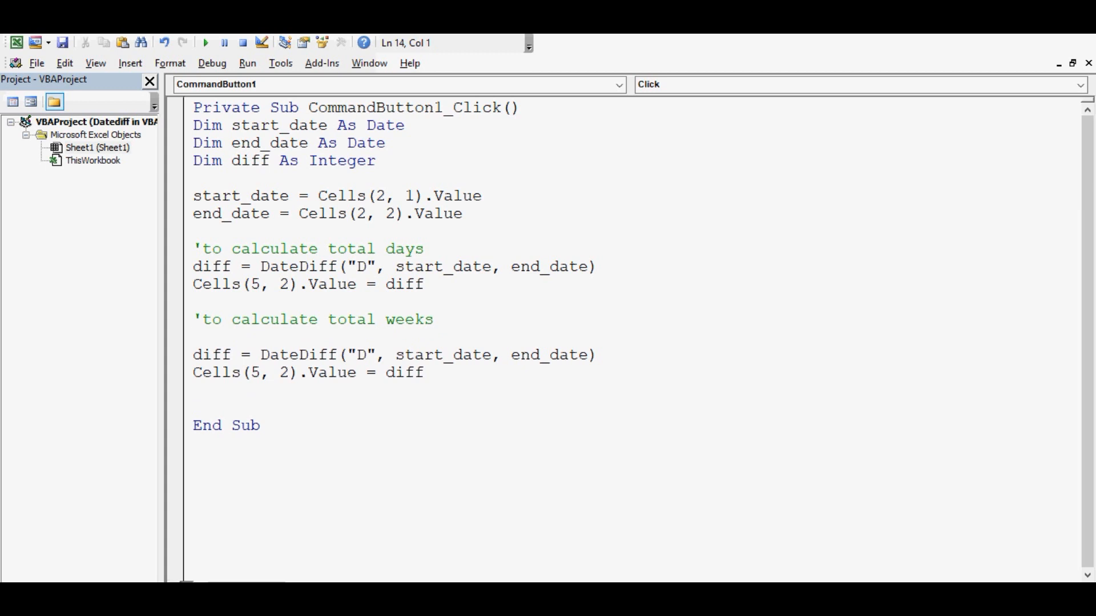
- Change the output to Cells(6, 2) and interval to "W", and remove the blank line
{"action": "left_click", "coordinate": [263, 372]}
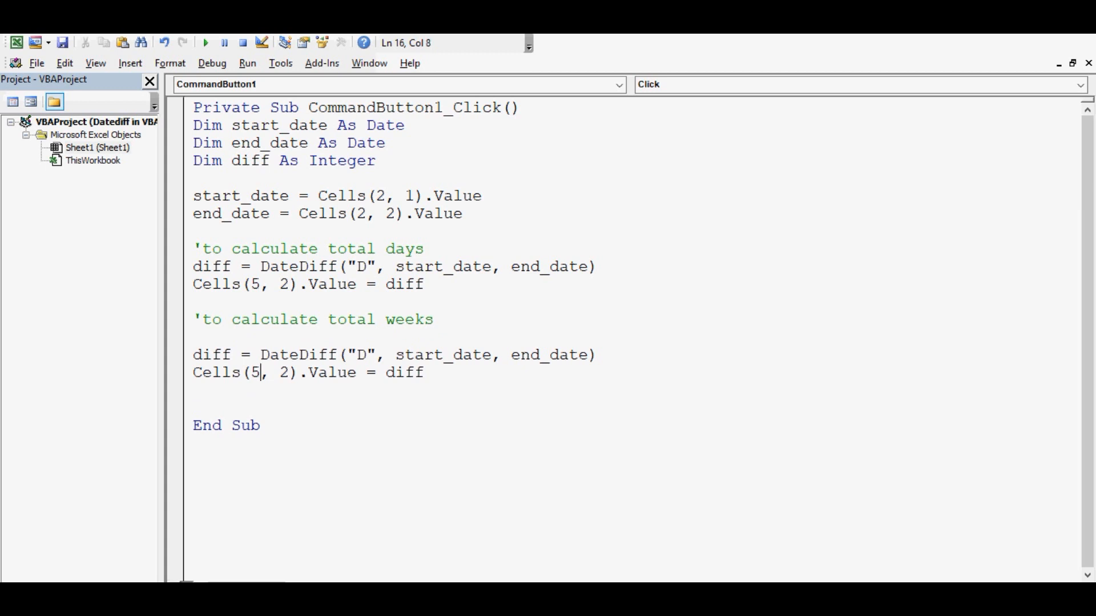
{"action": "type", "text": "6"}
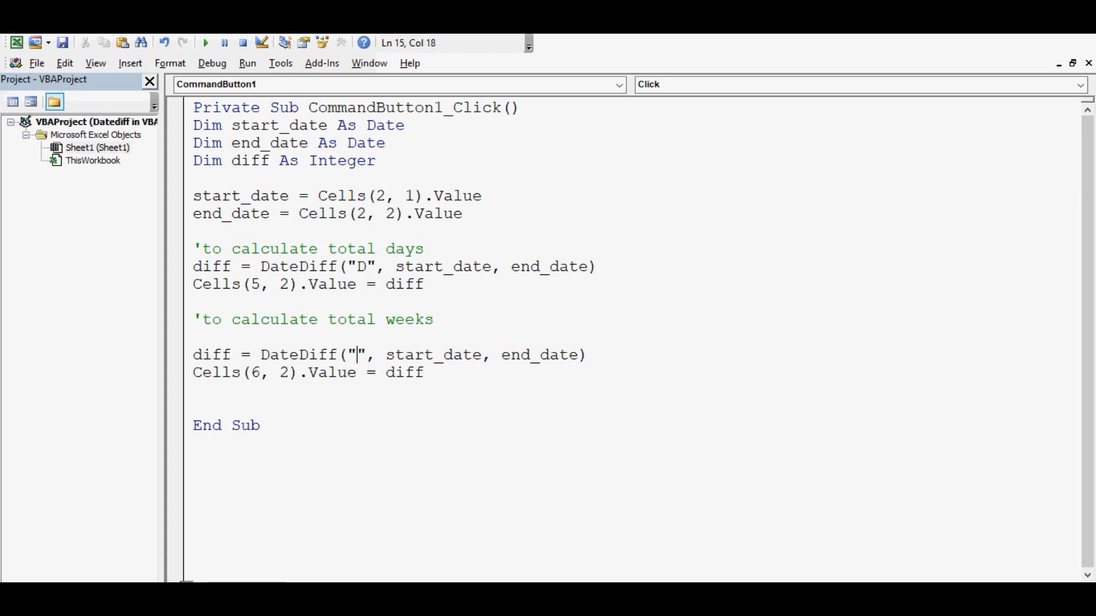
{"action": "type", "text": "W"}
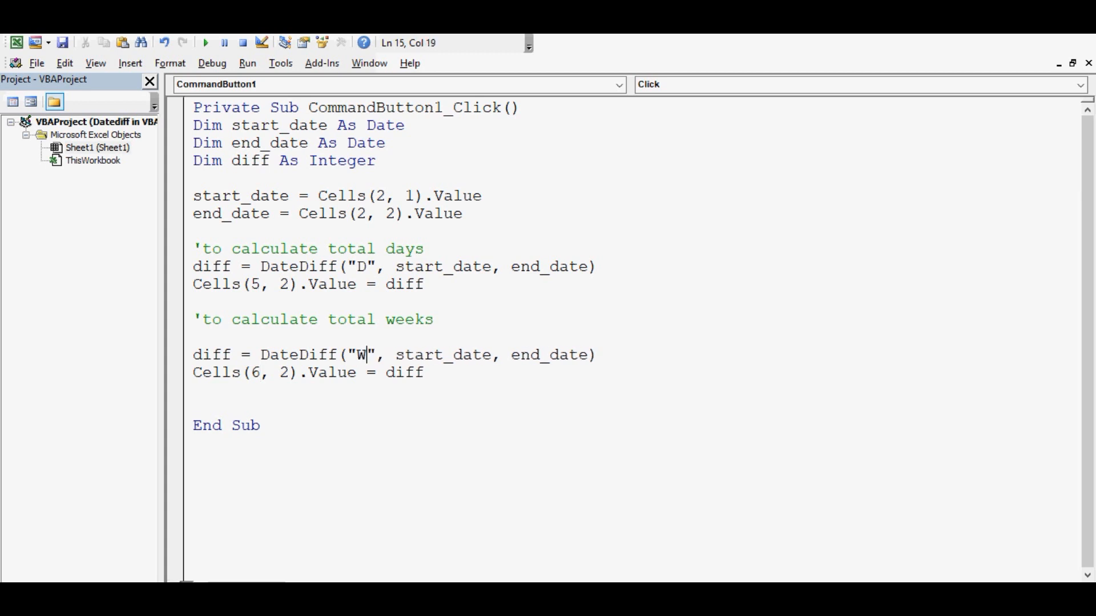
{"action": "left_click", "coordinate": [196, 337]}
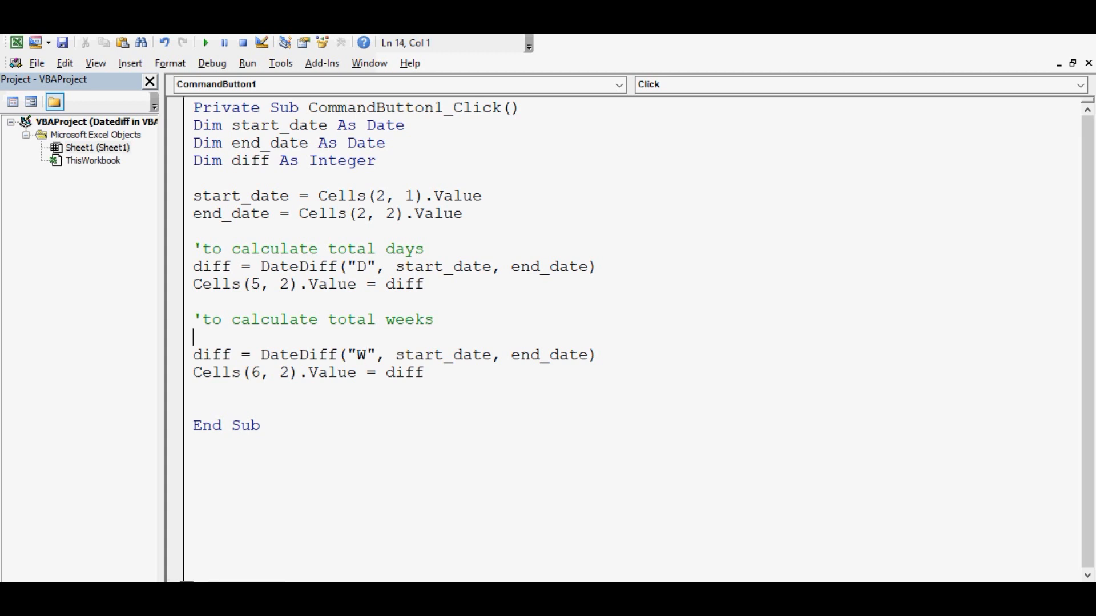
{"action": "key", "text": "Delete"}
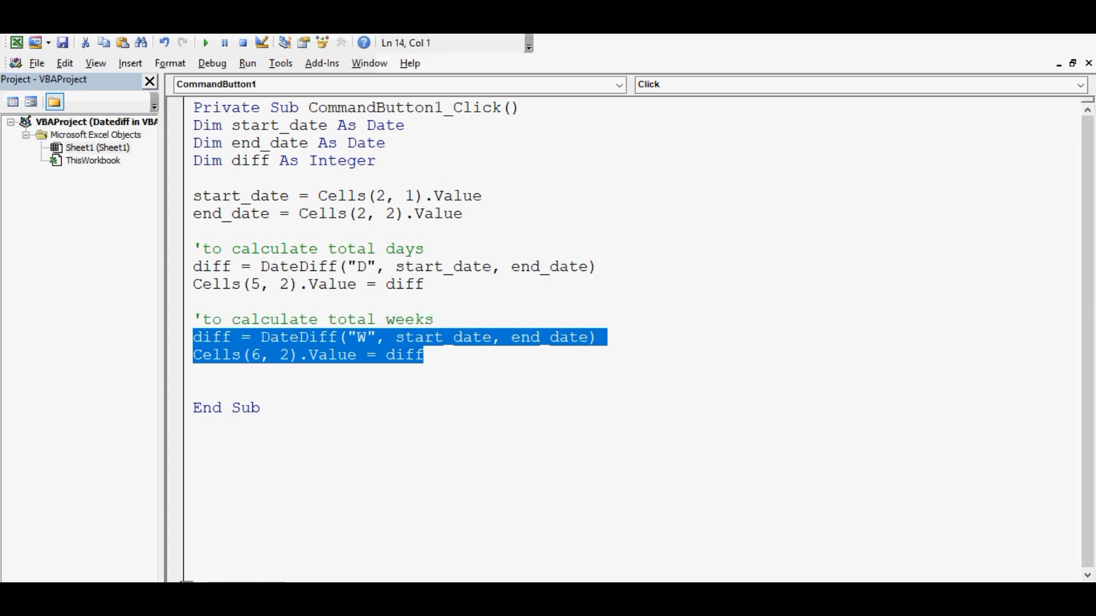
- Paste the weeks block below and retitle its comment 'to calculate total months'
{"action": "left_click", "coordinate": [422, 354]}
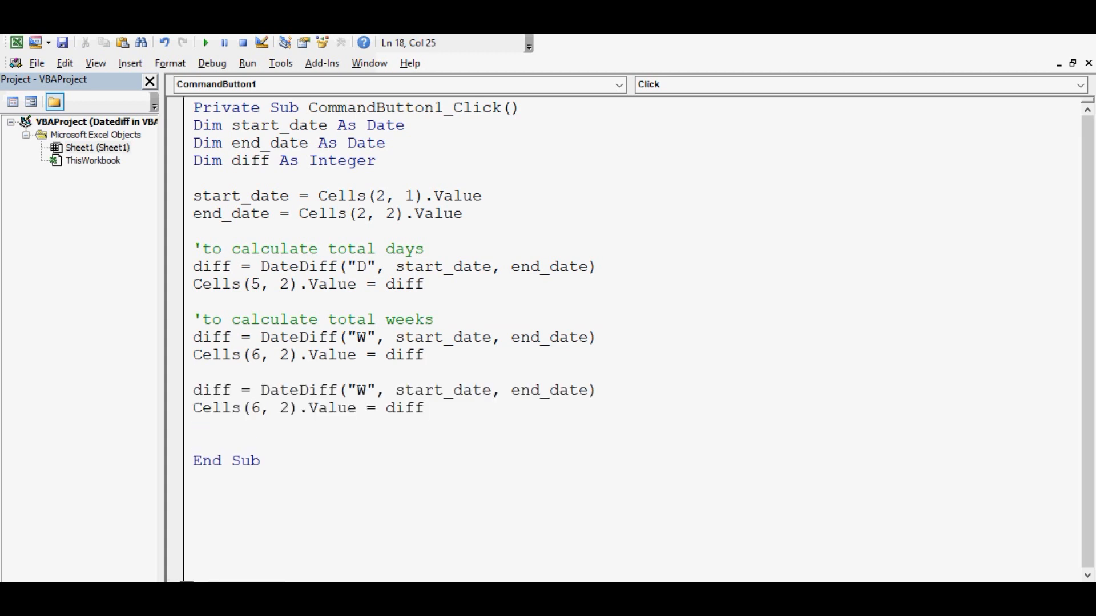
{"action": "type", "text": "'t"}
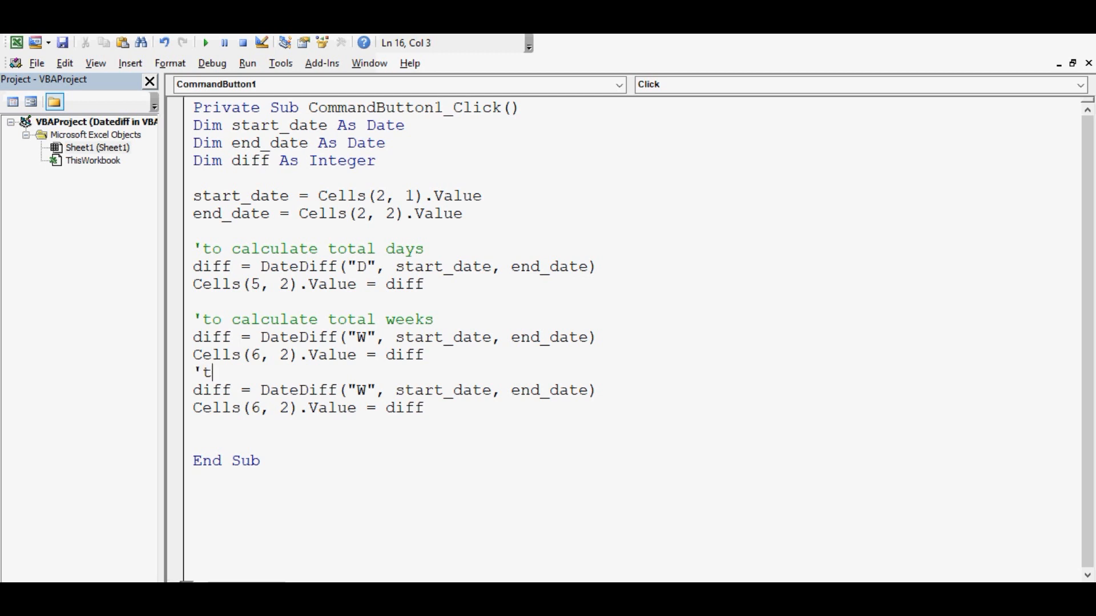
{"action": "type", "text": "o calculate"}
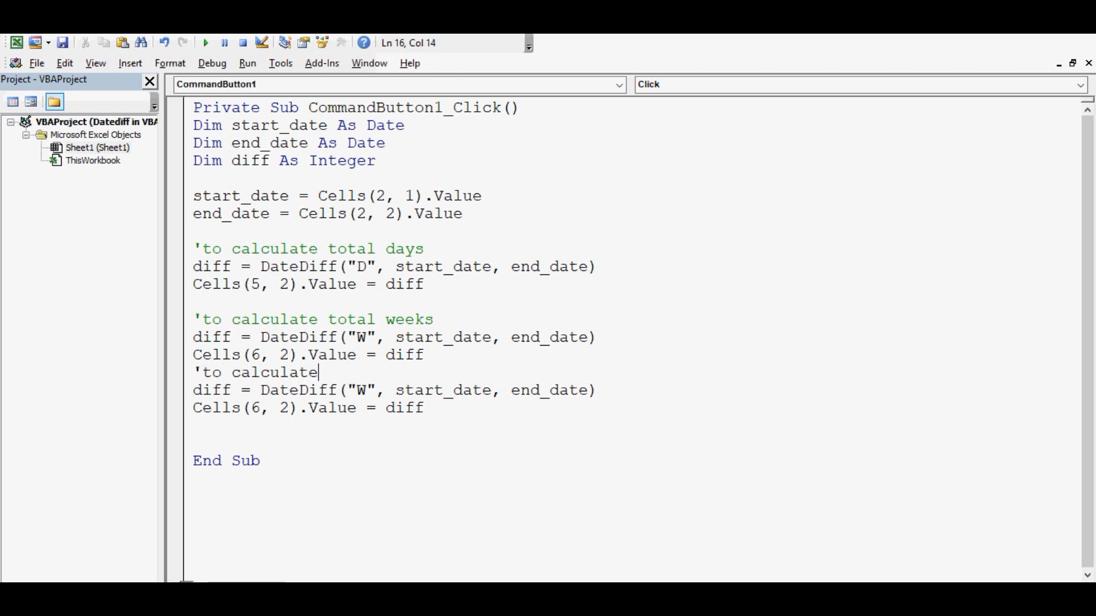
{"action": "type", "text": "total m"}
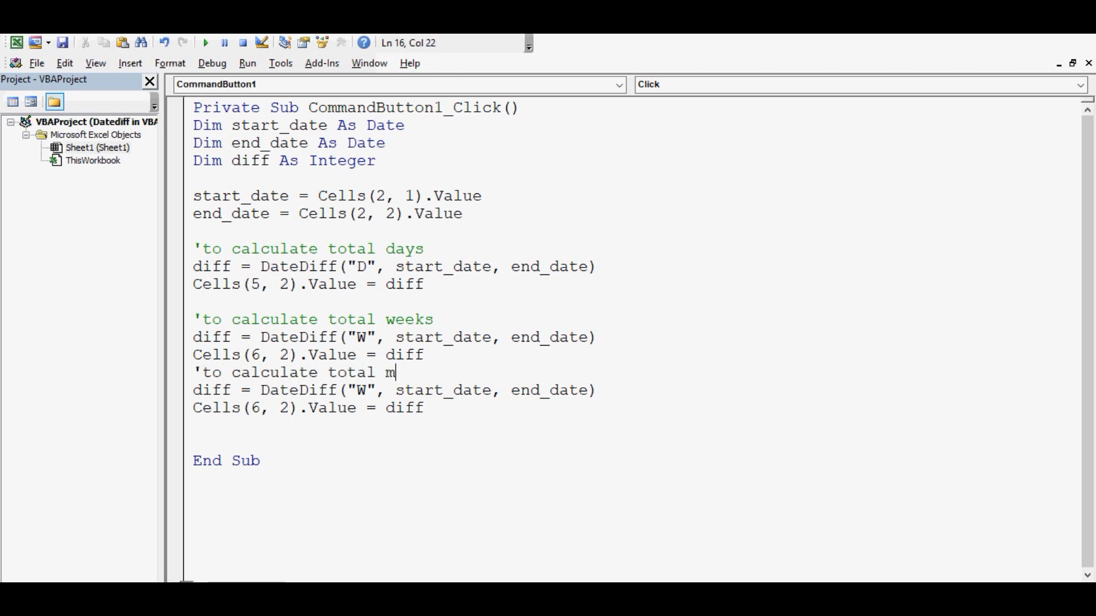
{"action": "type", "text": "onths"}
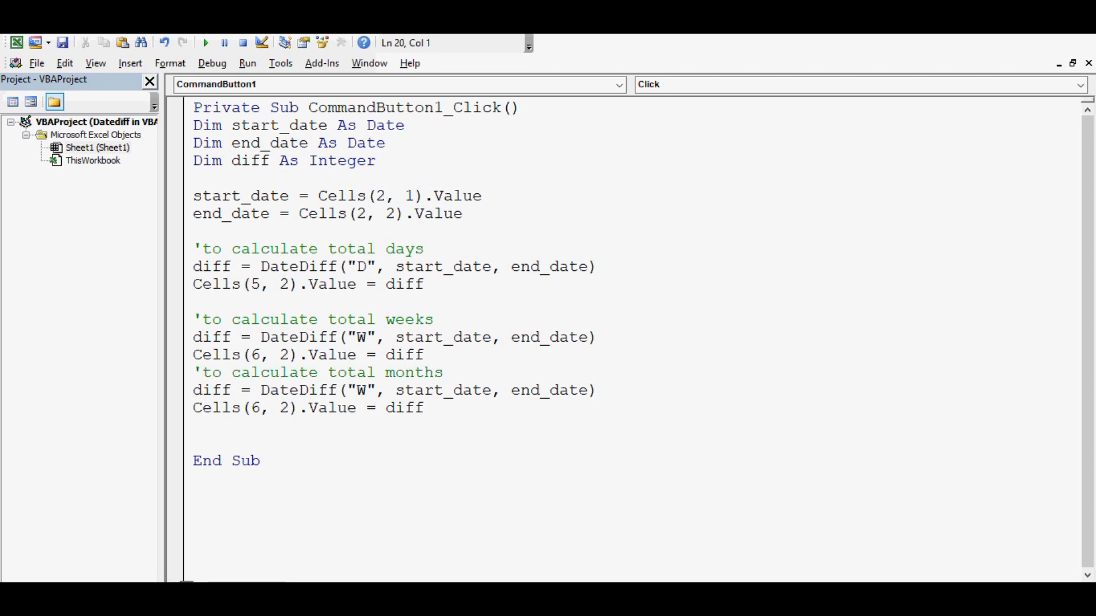
- Change the formula interval to "M" writing to Cells(7, 2), with another weeks copy below
{"action": "left_click", "coordinate": [367, 390]}
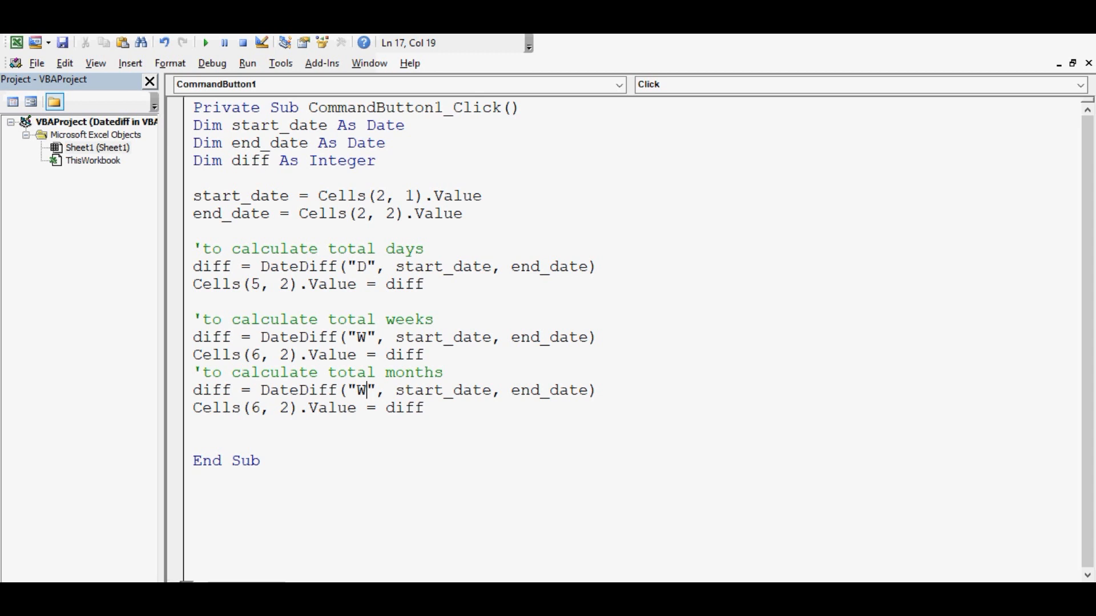
{"action": "key", "text": "Backspace"}
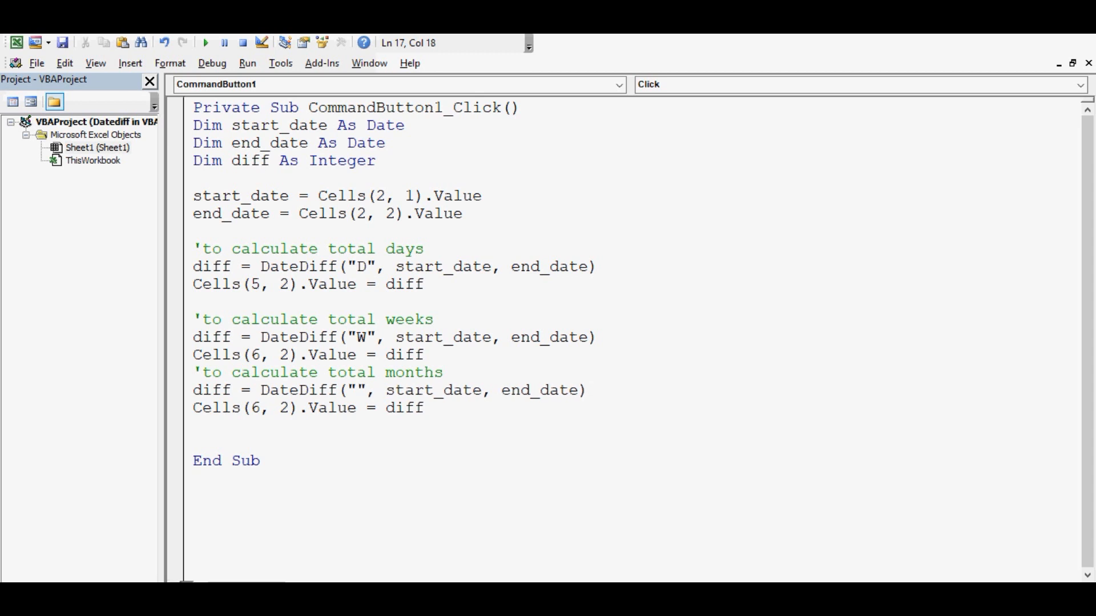
{"action": "type", "text": "M"}
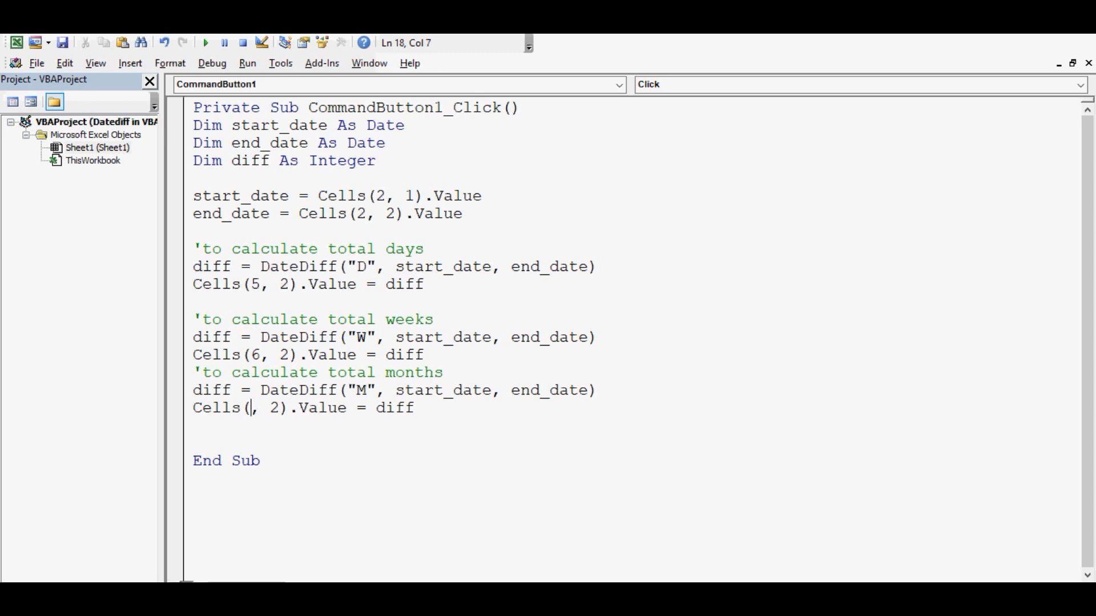
{"action": "type", "text": "7"}
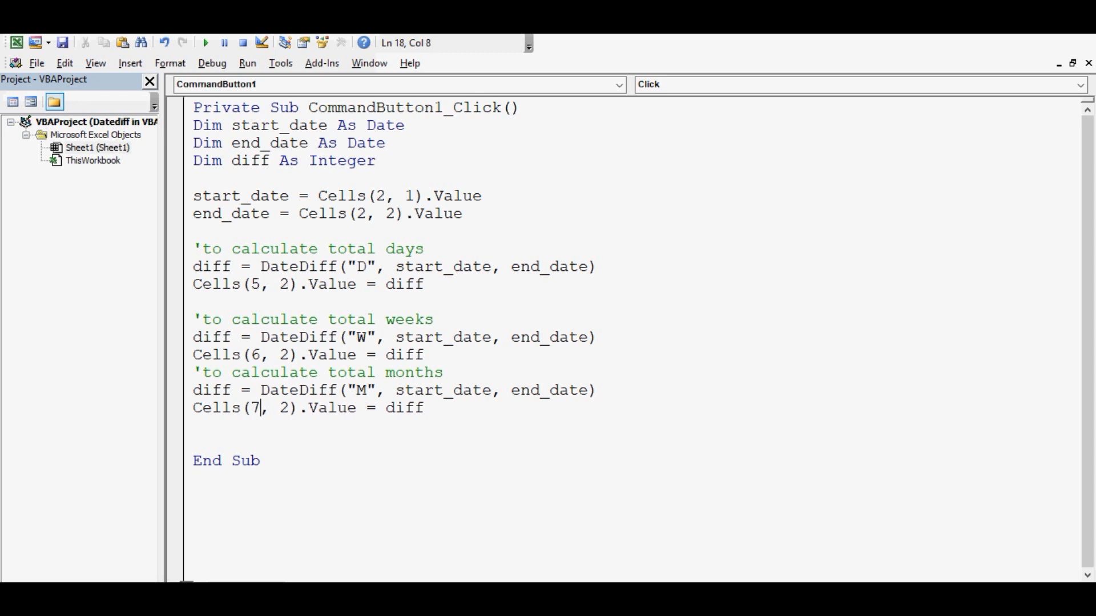
{"action": "key", "text": "Return"}
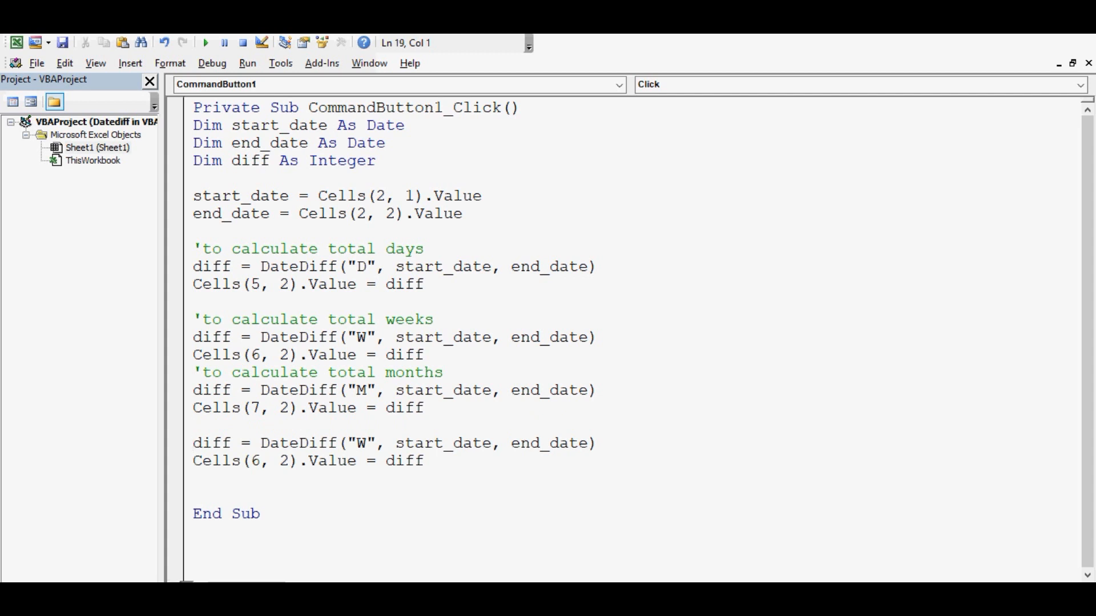
- Retitle the copy 'to calculate quarters', use interval "Q" and write to Cells(8, 2)
{"action": "type", "text": "'to cal"}
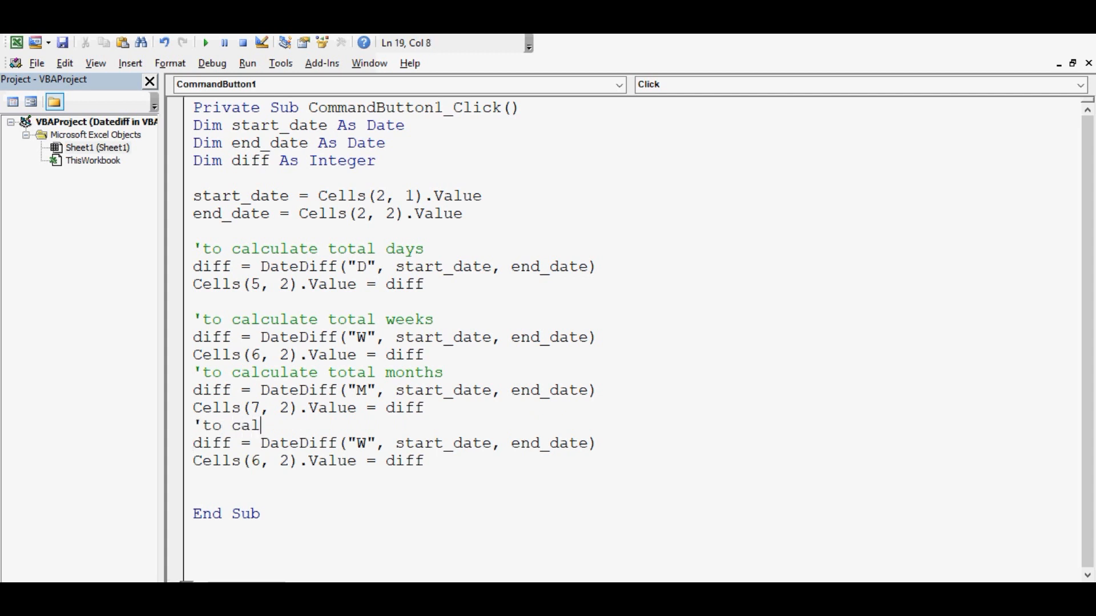
{"action": "type", "text": "culate quar"}
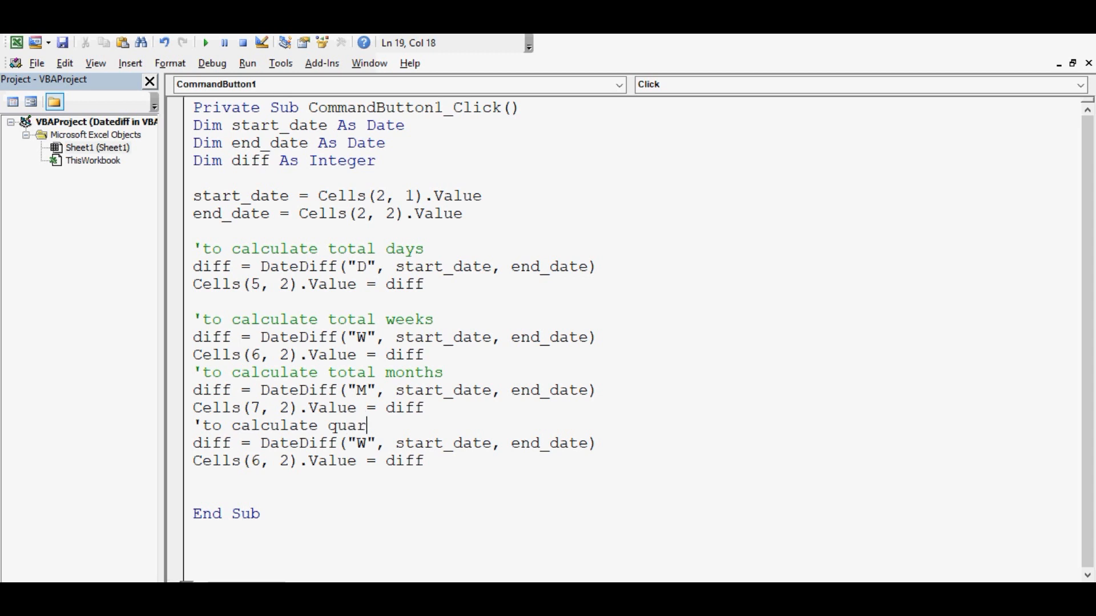
{"action": "type", "text": "ters"}
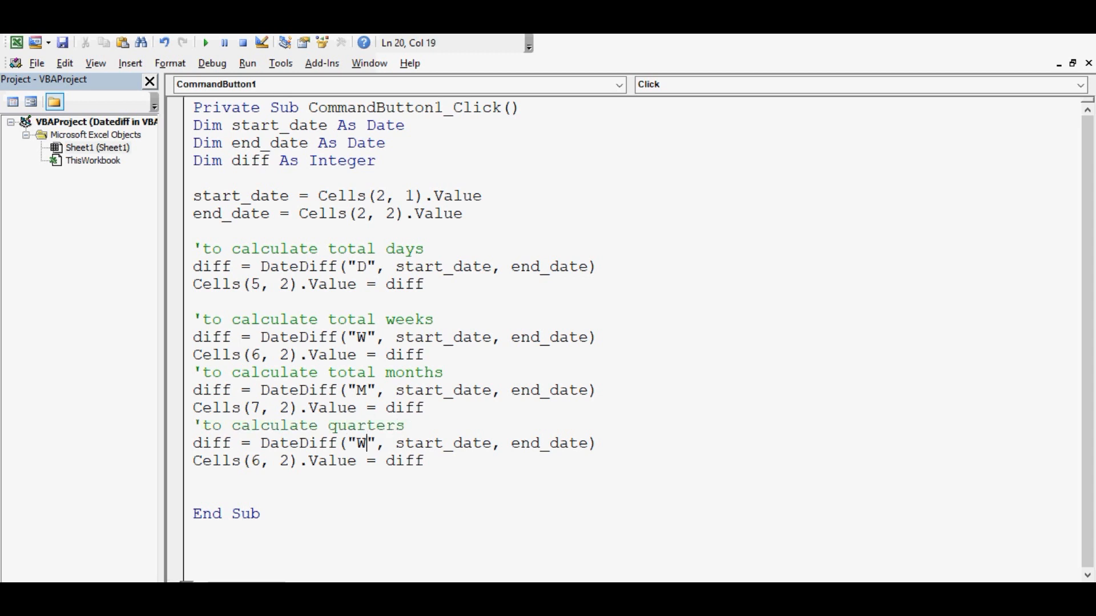
{"action": "key", "text": "Backspace"}
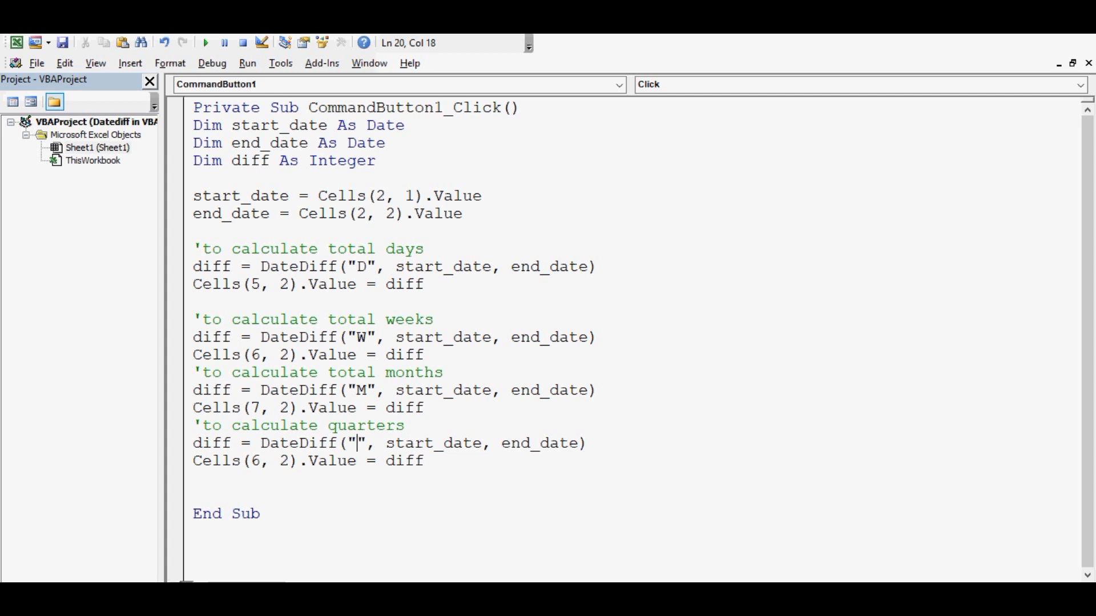
{"action": "type", "text": "Q"}
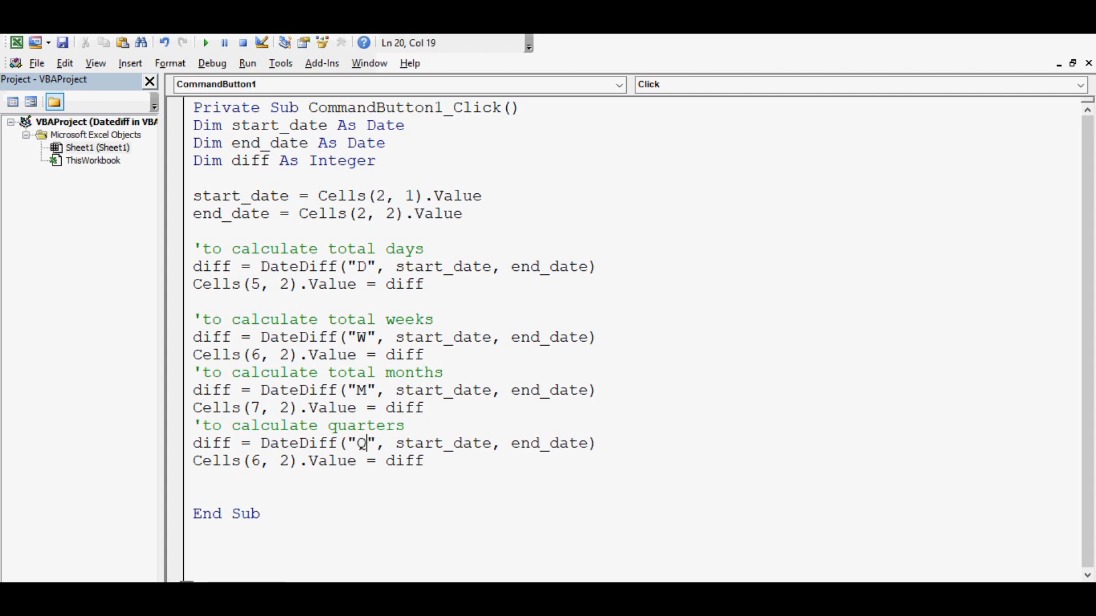
{"action": "key", "text": "Backspace"}
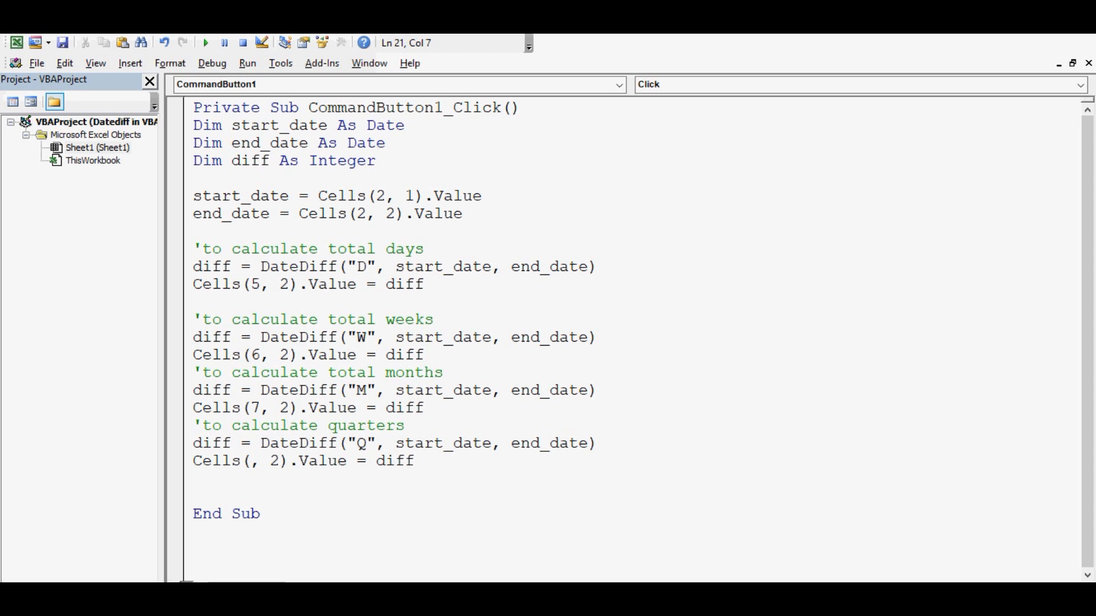
{"action": "type", "text": "8"}
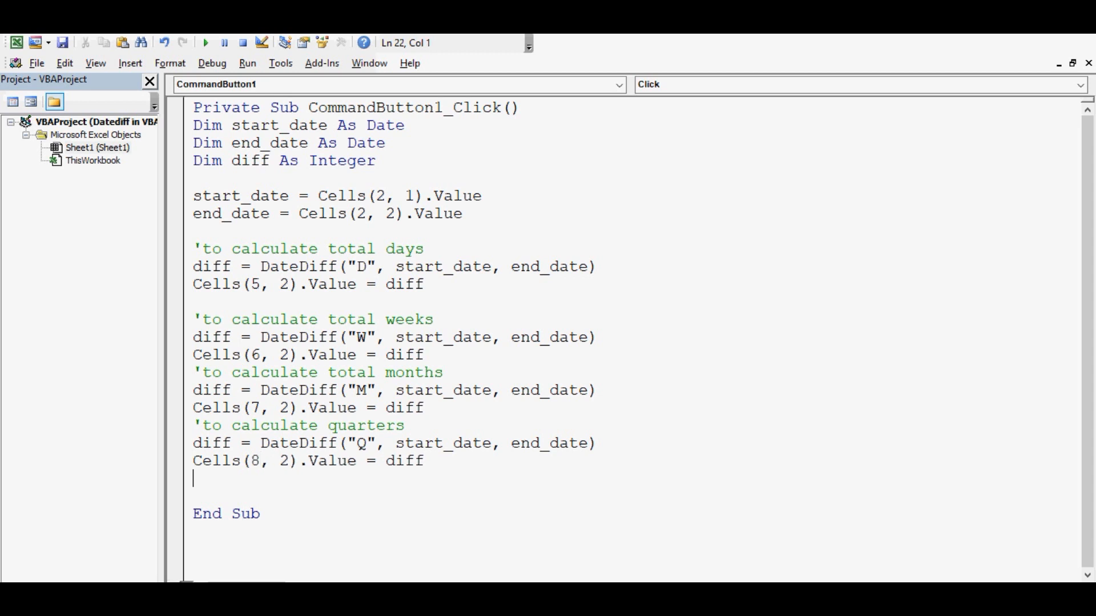
{"action": "key", "text": "enter"}
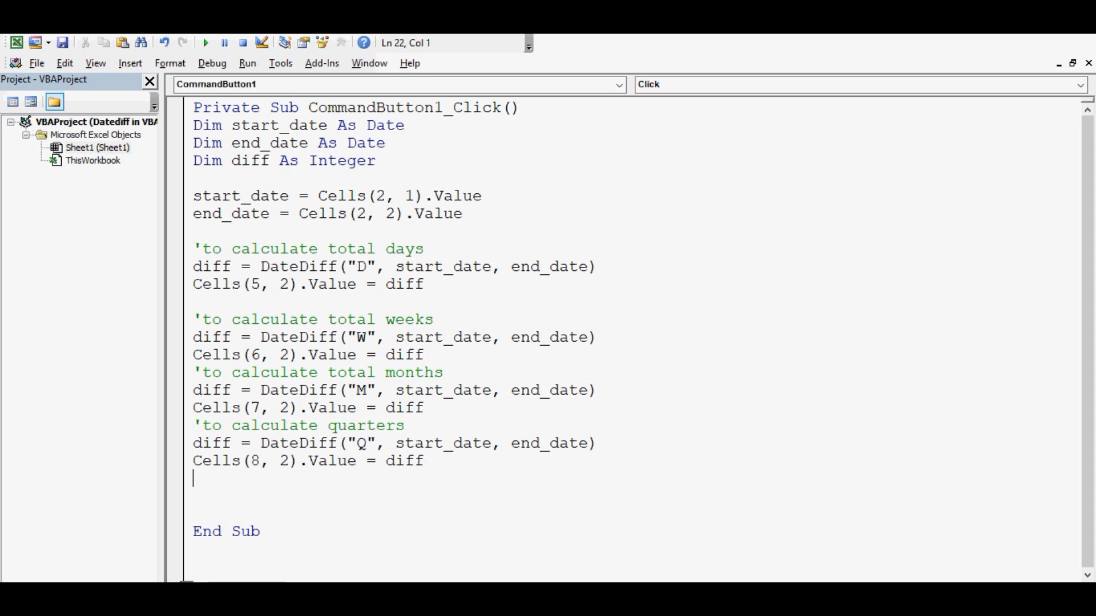
- Write the 'to calculate years' comment and a DateDiff line below the quarters block
{"action": "type", "text": "'"}
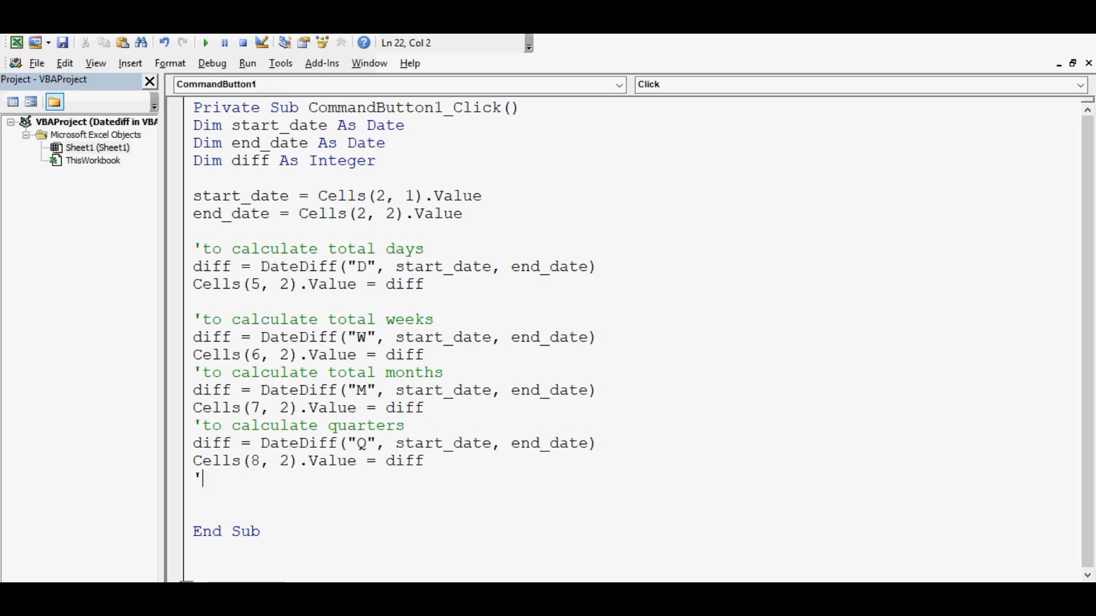
{"action": "type", "text": "to"}
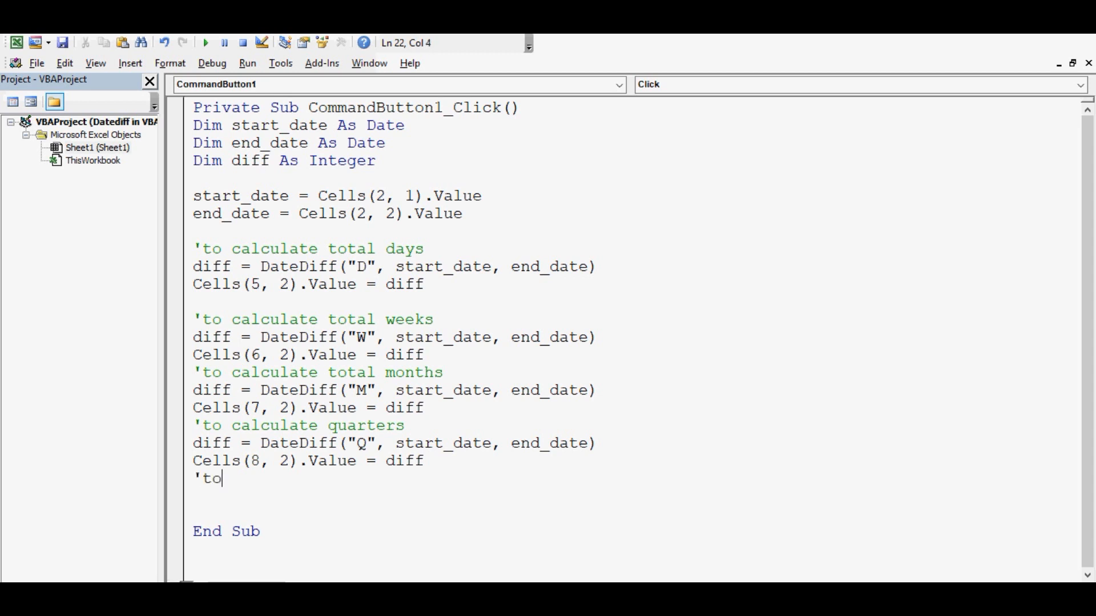
{"action": "type", "text": "calculate years"}
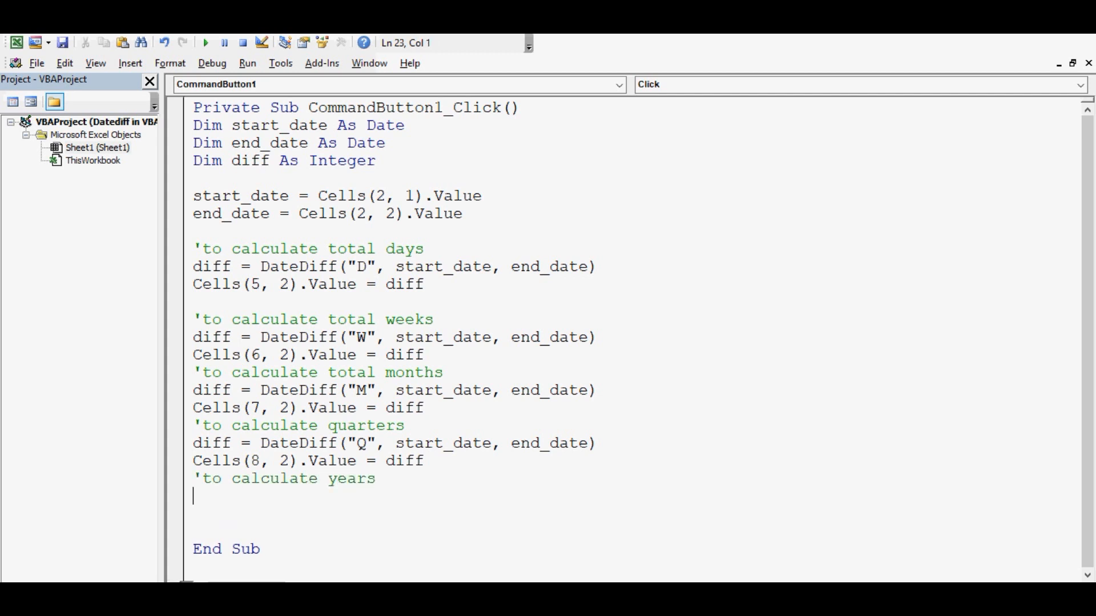
{"action": "type", "text": "diff = DateDiff(\"W\", start_date, end_date)"}
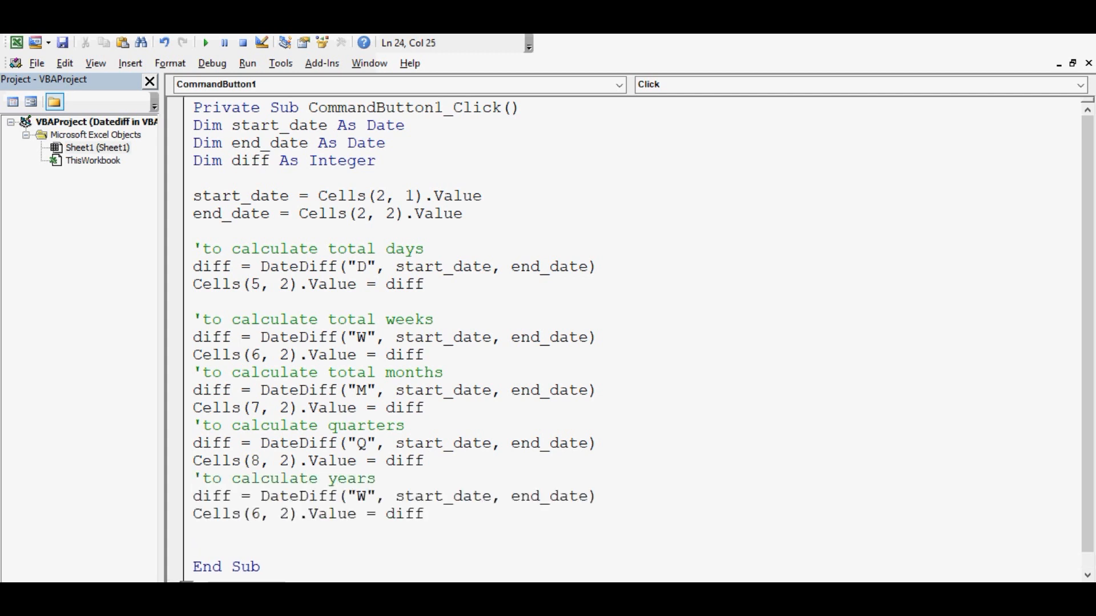
- Change the interval to "YYYY" and write the result to Cells(9, 2)
{"action": "left_click", "coordinate": [363, 496]}
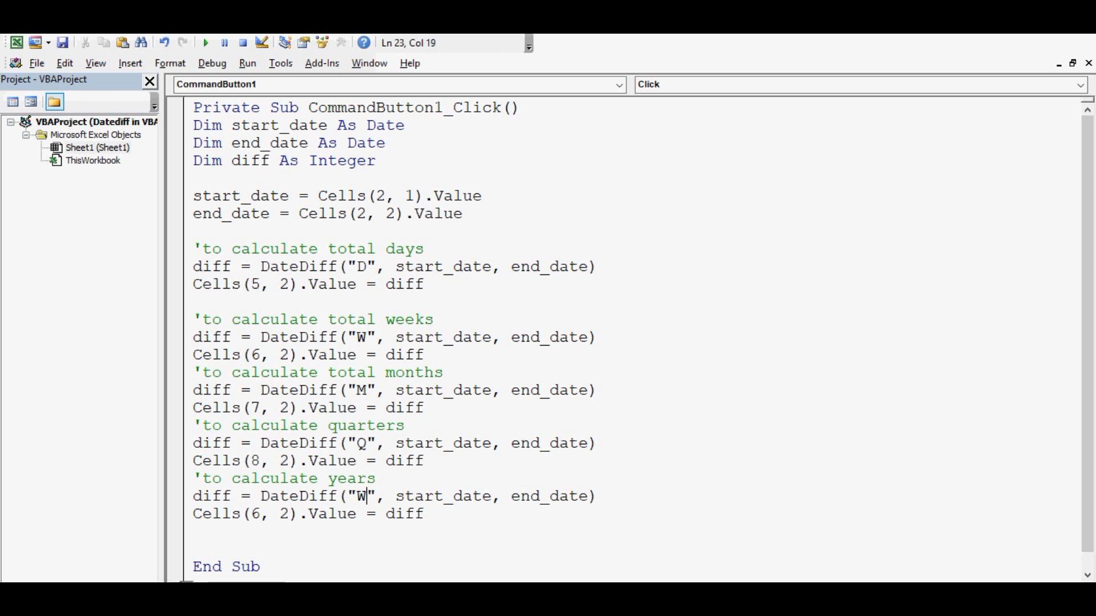
{"action": "key", "text": "Backspace"}
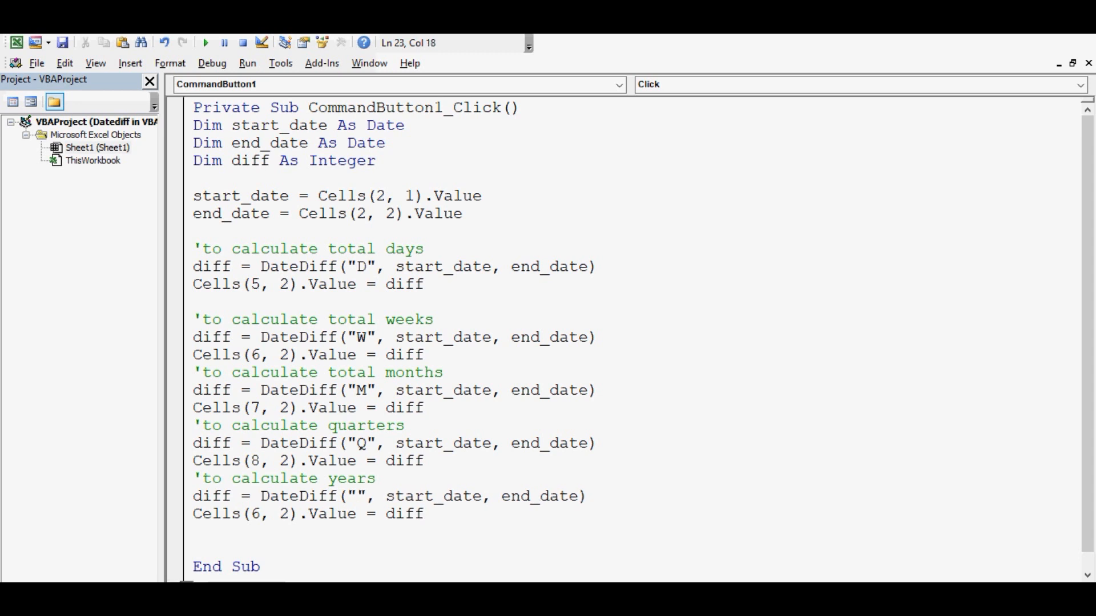
{"action": "type", "text": "Y"}
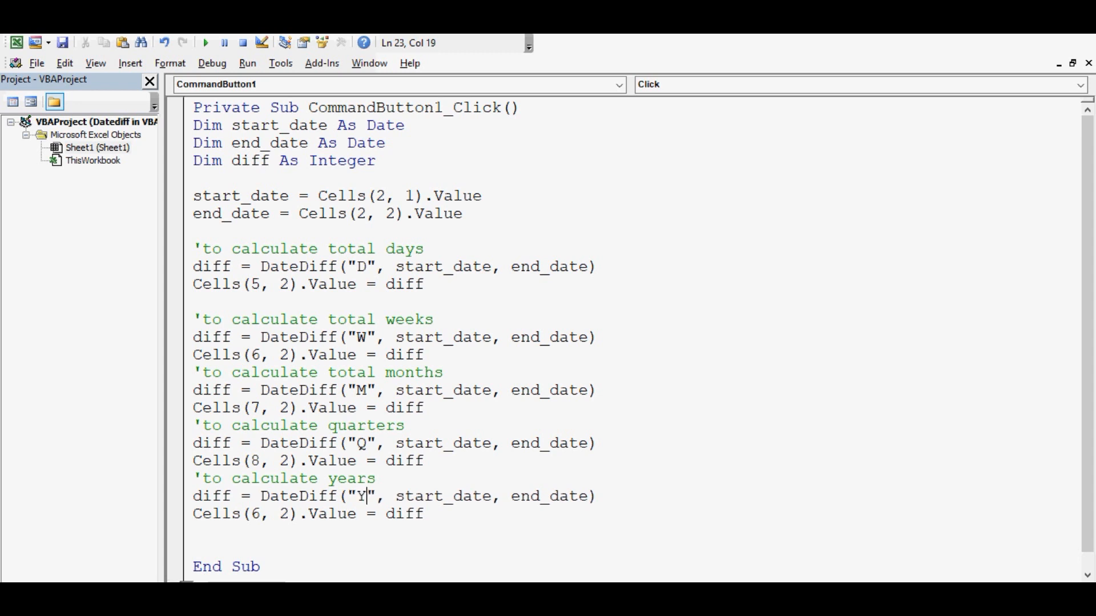
{"action": "type", "text": "YYY"}
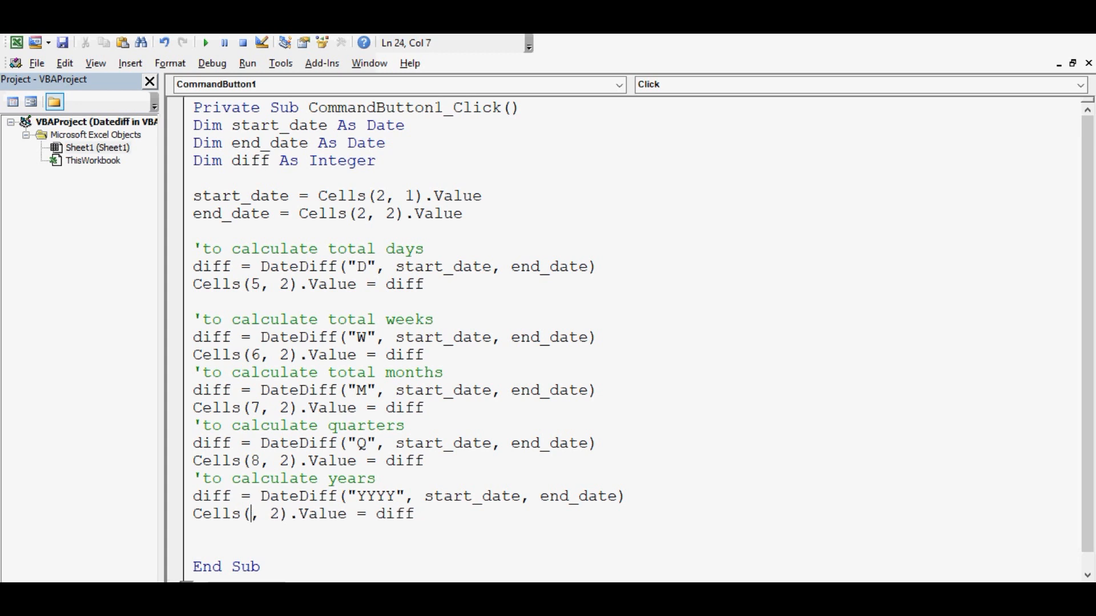
{"action": "type", "text": "9"}
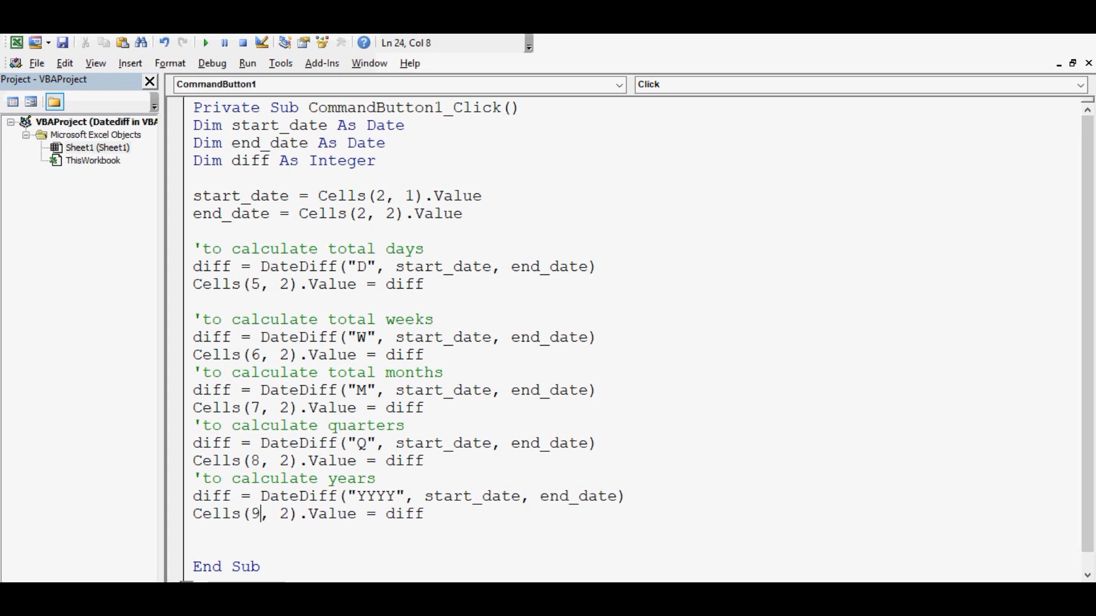
{"action": "key", "text": "Return"}
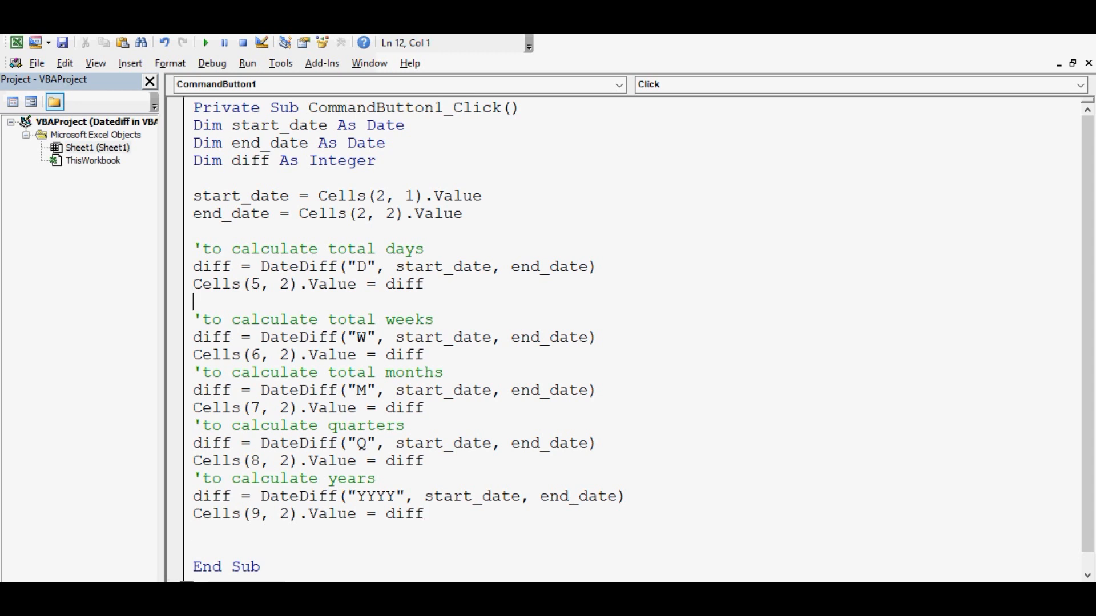
{"action": "key", "text": "Delete"}
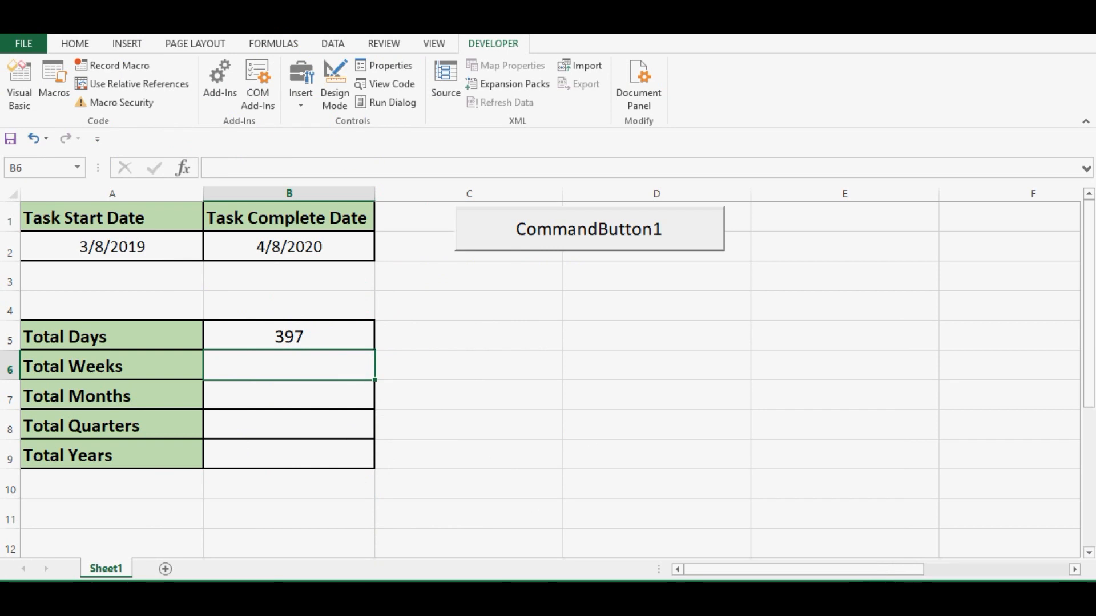
- Run CommandButton1 and check Weeks 56, Months 13, Quarters 5 and Years 1
{"action": "left_click", "coordinate": [588, 228]}
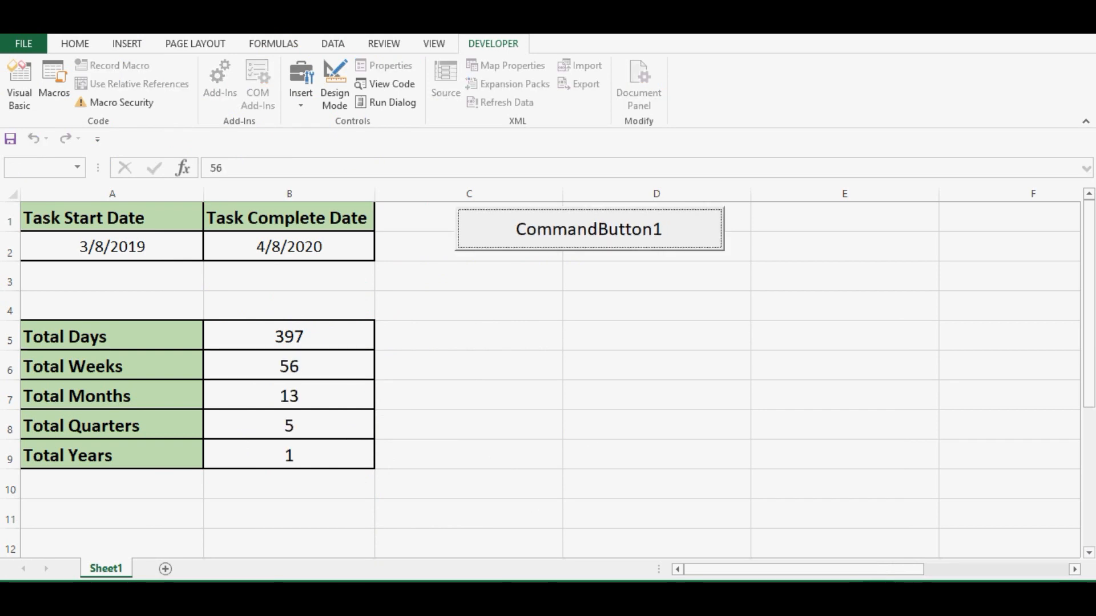
{"action": "left_click", "coordinate": [112, 365]}
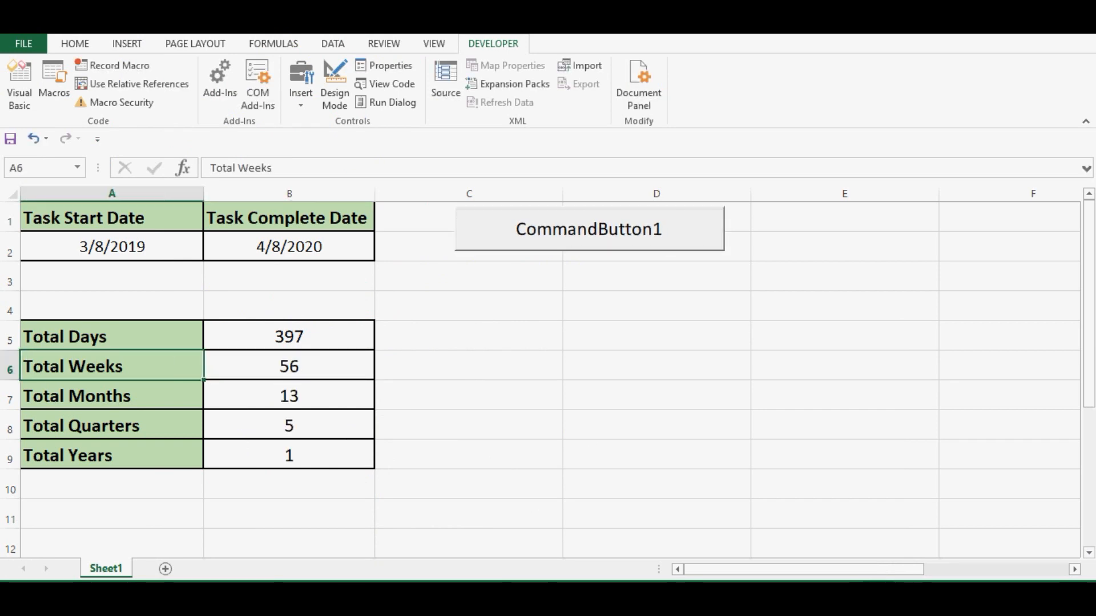
{"action": "left_click", "coordinate": [289, 425]}
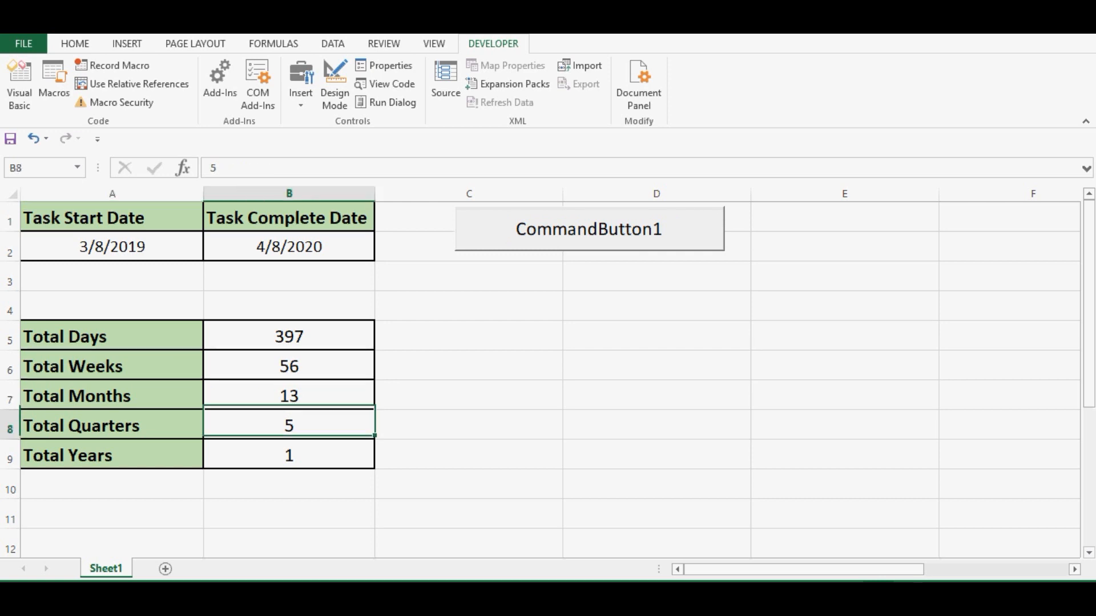
{"action": "left_click", "coordinate": [289, 456]}
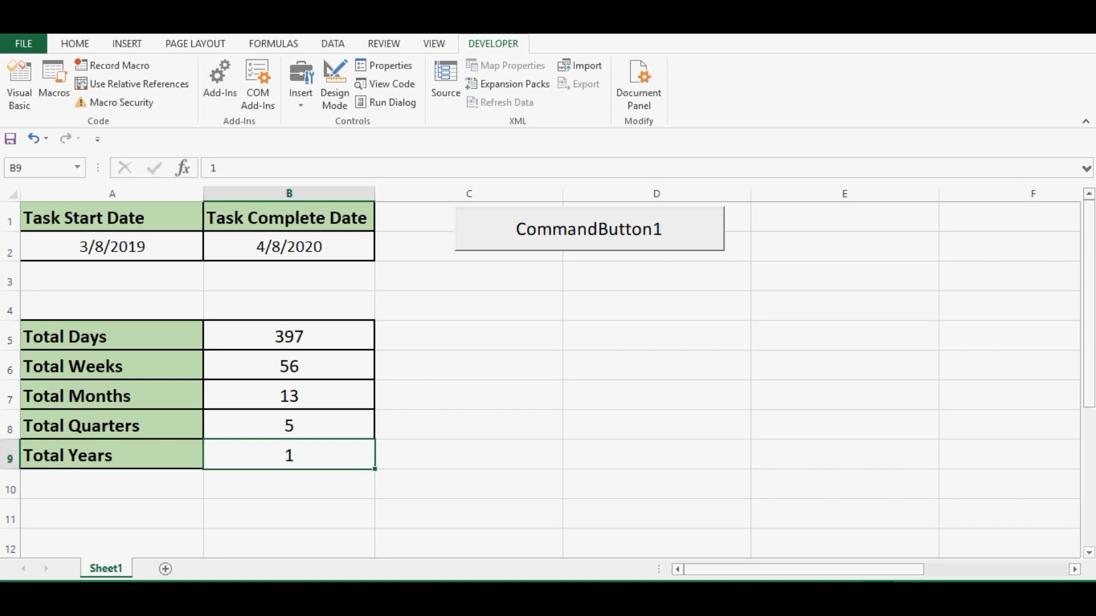
{"action": "left_click", "coordinate": [112, 336]}
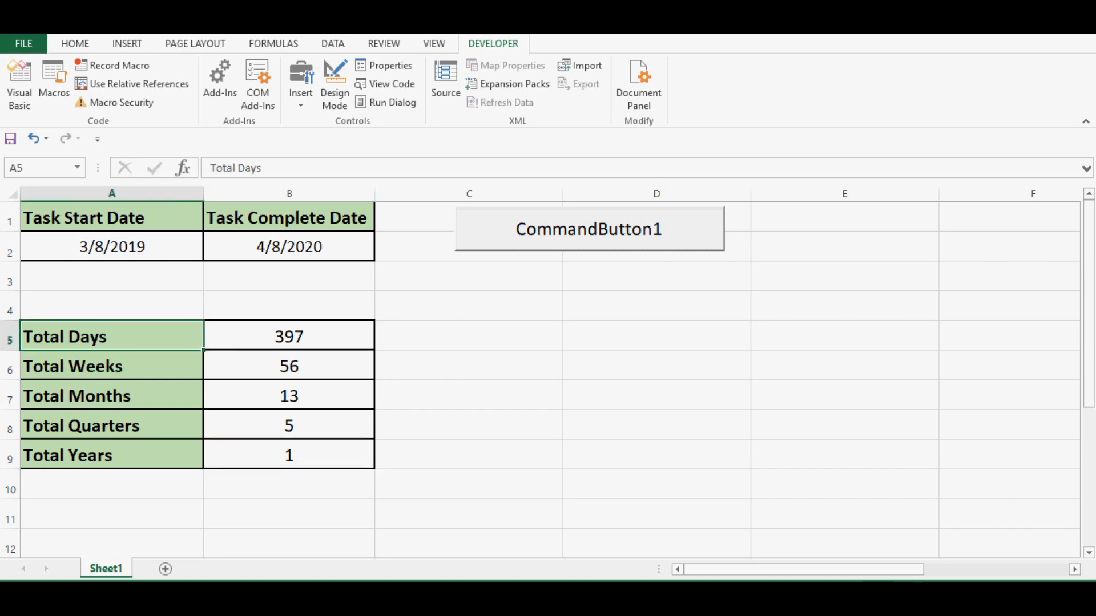
{"action": "left_click", "coordinate": [289, 365]}
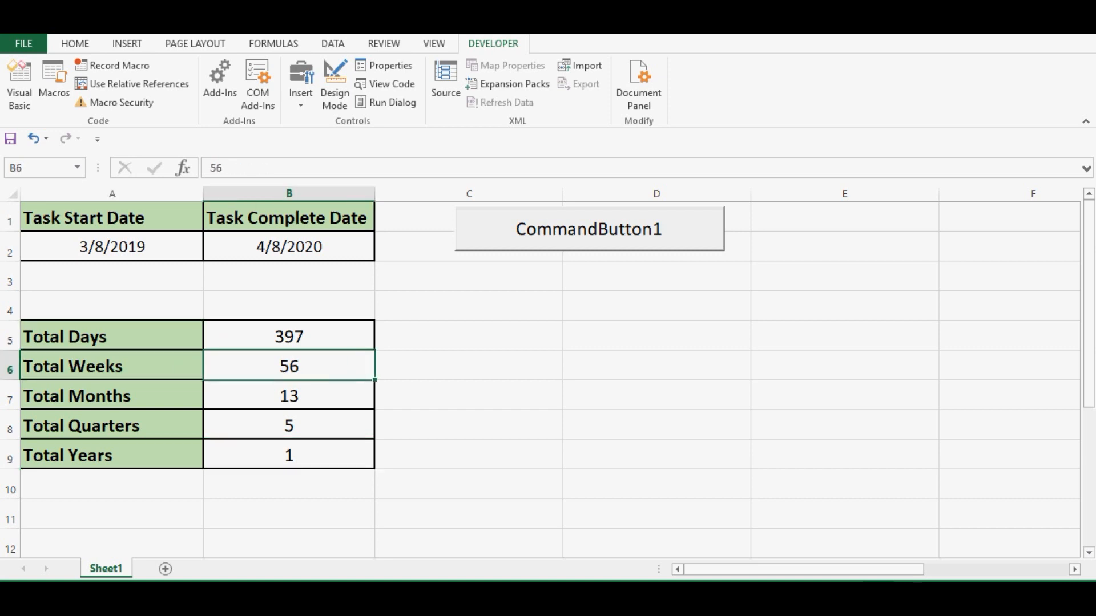
{"action": "left_click", "coordinate": [289, 395]}
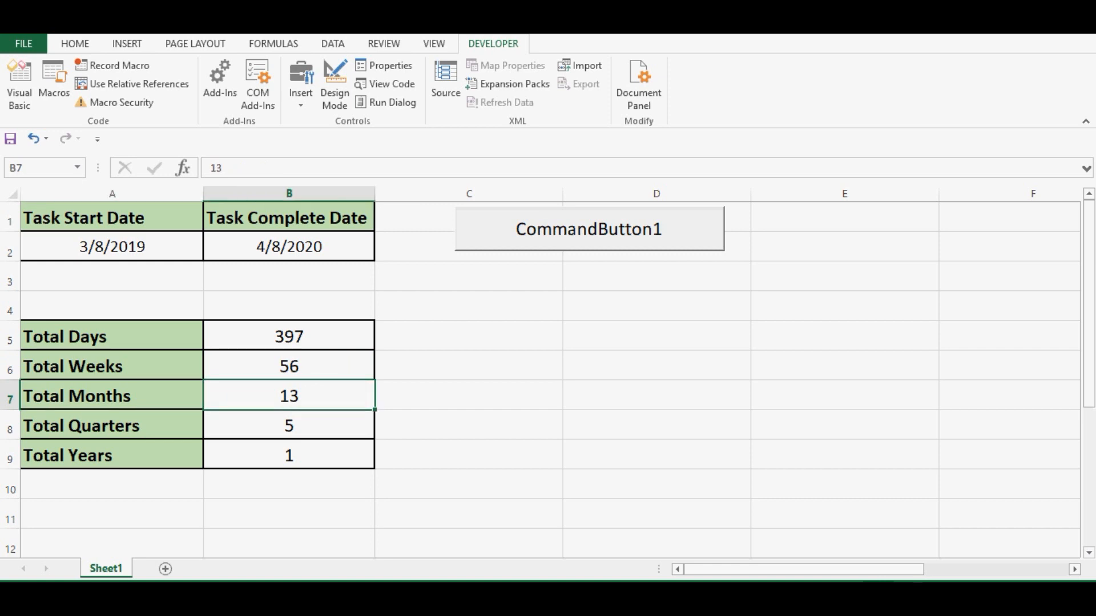
- Review the Years row and date header, then return to the macro code window
{"action": "left_click", "coordinate": [111, 455]}
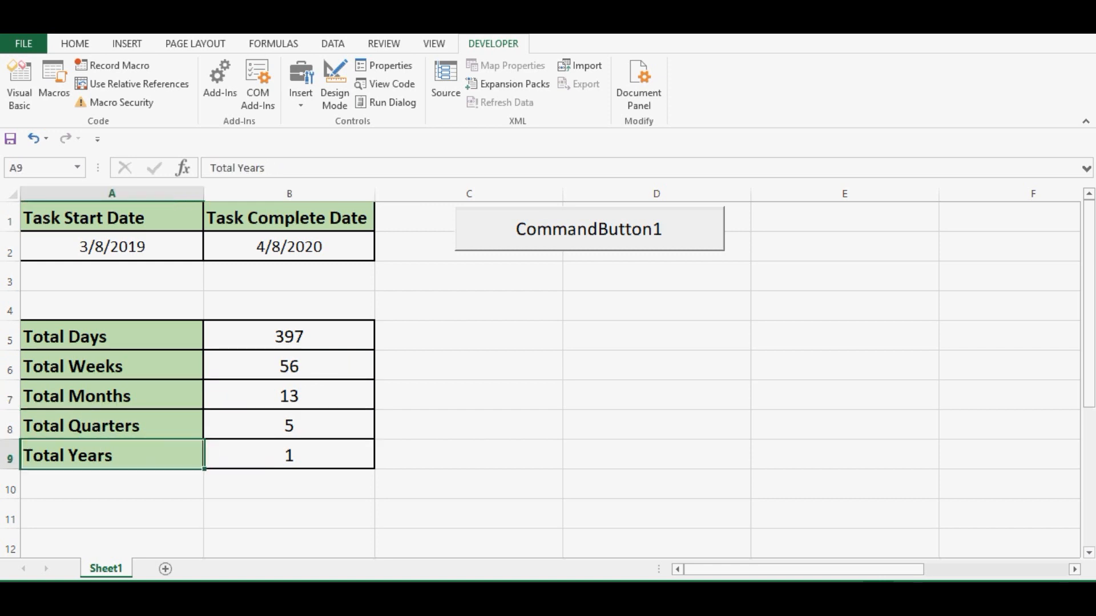
{"action": "left_click", "coordinate": [289, 455]}
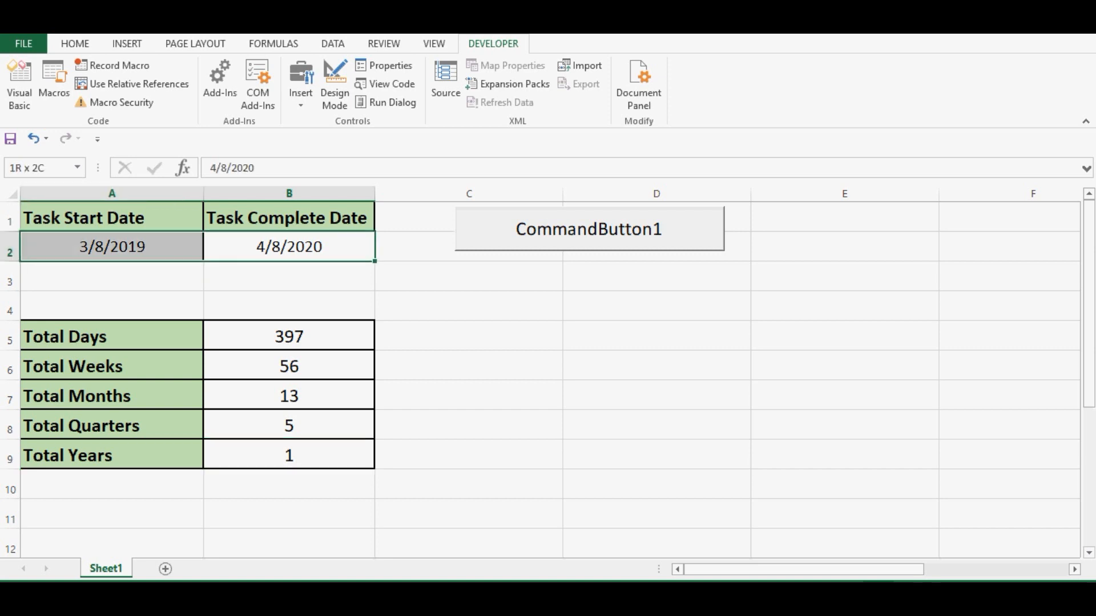
{"action": "left_click", "coordinate": [288, 217]}
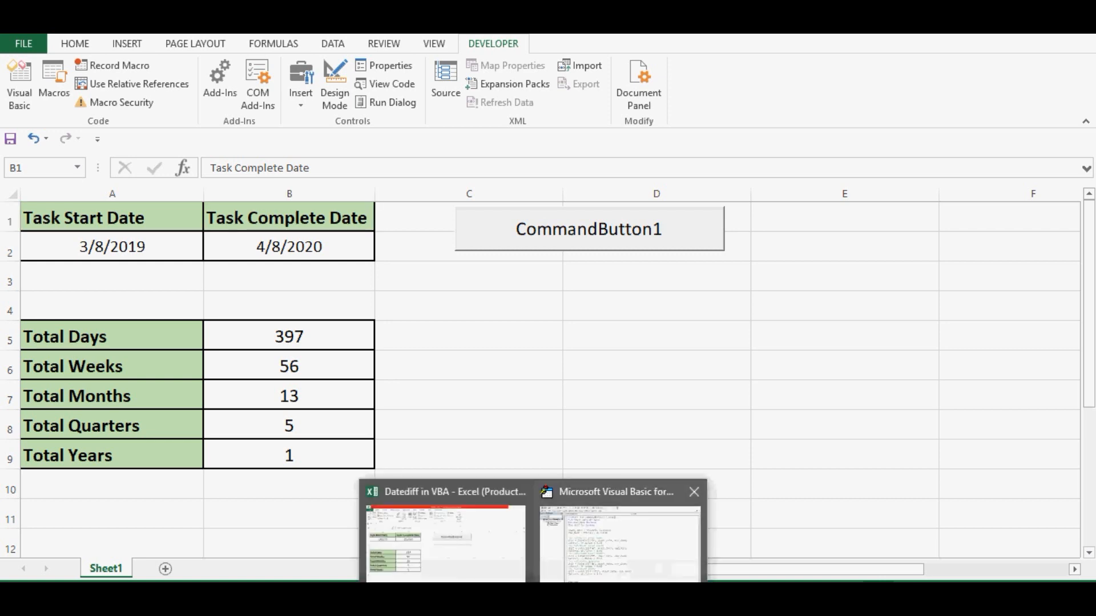
{"action": "left_click", "coordinate": [617, 538]}
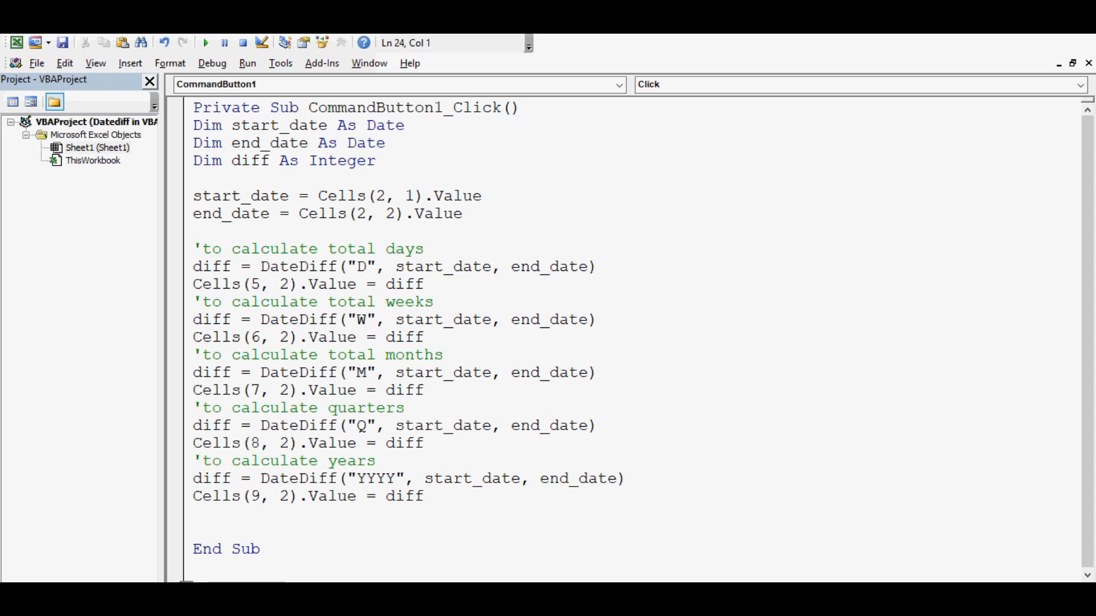
- Place the cursor on the empty line below Cells(9, 2).Value = diff
{"action": "left_click", "coordinate": [195, 513]}
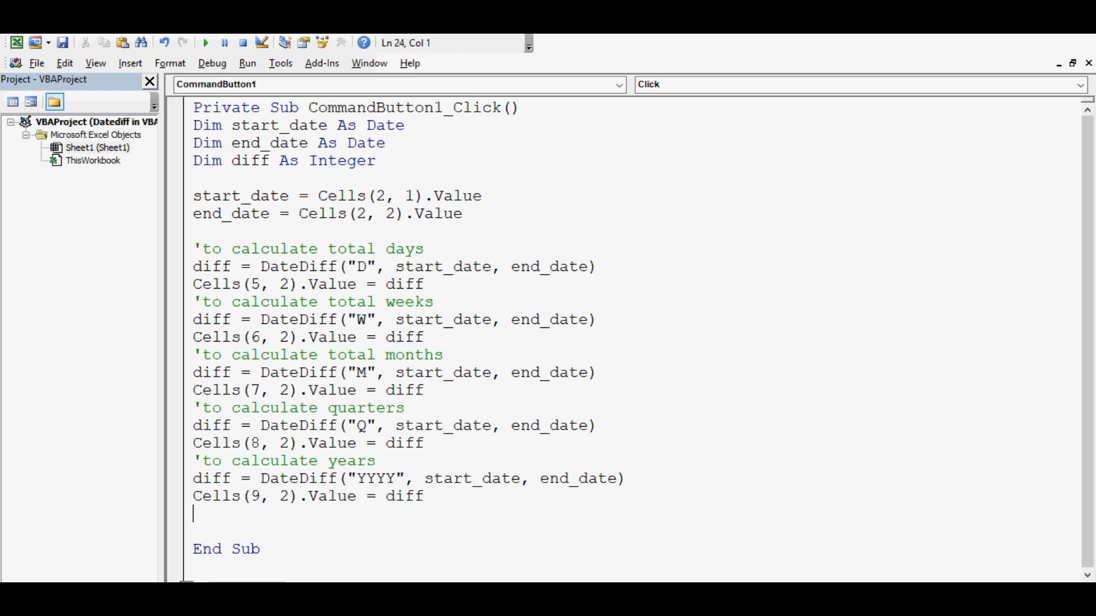